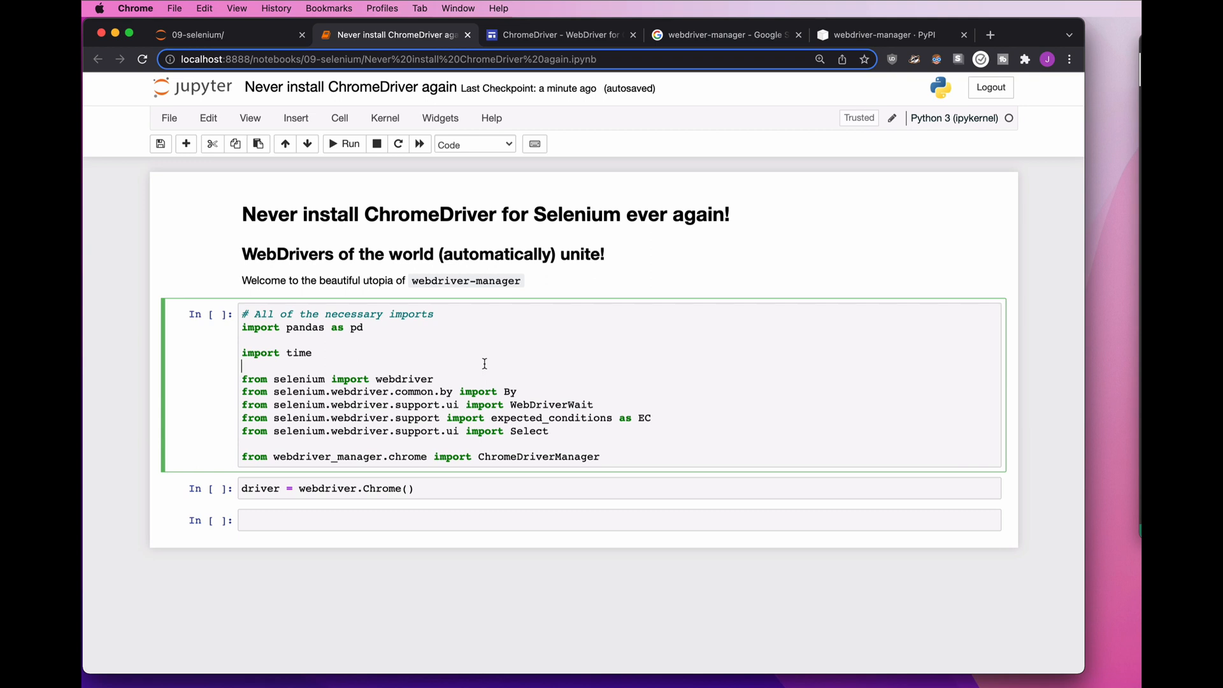
# Run the imports cell and the webdriver.Chrome() cell, producing a SessionNotCreatedException.
pyautogui.click(344, 143)
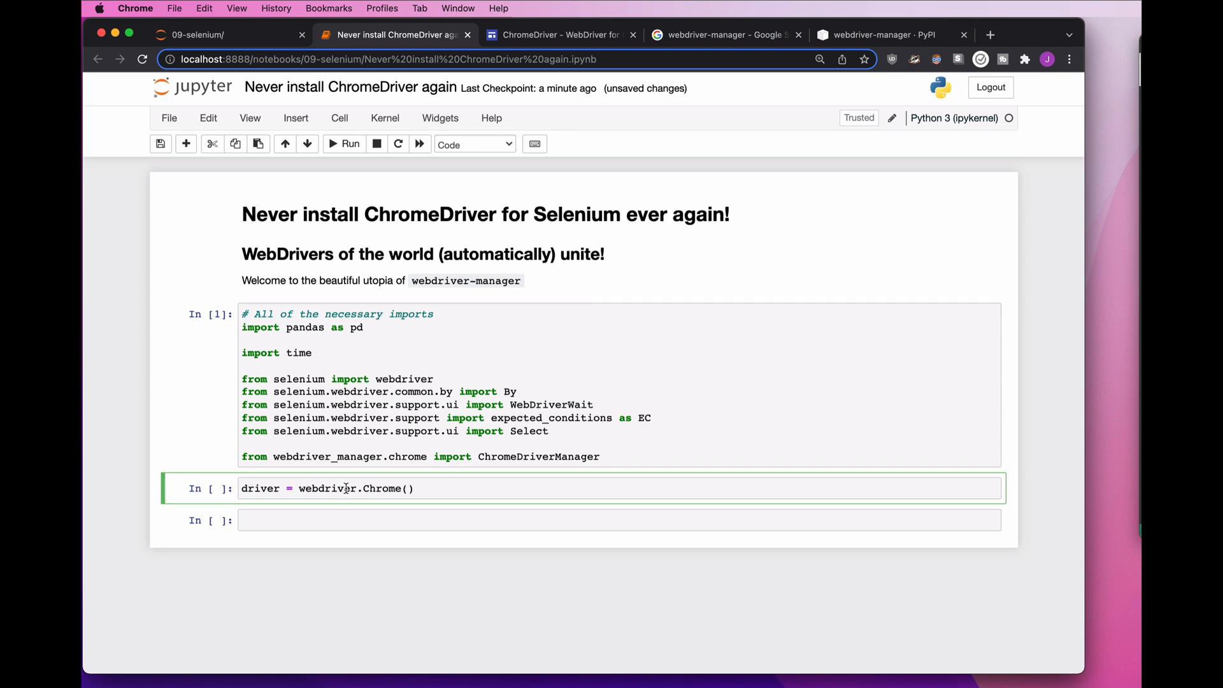
pyautogui.click(343, 143)
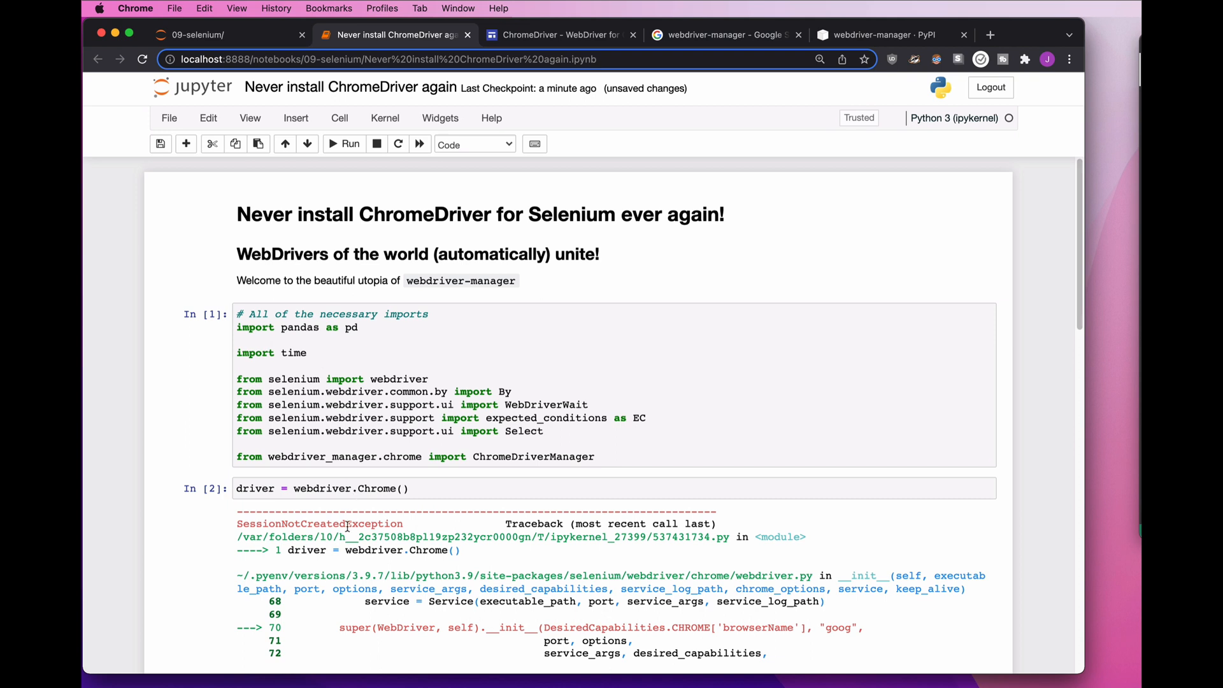
# Locate and select the ChromeDriver version mismatch message in the traceback.
pyautogui.click(500, 525)
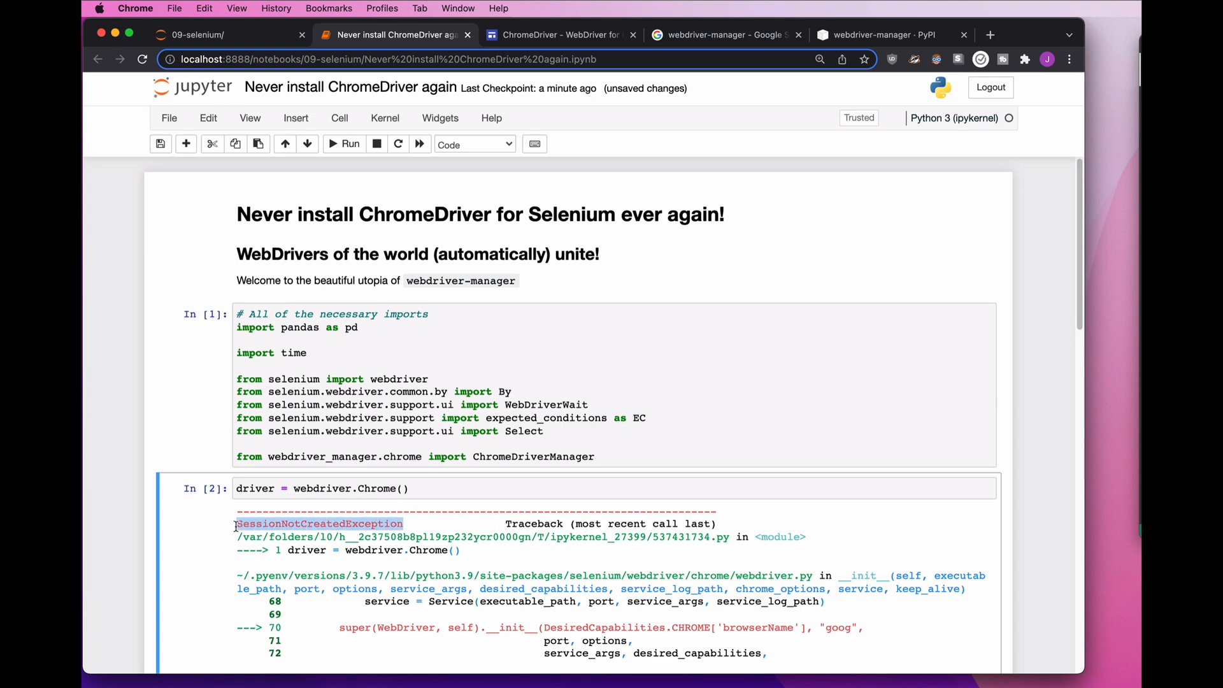
pyautogui.scroll(-3)
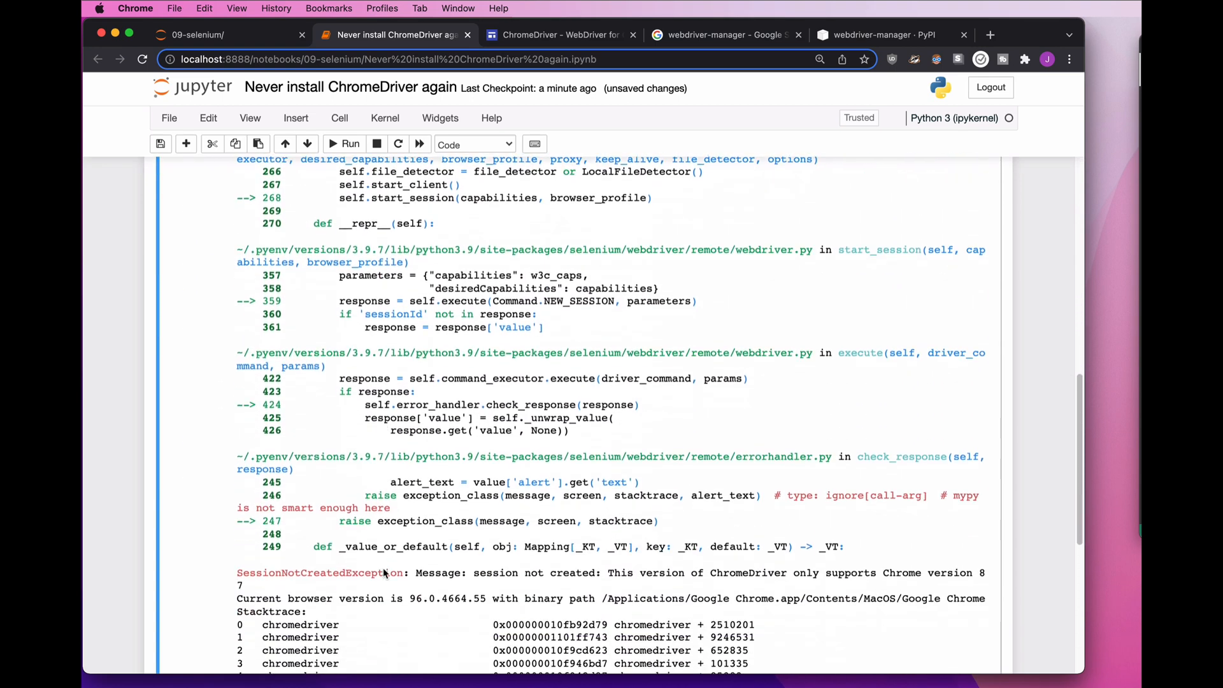
pyautogui.scroll(-3)
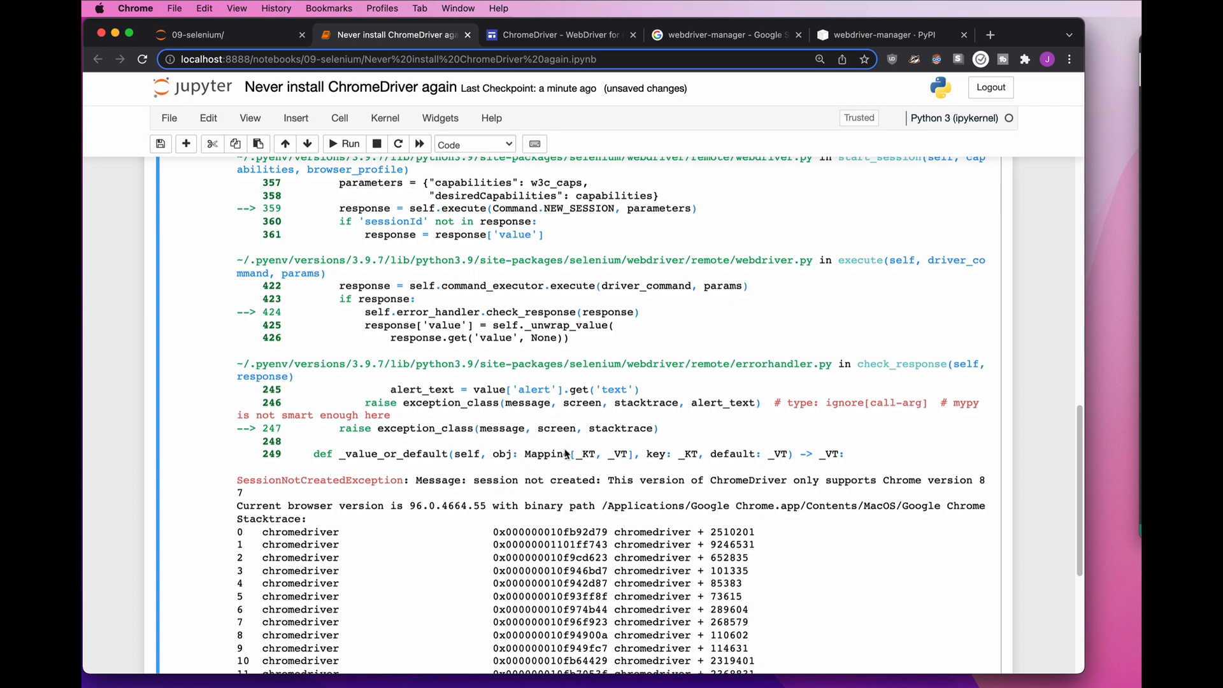
pyautogui.doubleClick(440, 480)
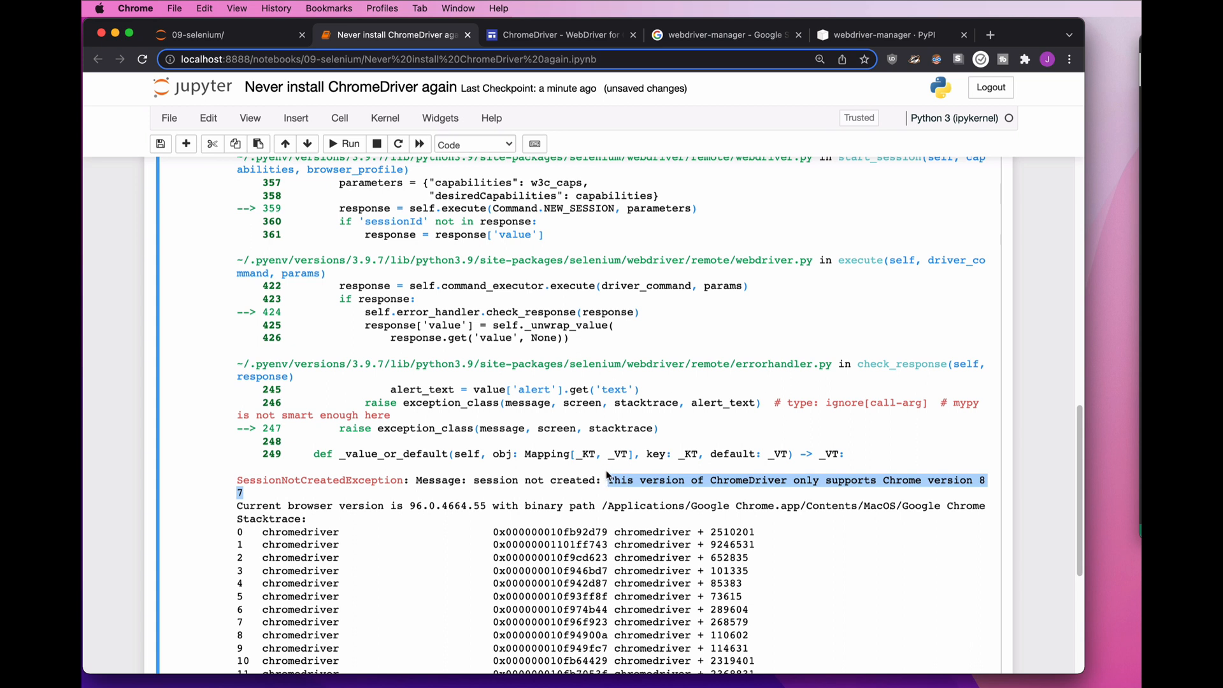
pyautogui.moveTo(612, 469)
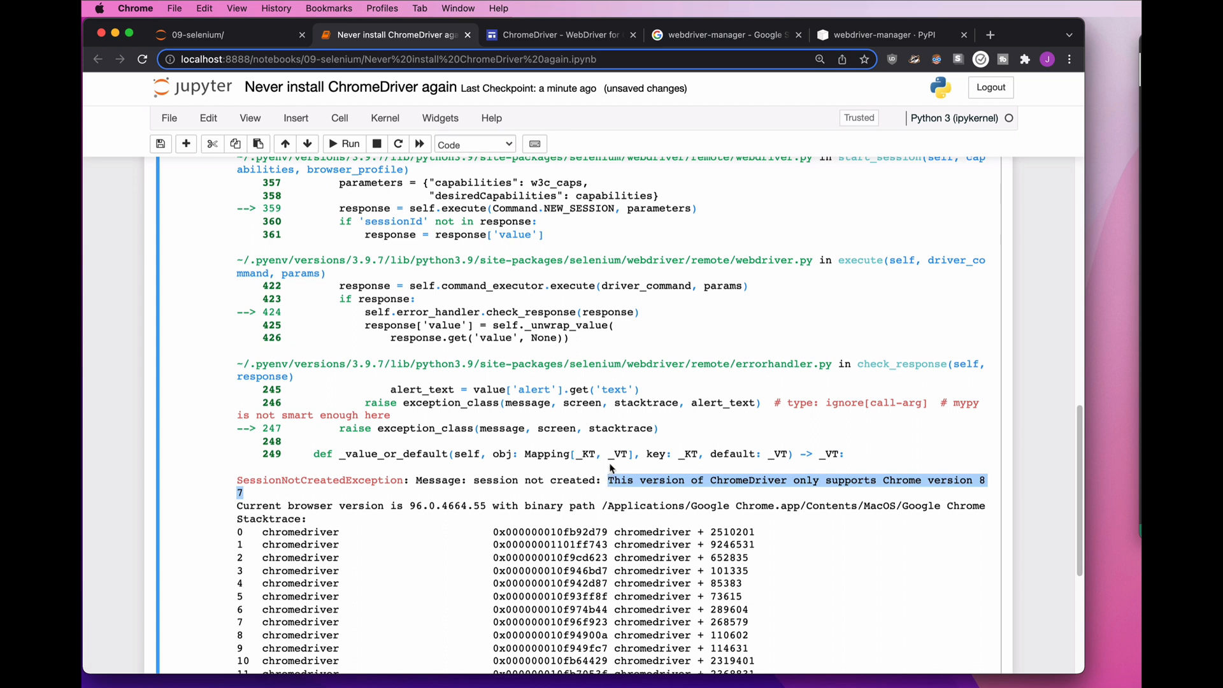
pyautogui.moveTo(564, 474)
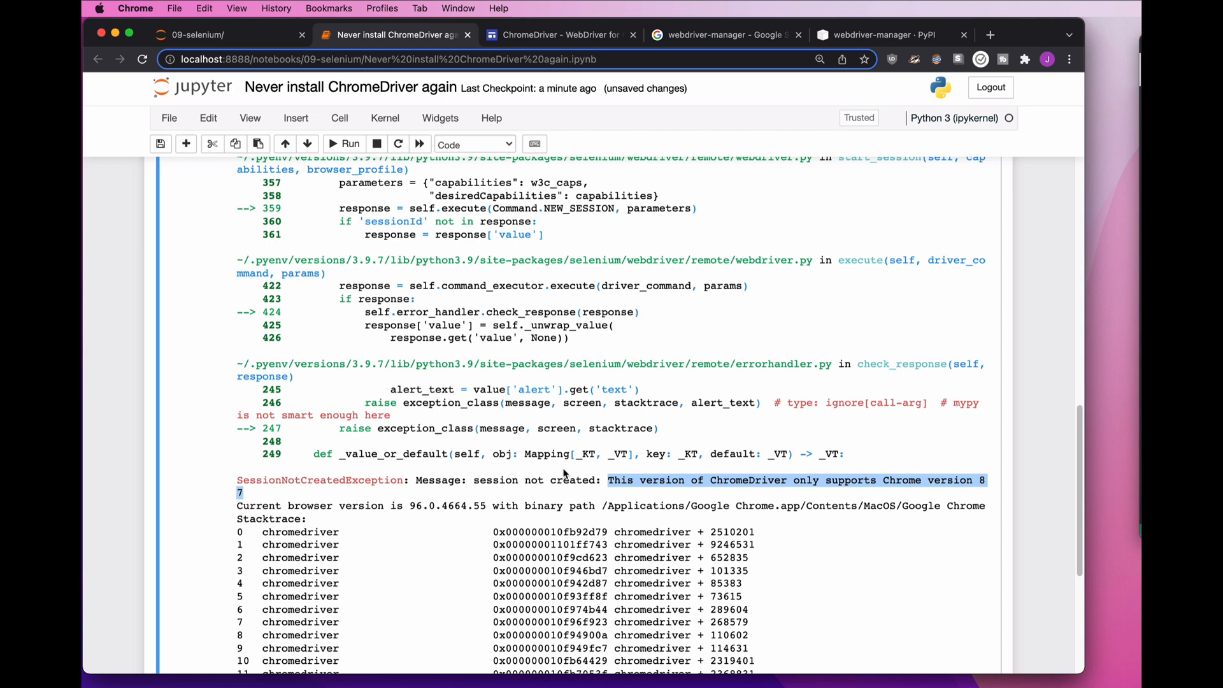
pyautogui.scroll(3)
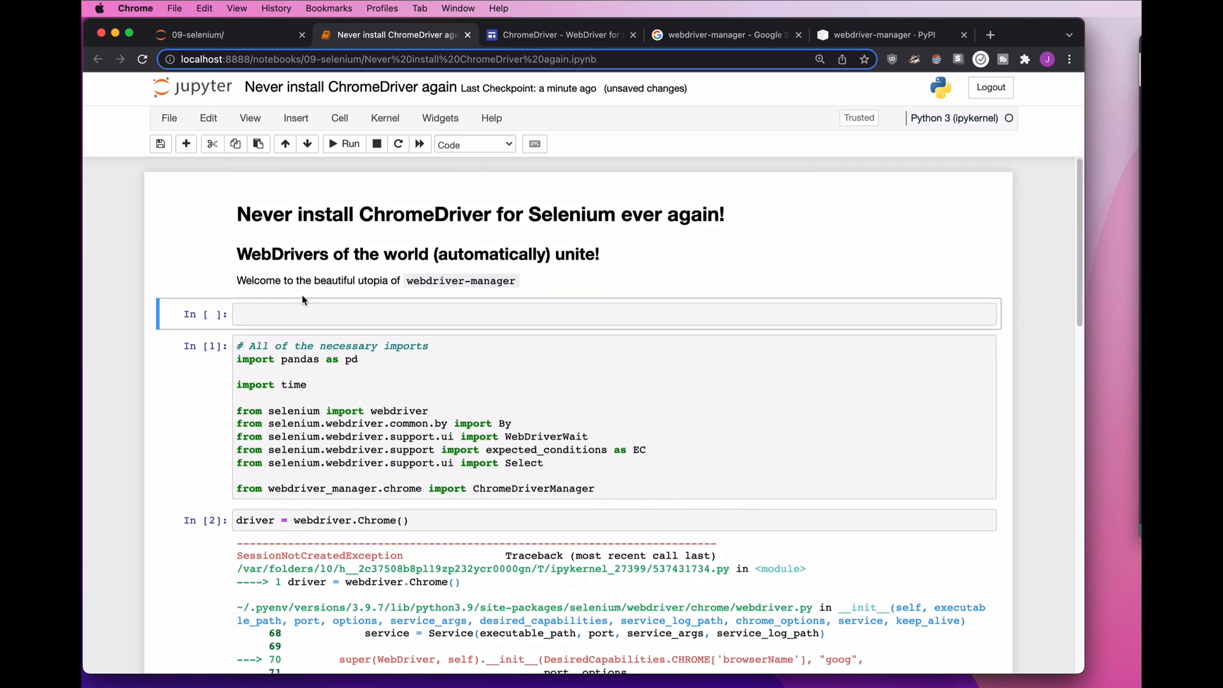
# Add the comment '# This version of ChromeDriver only supports Chrome version 87' and a new cell below.
pyautogui.write('# This version of ChromeDriver only supports Chrome version 87')
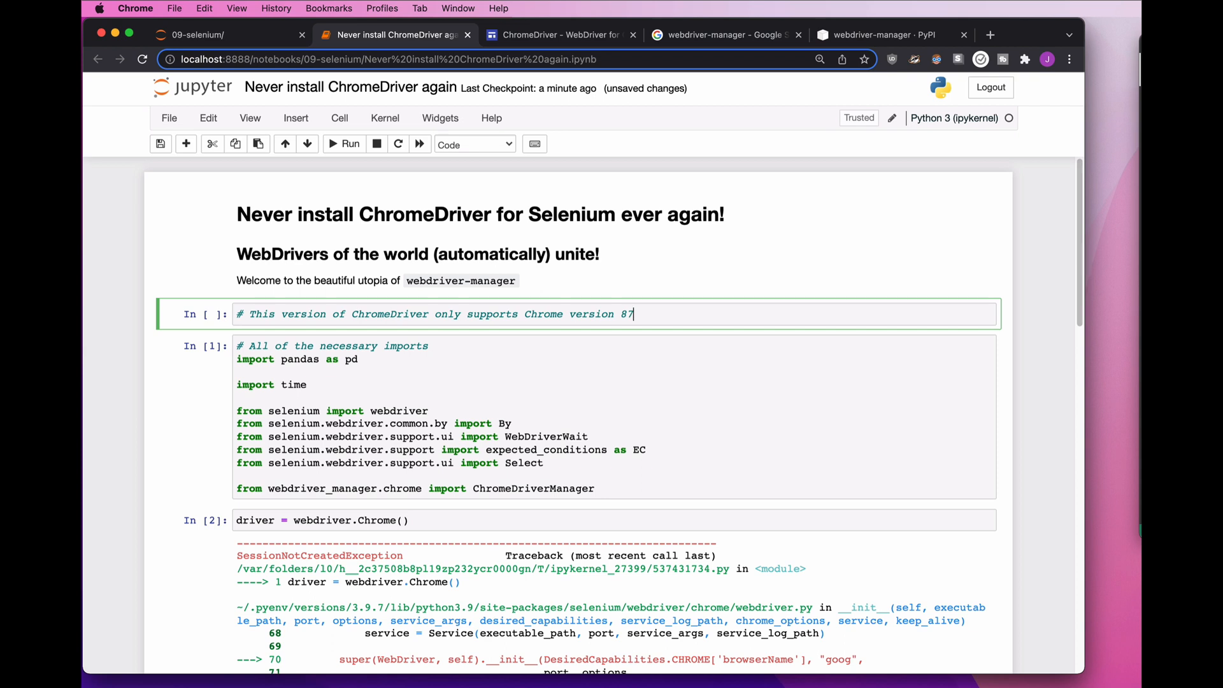
pyautogui.click(187, 143)
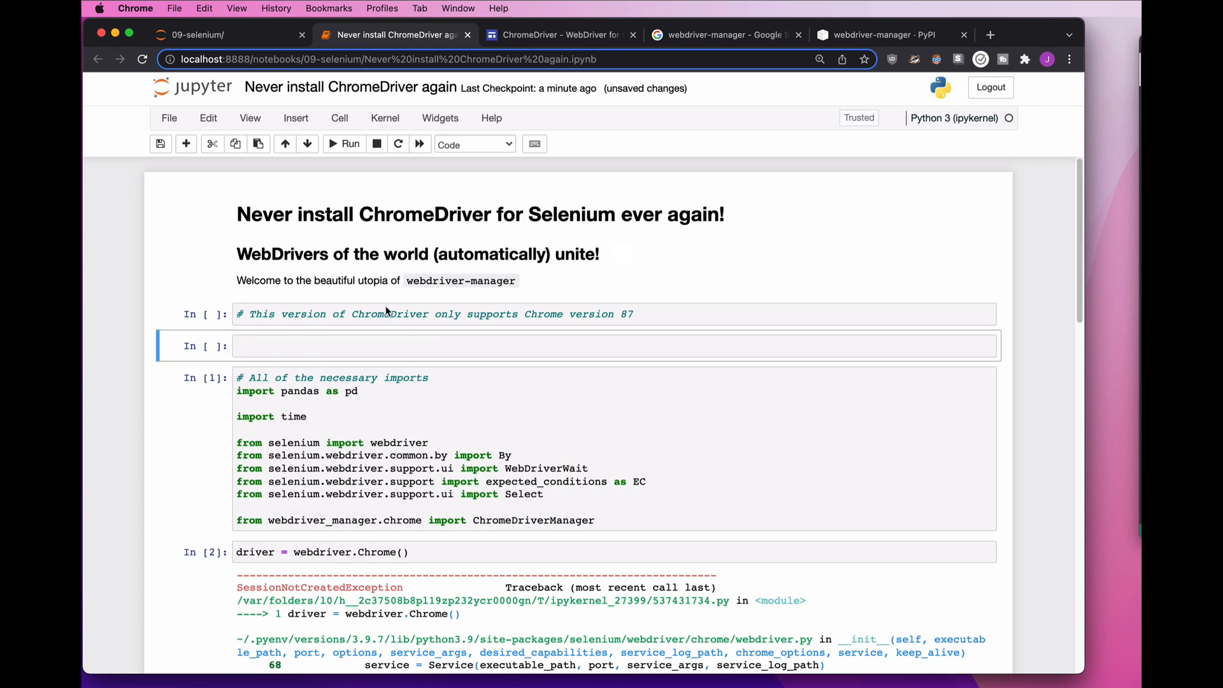
pyautogui.click(397, 346)
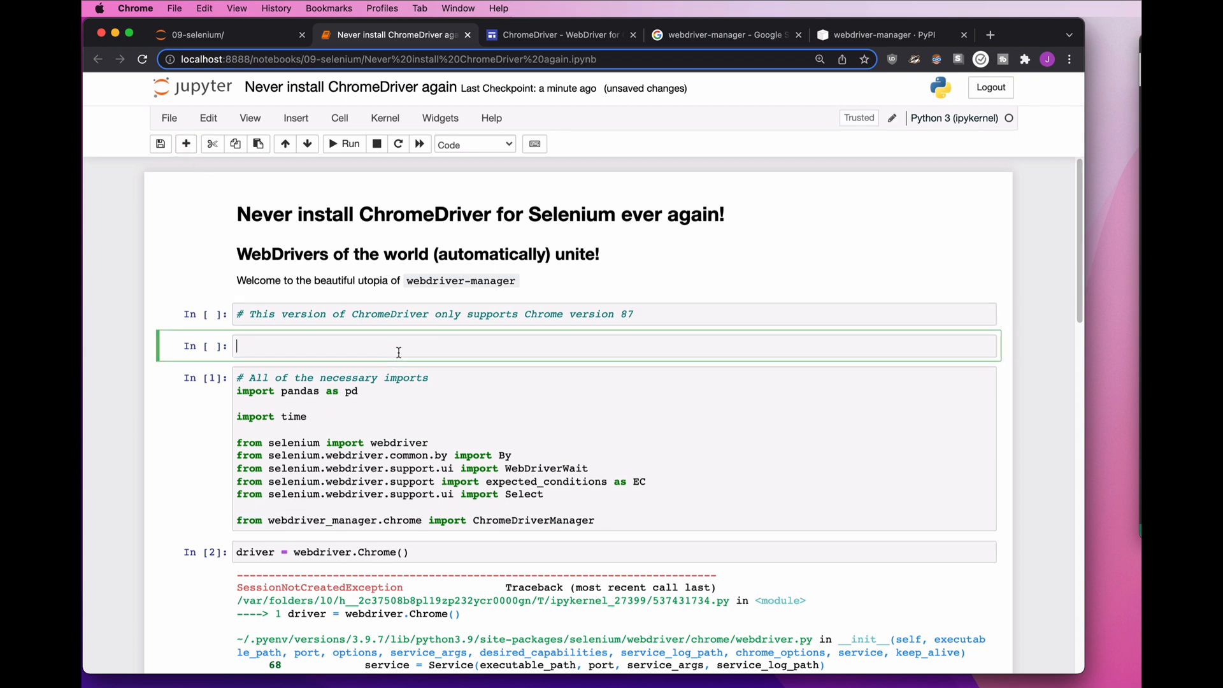
# Write comments defining Selenium as browser automation and Chrome as a web browser.
pyautogui.write('#')
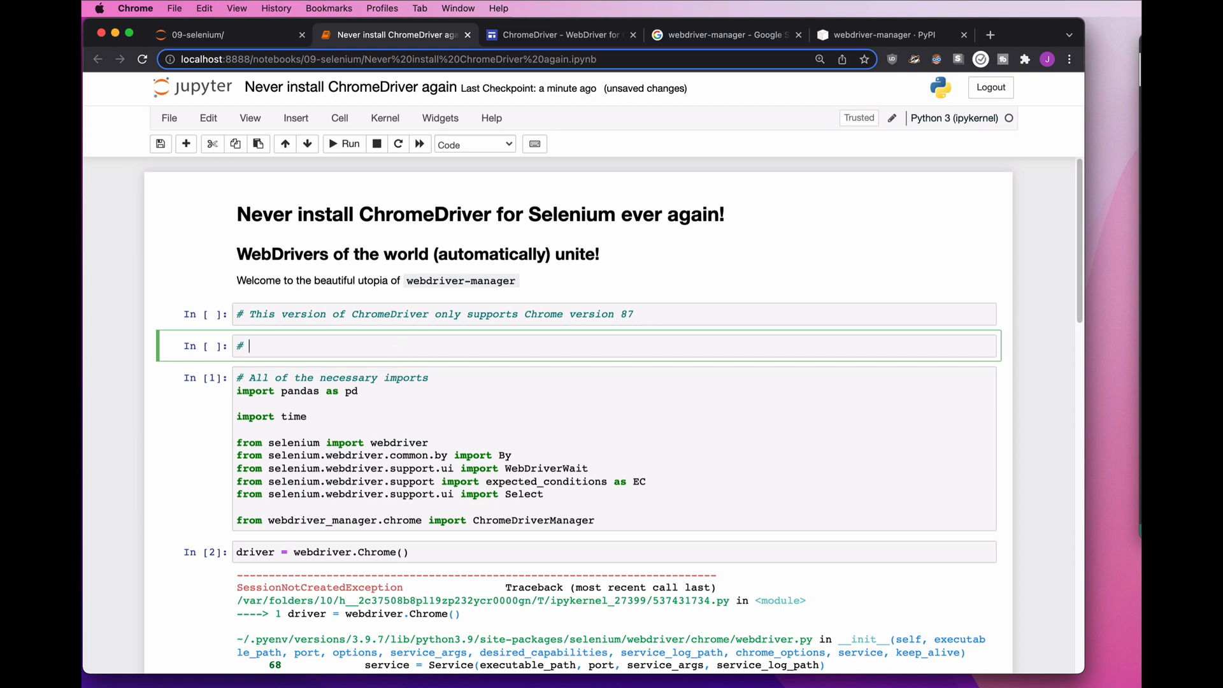
pyautogui.write('Se')
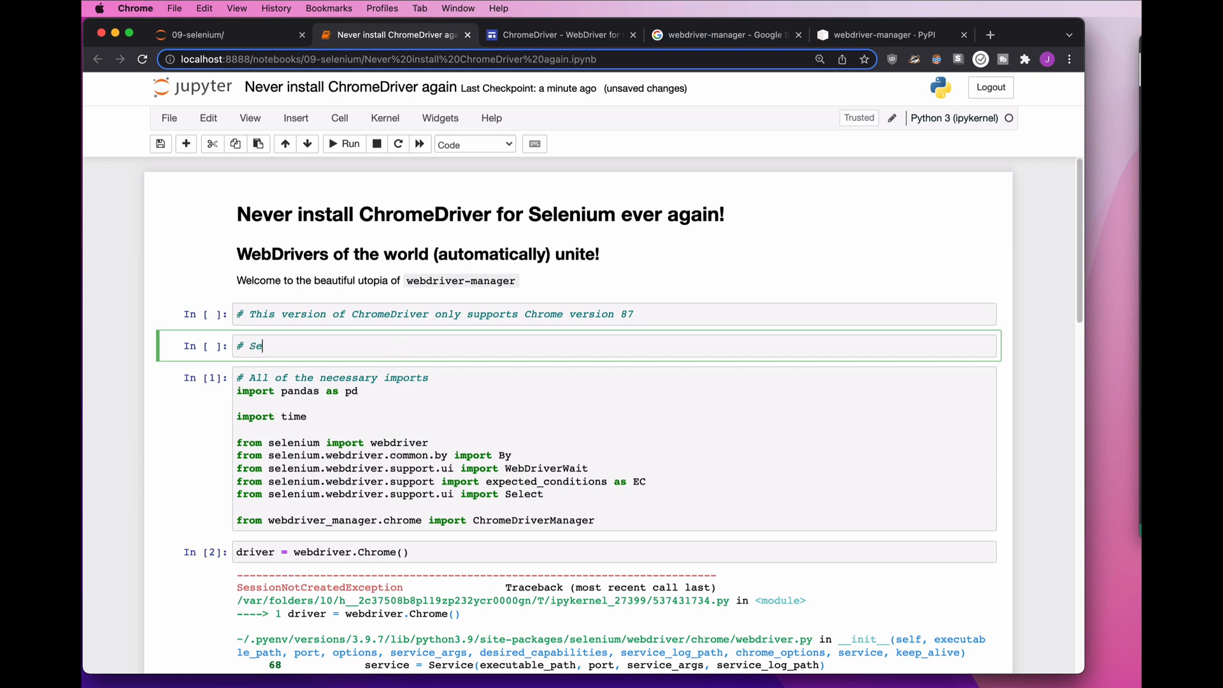
pyautogui.write('lenium')
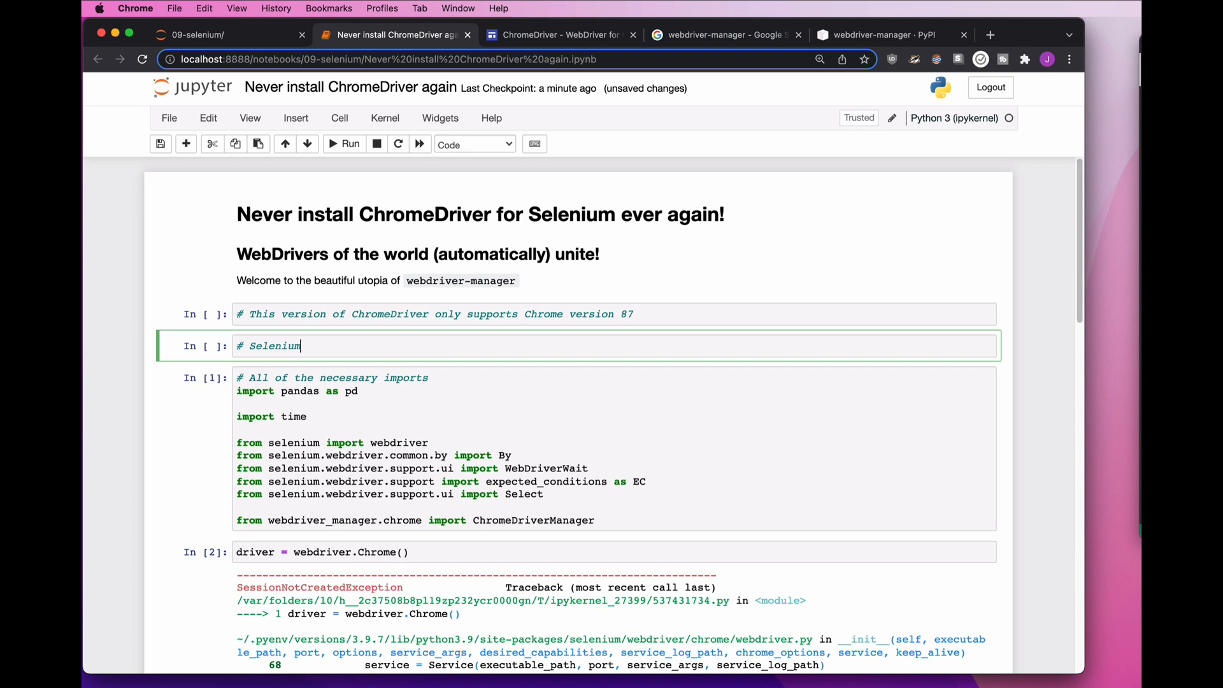
pyautogui.write('- browser automation software')
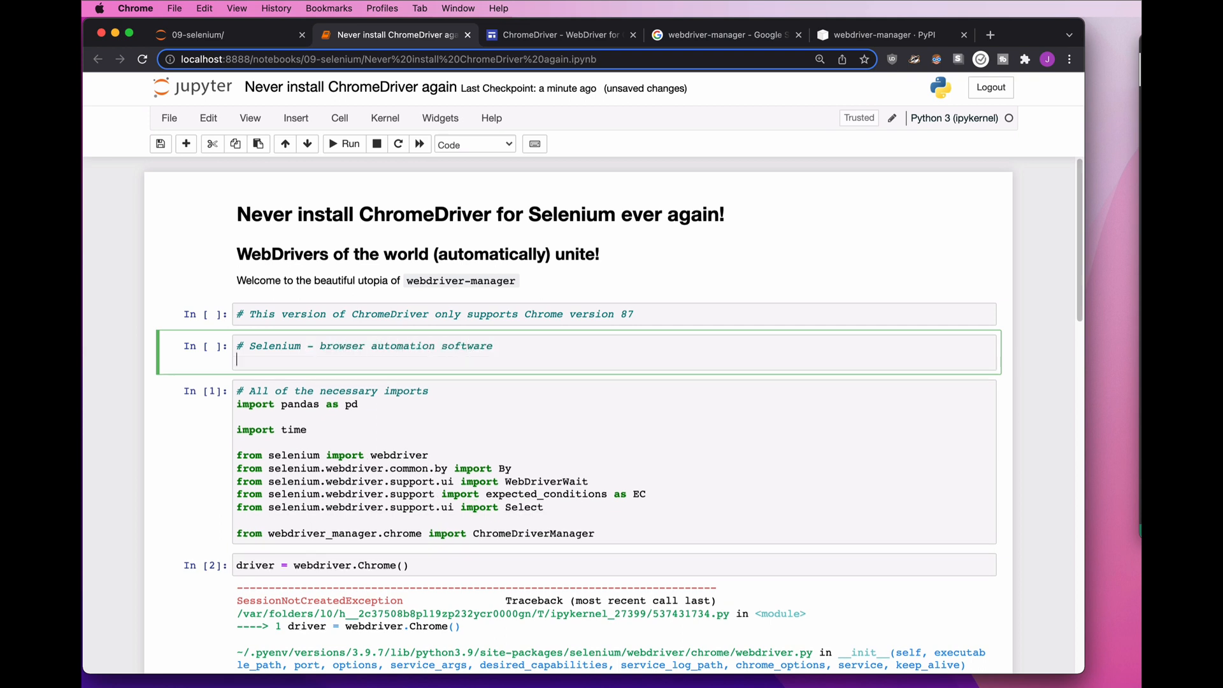
pyautogui.write('# Chrome -')
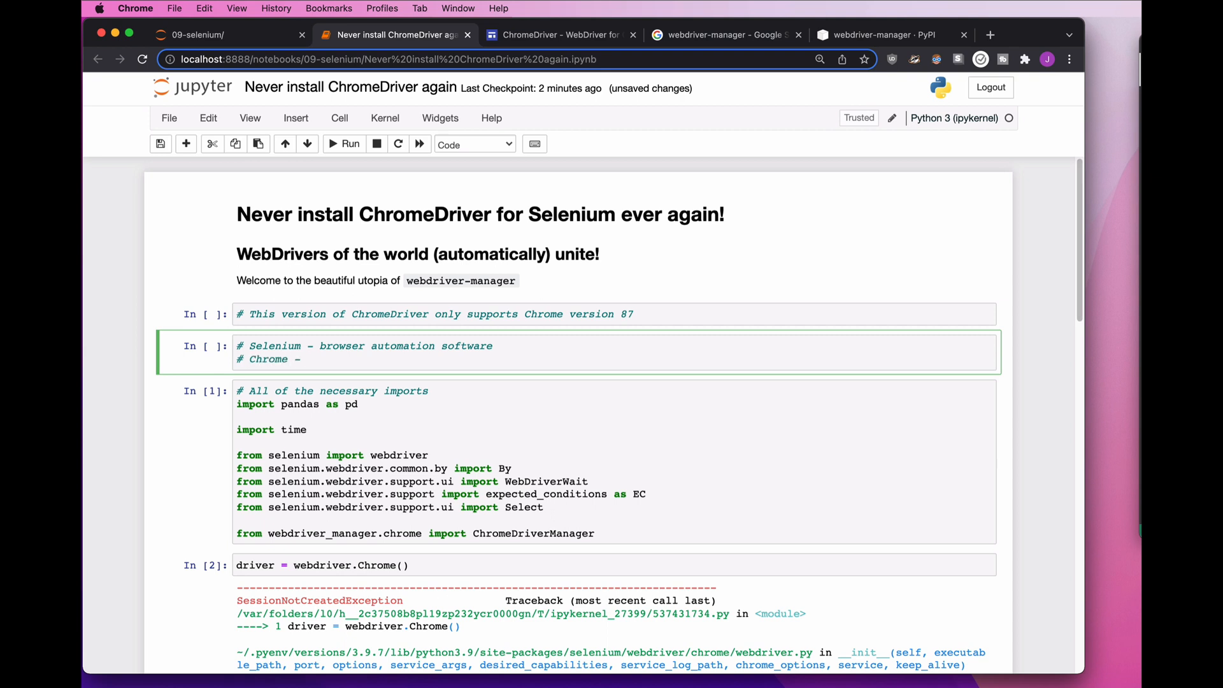
pyautogui.write('a web brow')
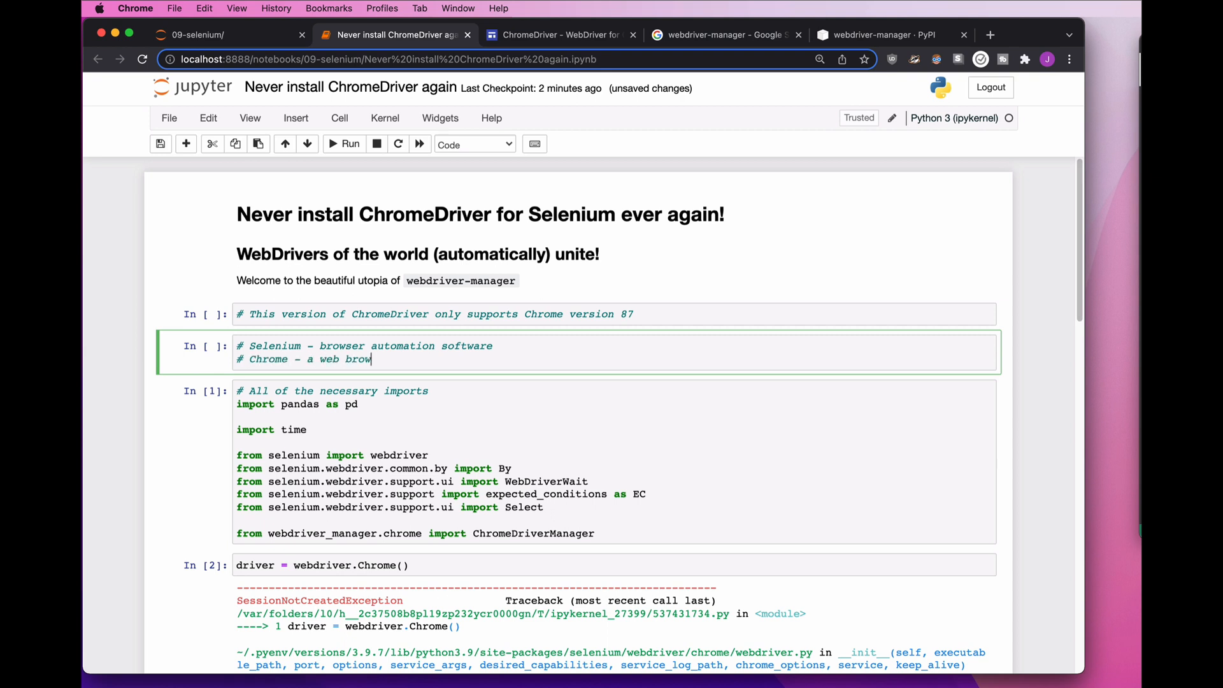
pyautogui.write('ser?')
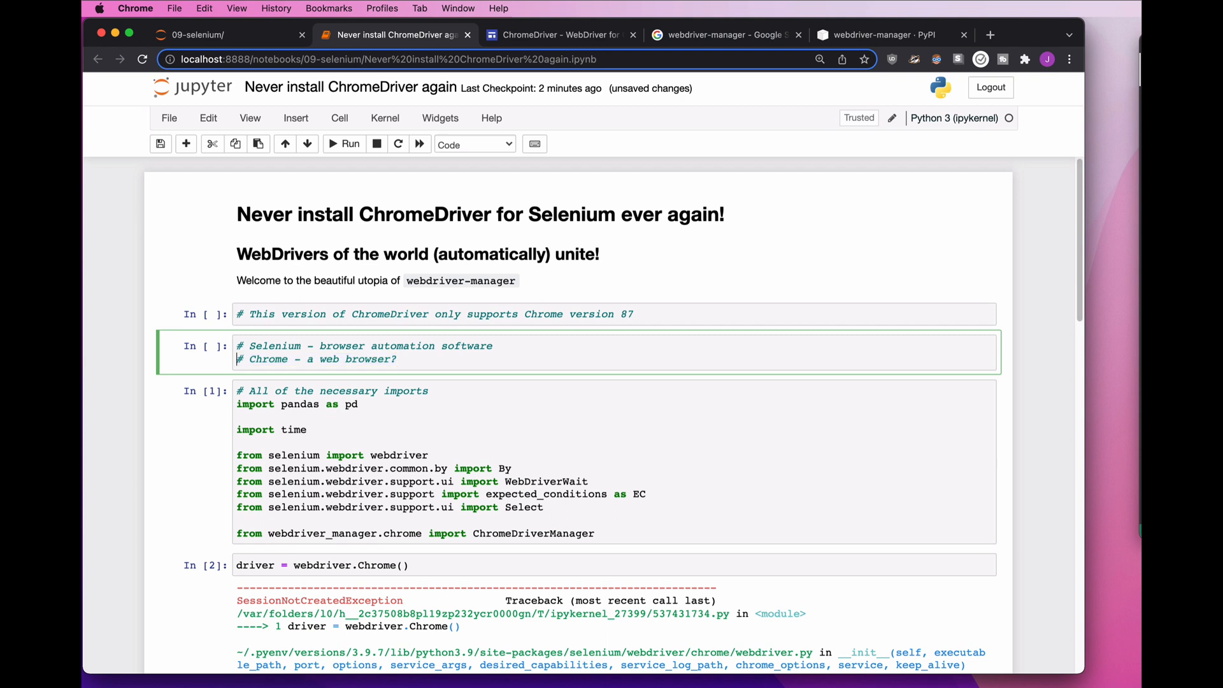
# Insert a comment line: WebDriver - explains Chrome to Selenium - ChromeDriver.
pyautogui.press('Enter')
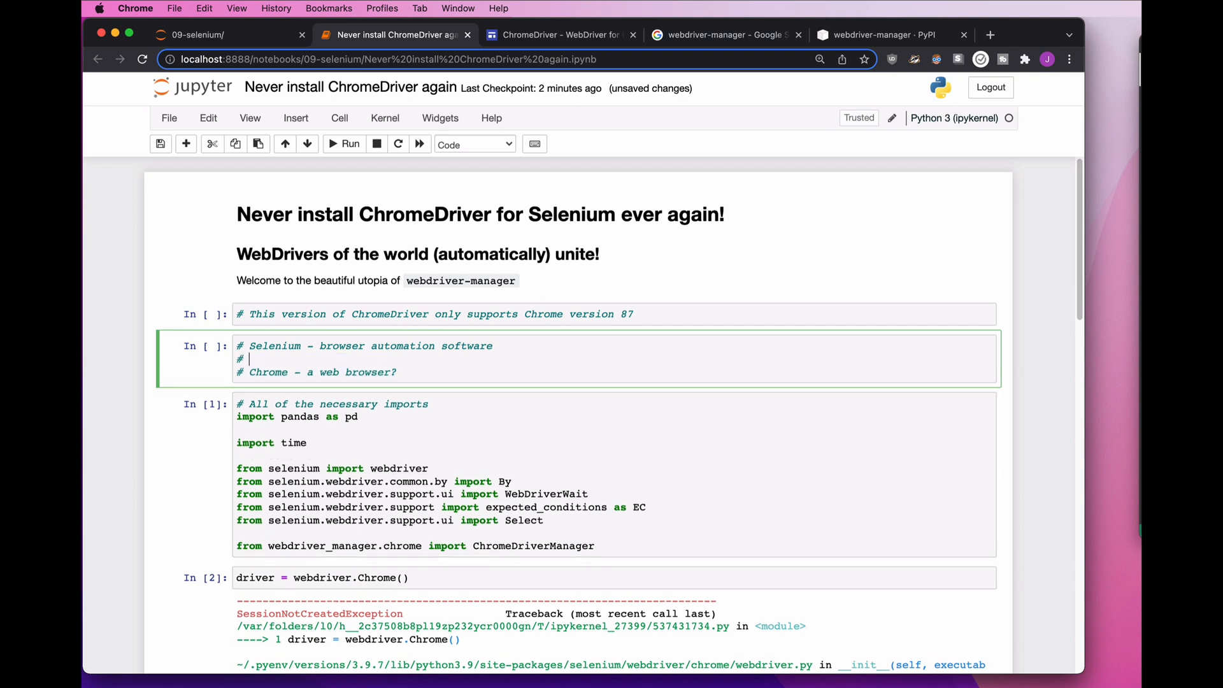
pyautogui.write('WebDr')
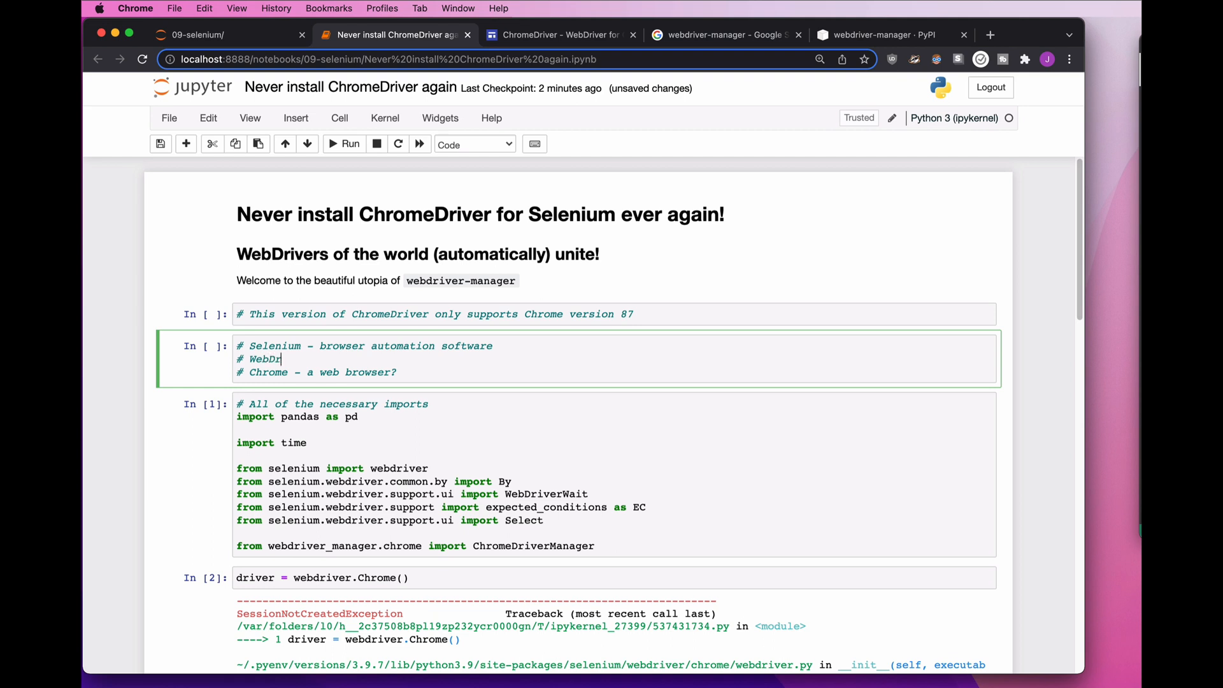
pyautogui.write('iver -')
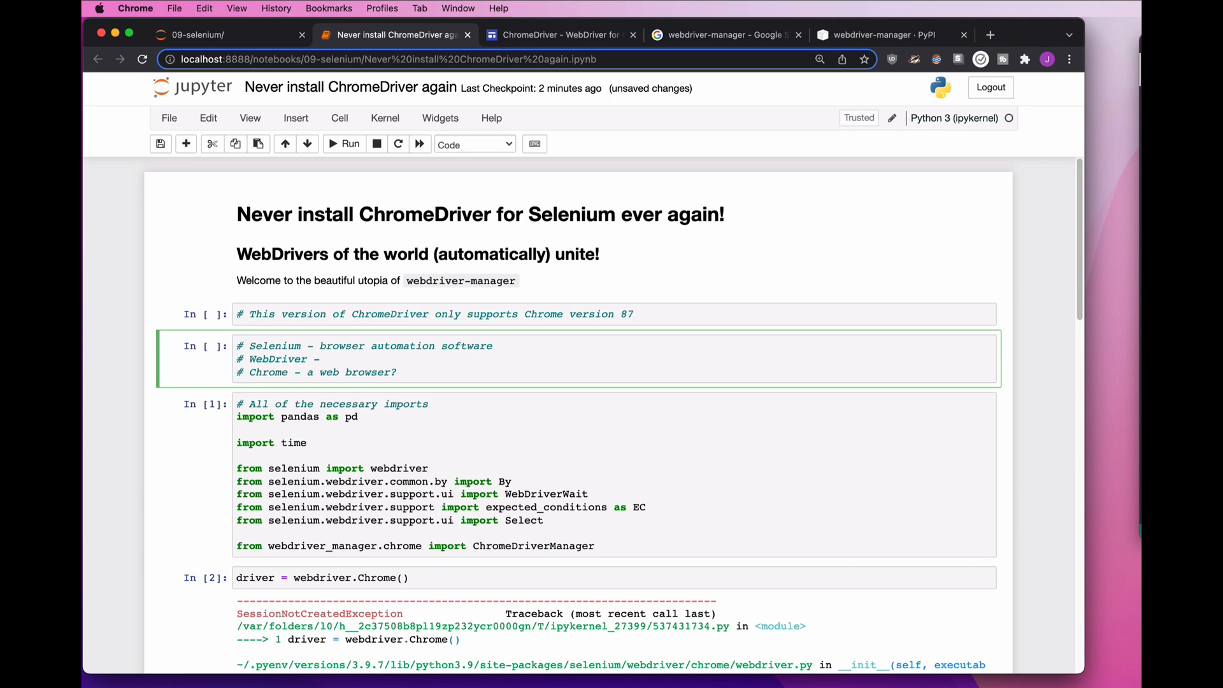
pyautogui.write('explains')
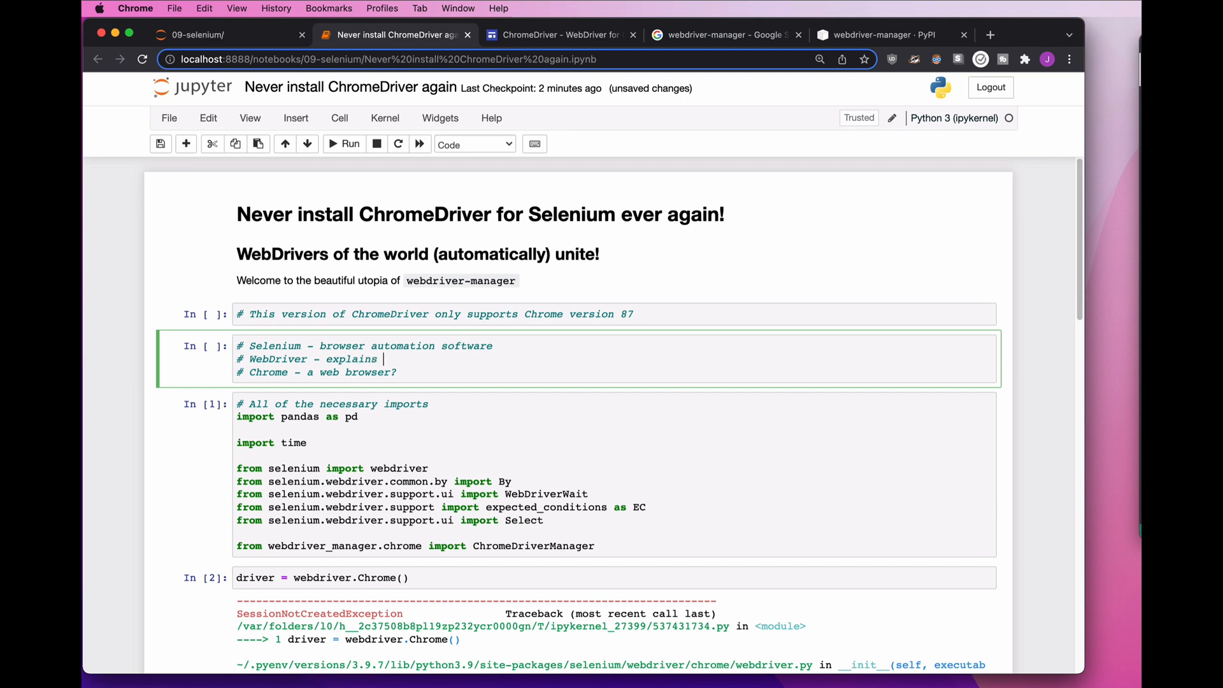
pyautogui.write('Chrome to Seleni')
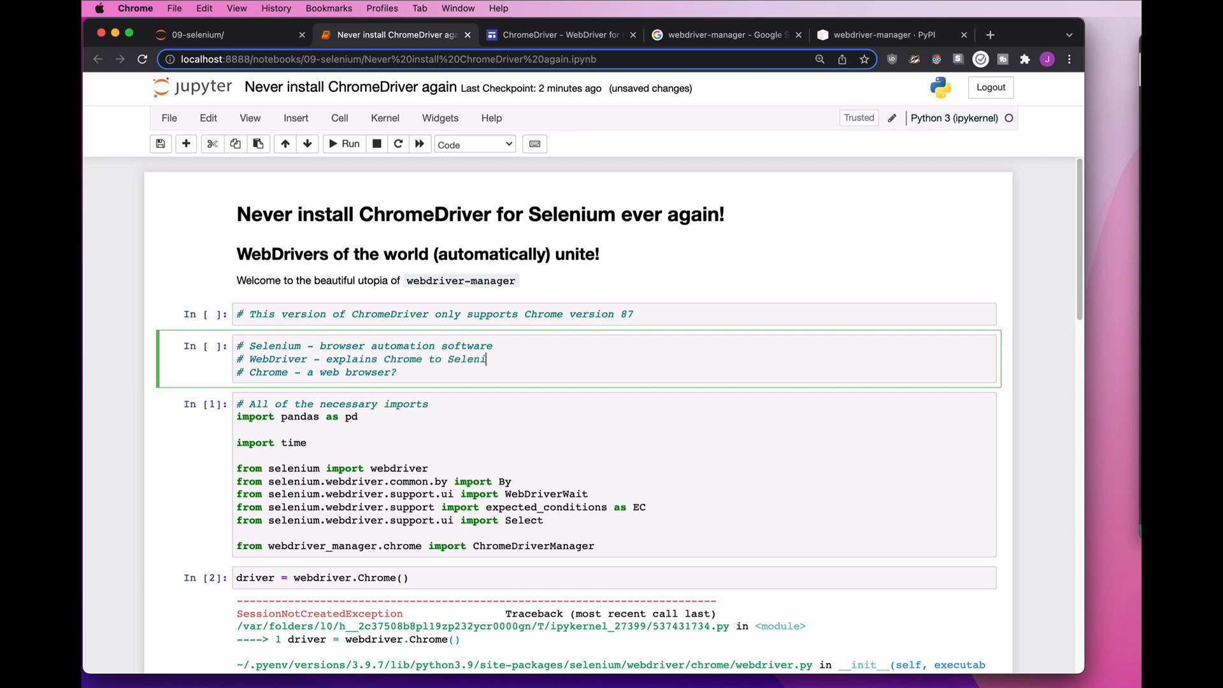
pyautogui.write('um')
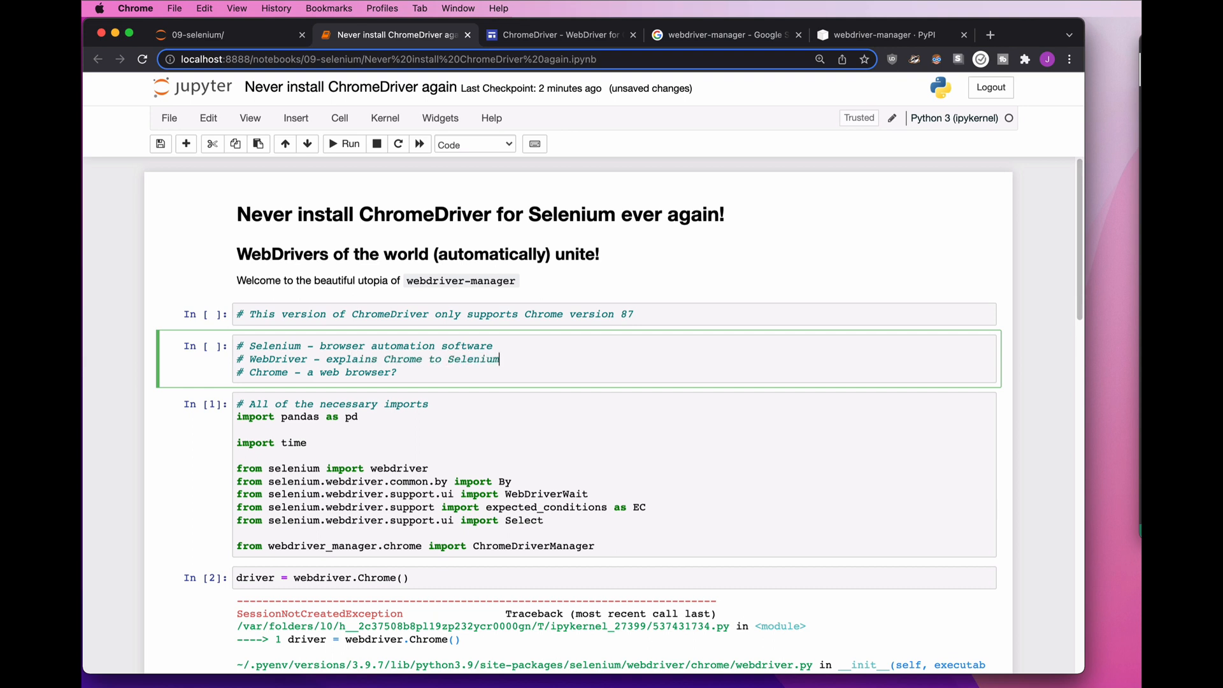
pyautogui.write('-')
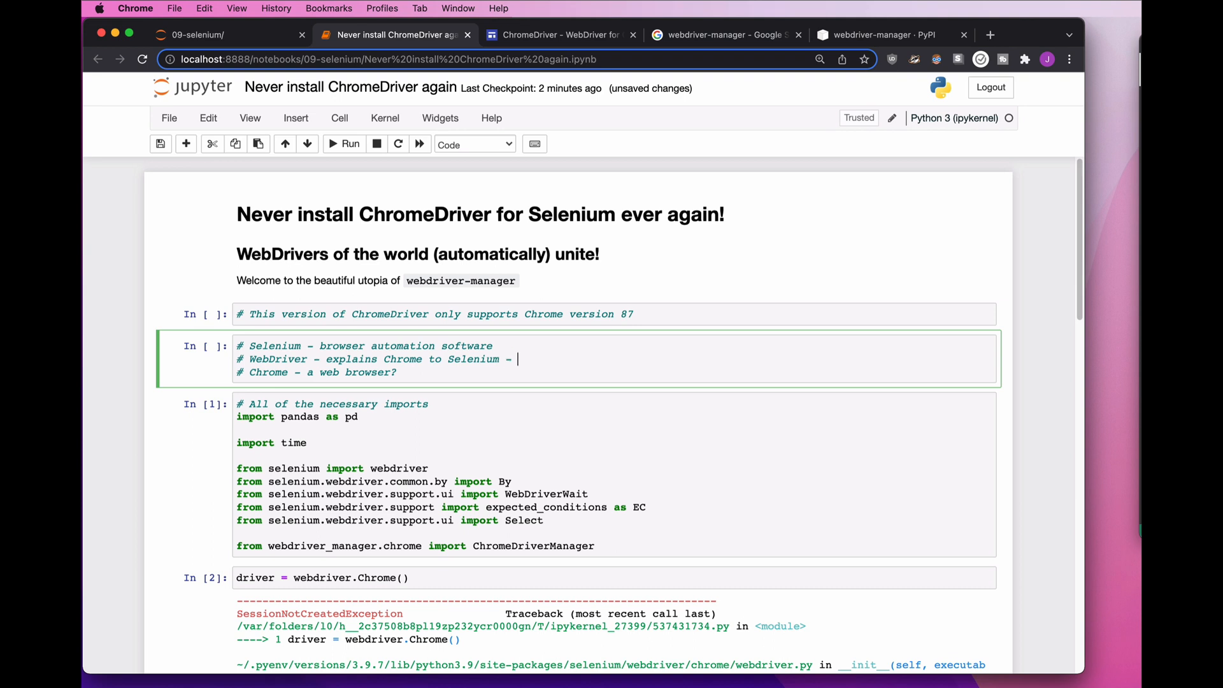
pyautogui.write('ChromeDriver')
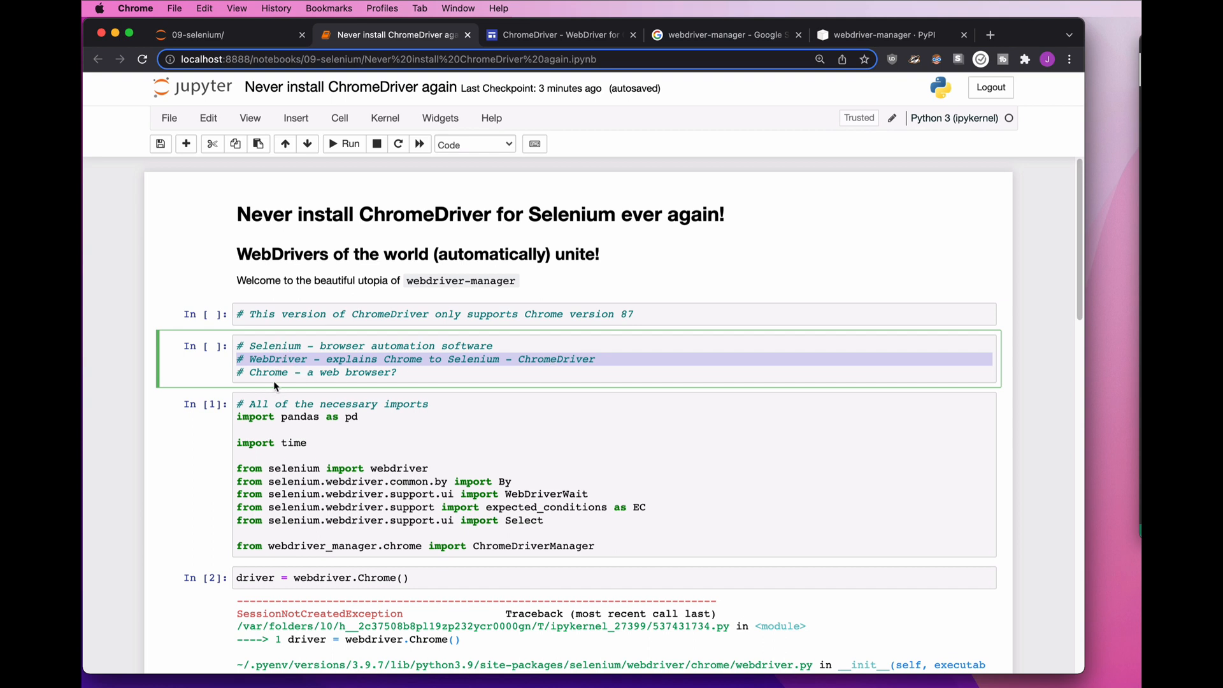
pyautogui.moveTo(634, 321)
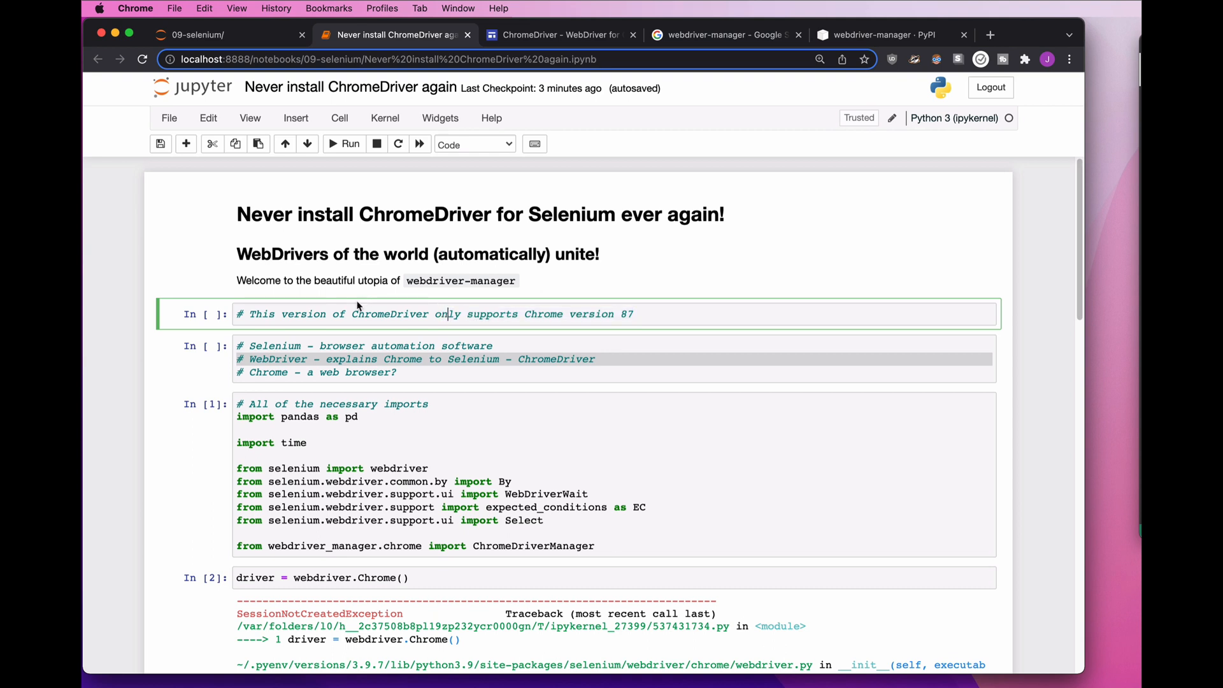
# Check the installed Chrome version (96.0.4664.55) via About Google Chrome.
pyautogui.click(136, 9)
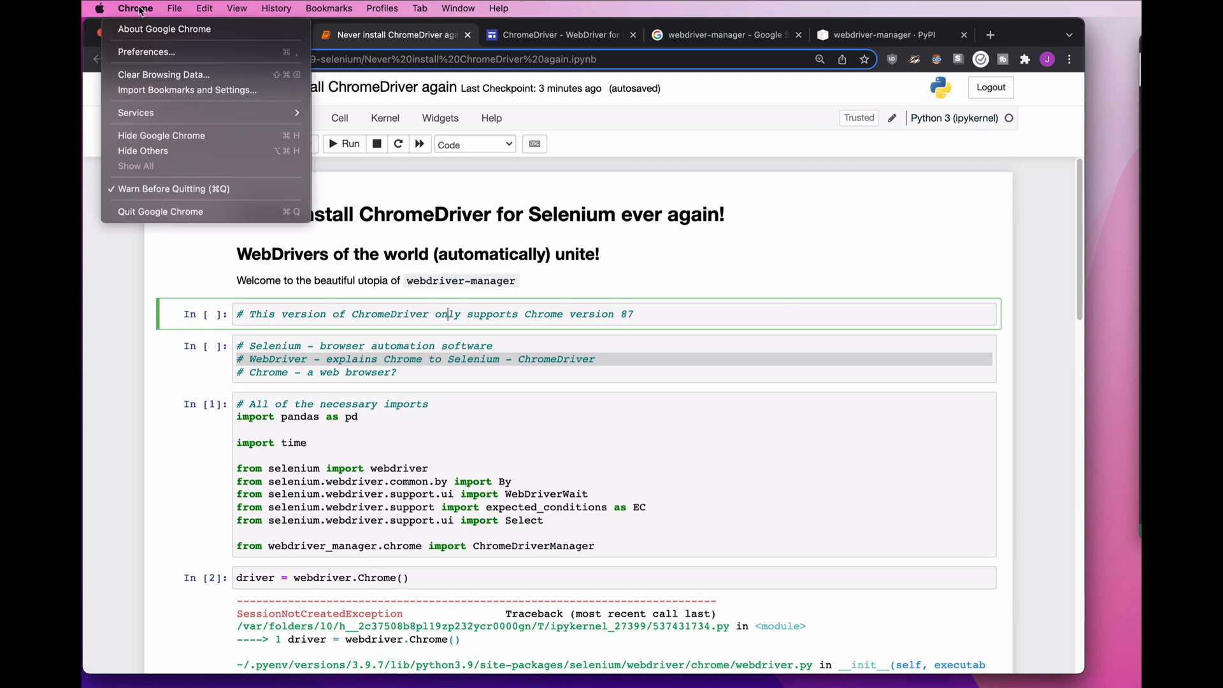
pyautogui.moveTo(163, 29)
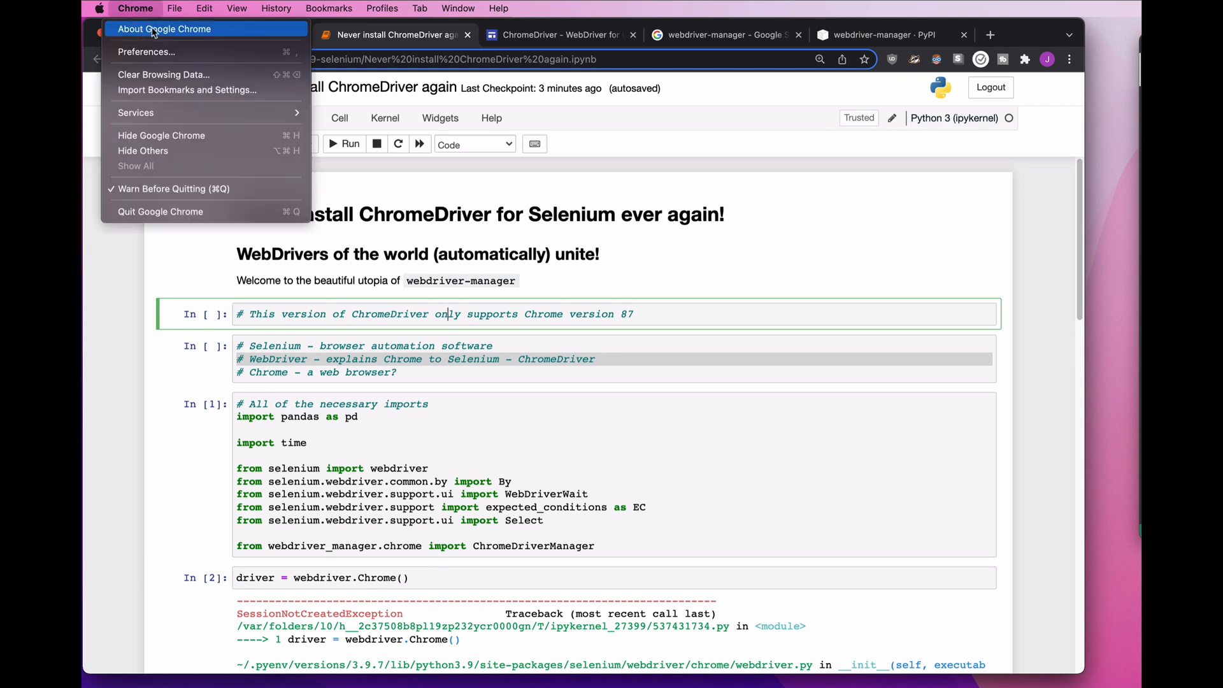
pyautogui.click(164, 29)
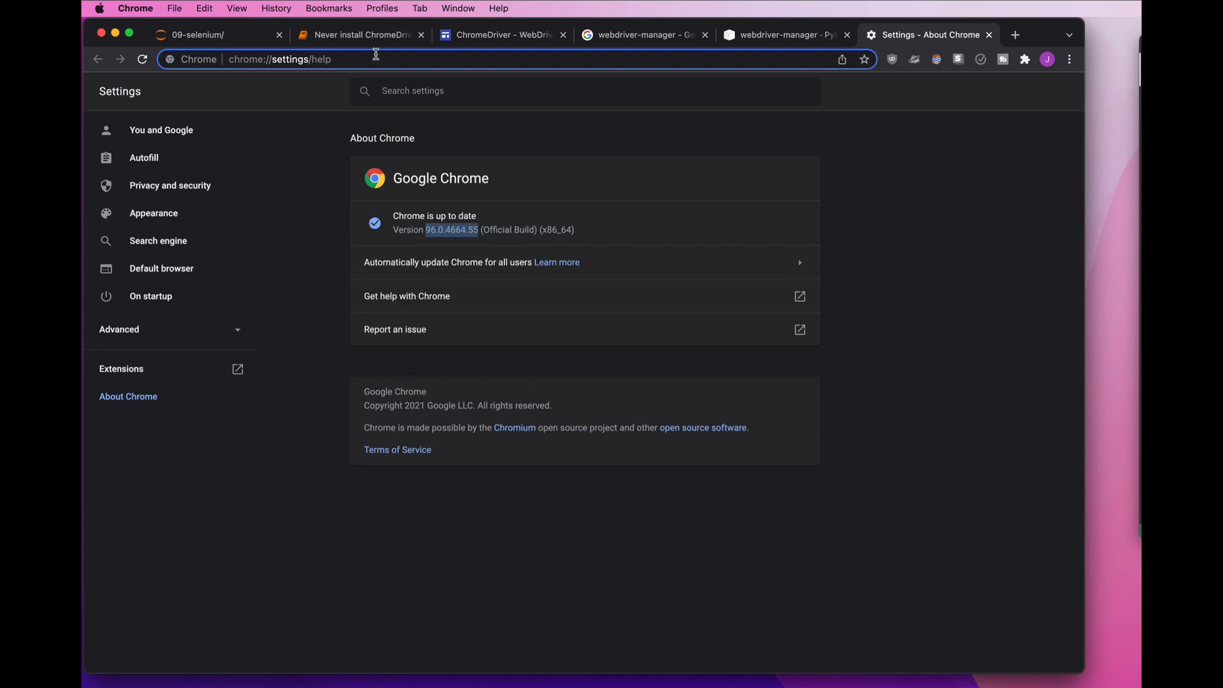
# Highlight 'ChromeDriver' in the notebook comment, then view the ChromeDriver downloads page.
pyautogui.click(359, 35)
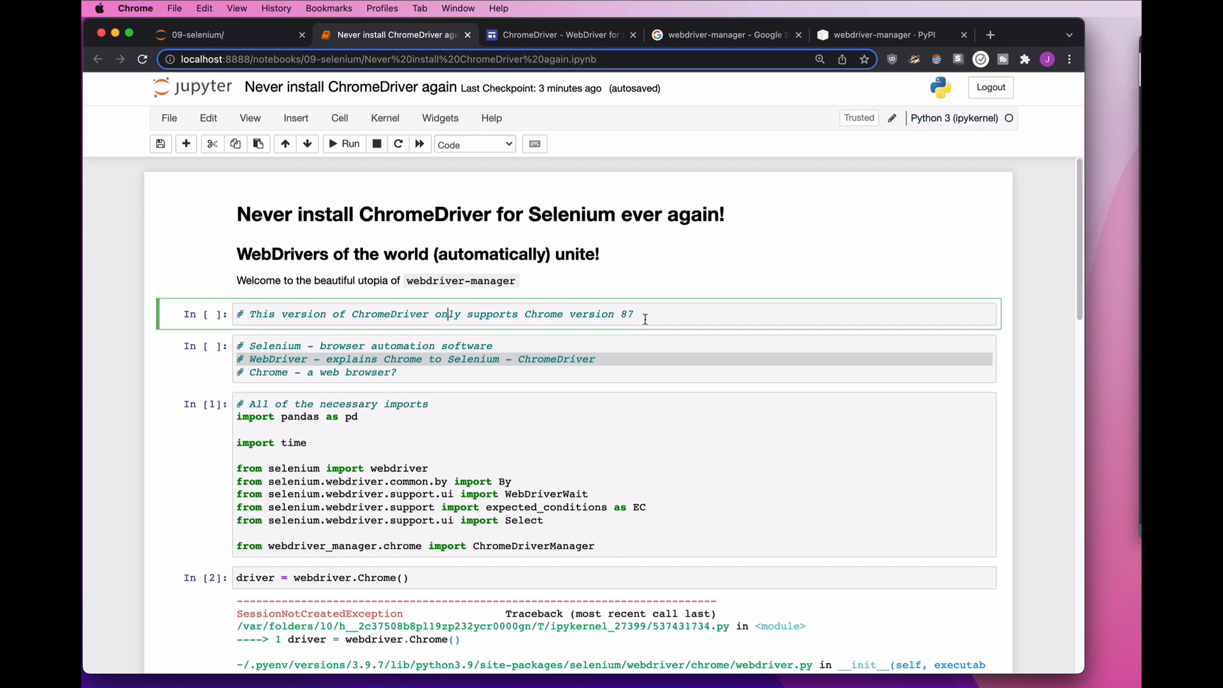
pyautogui.click(640, 359)
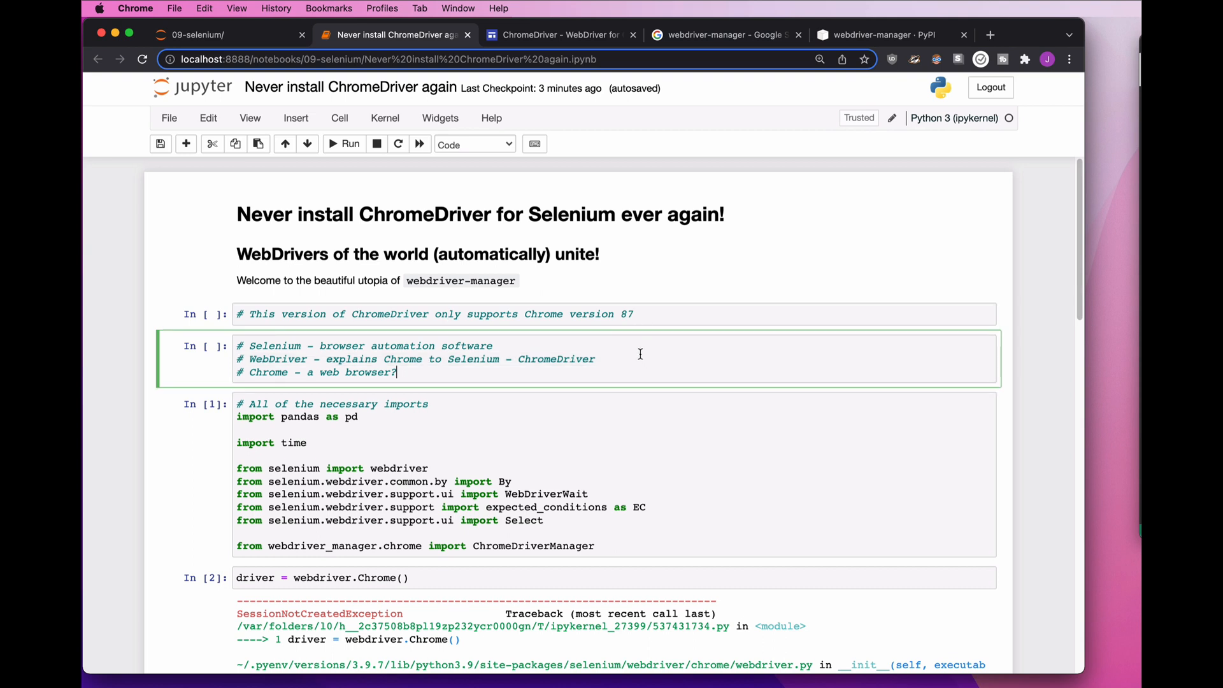
pyautogui.moveTo(652, 334)
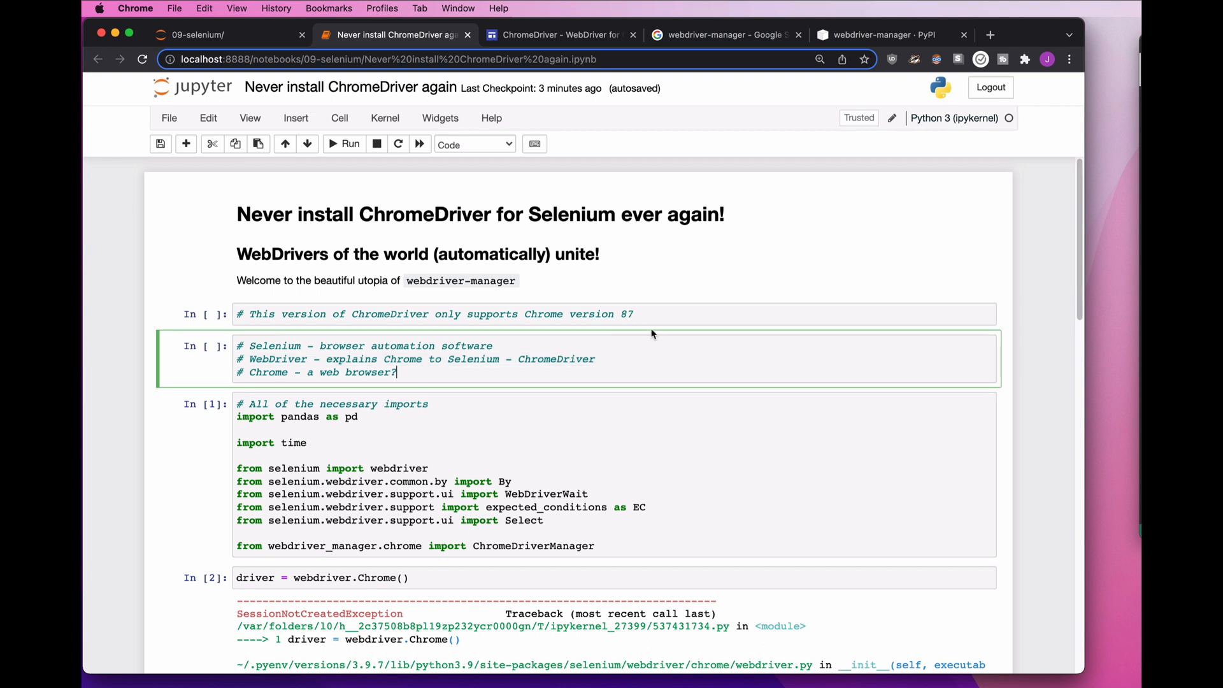
pyautogui.moveTo(622, 359)
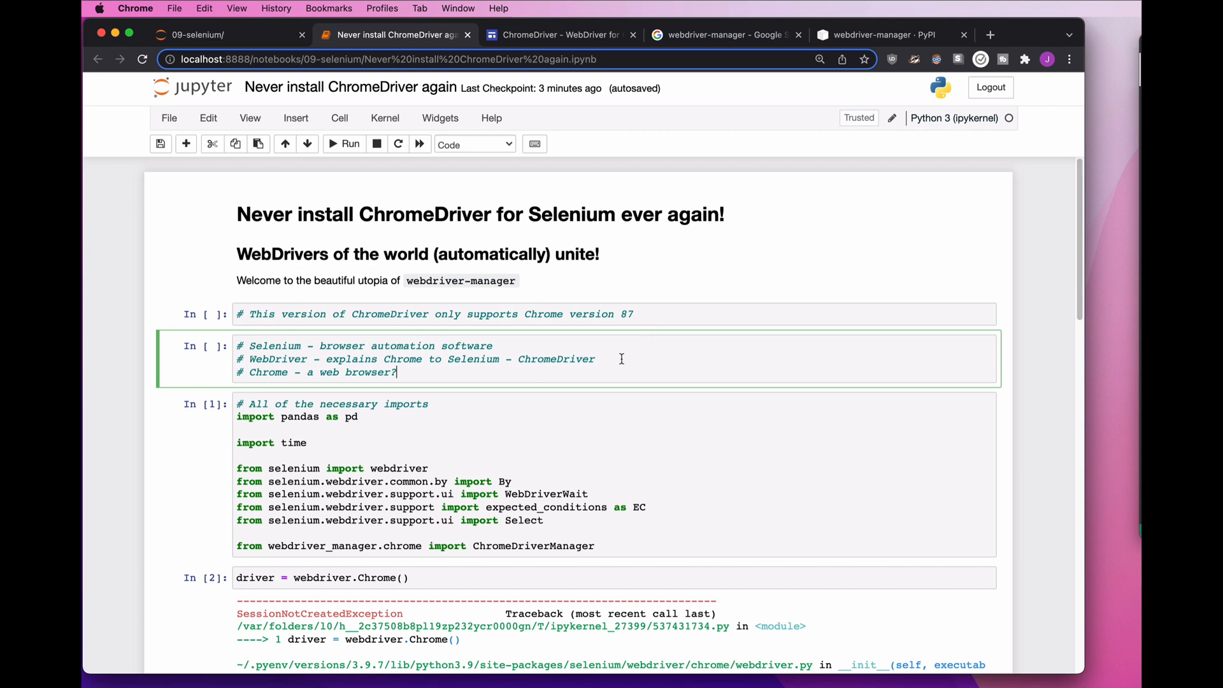
pyautogui.doubleClick(555, 358)
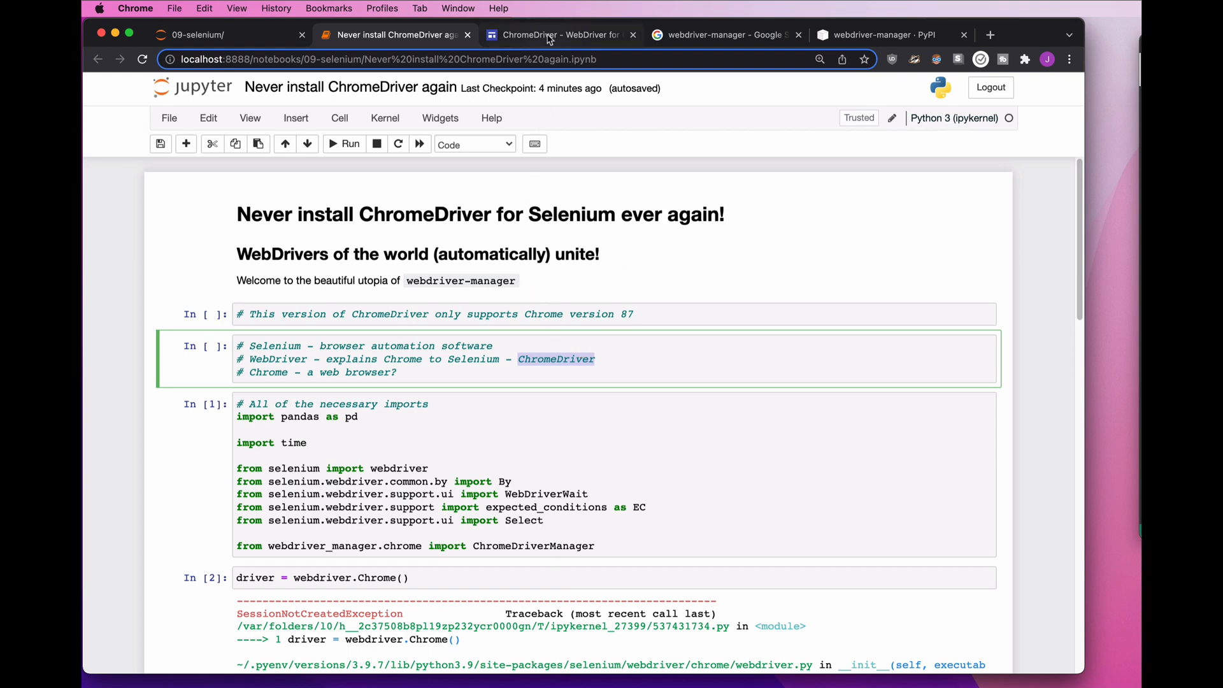
pyautogui.click(556, 34)
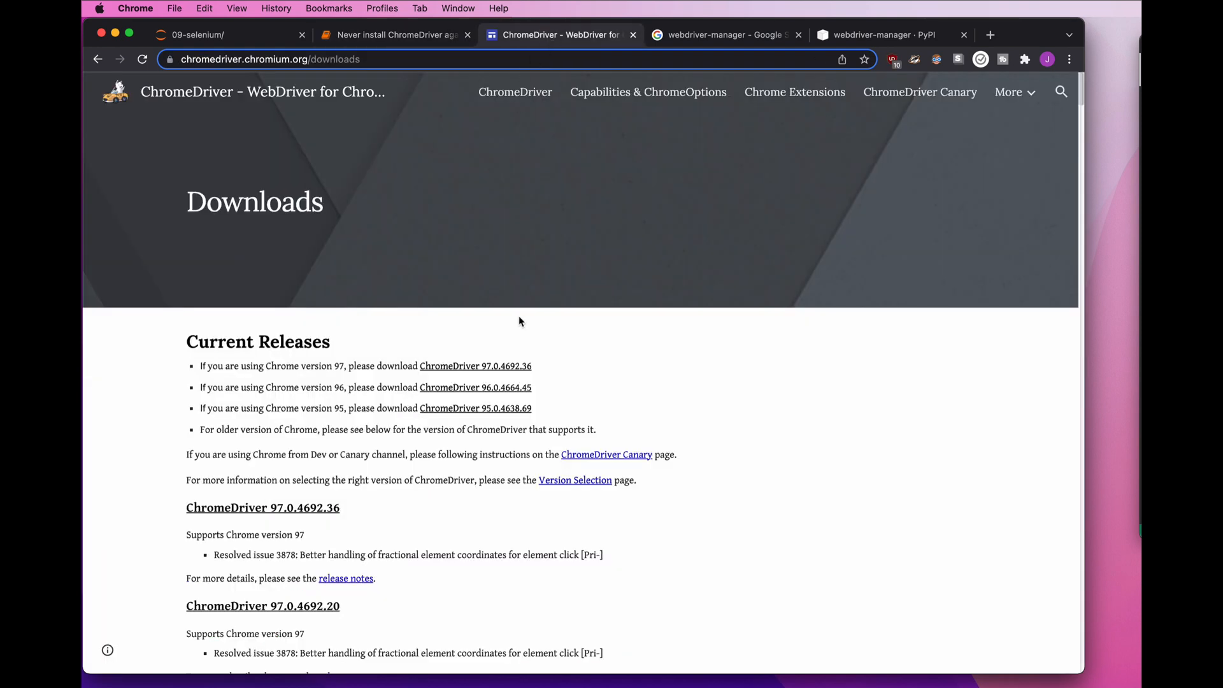
# Review the current ChromeDriver releases for Chrome 97, 96 and 95, then return to the notebook.
pyautogui.scroll(-3)
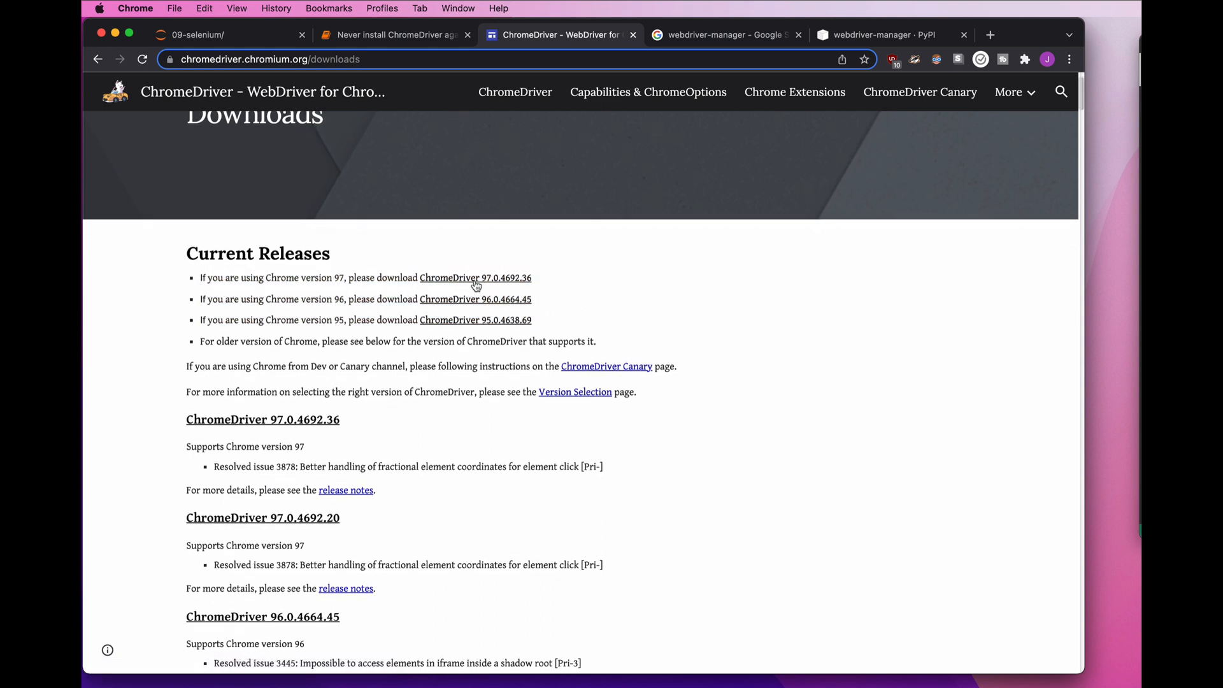
pyautogui.scroll(3)
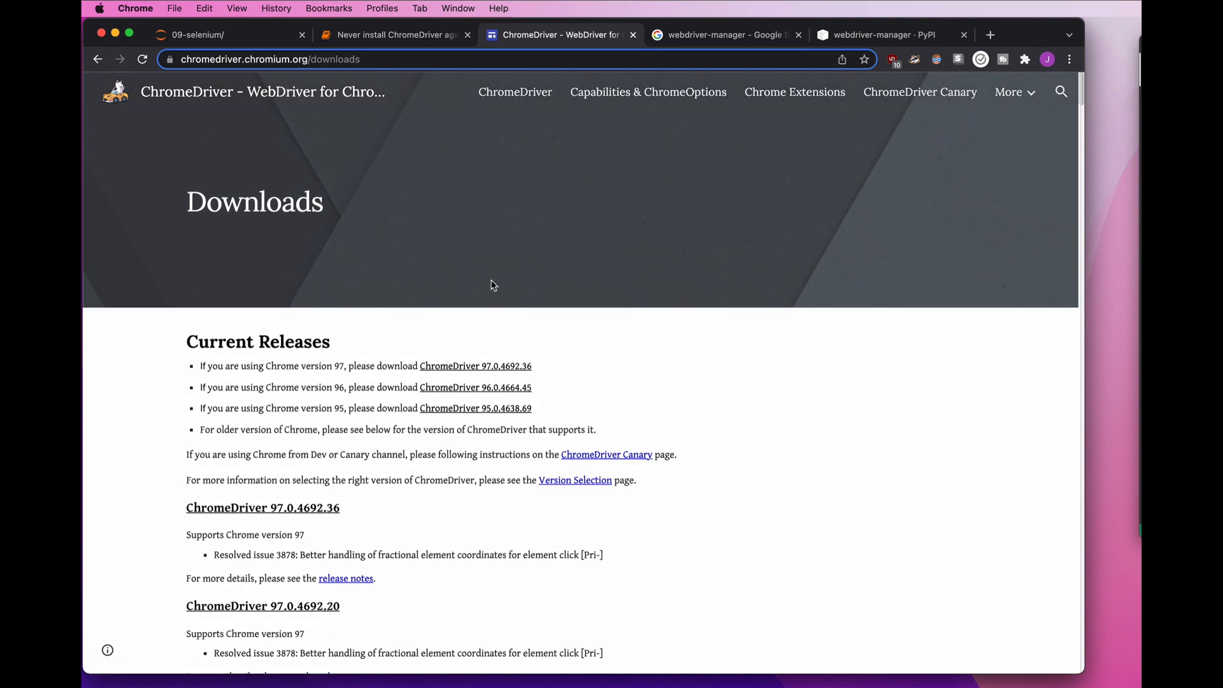
pyautogui.moveTo(501, 316)
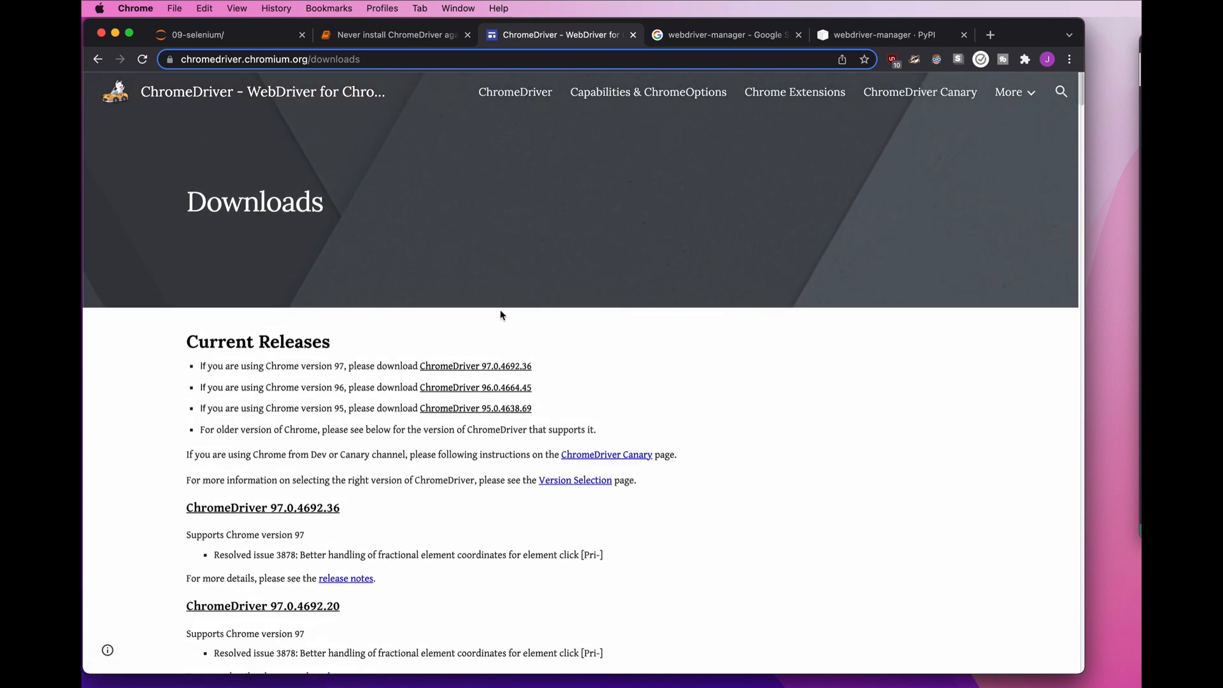
pyautogui.moveTo(473, 320)
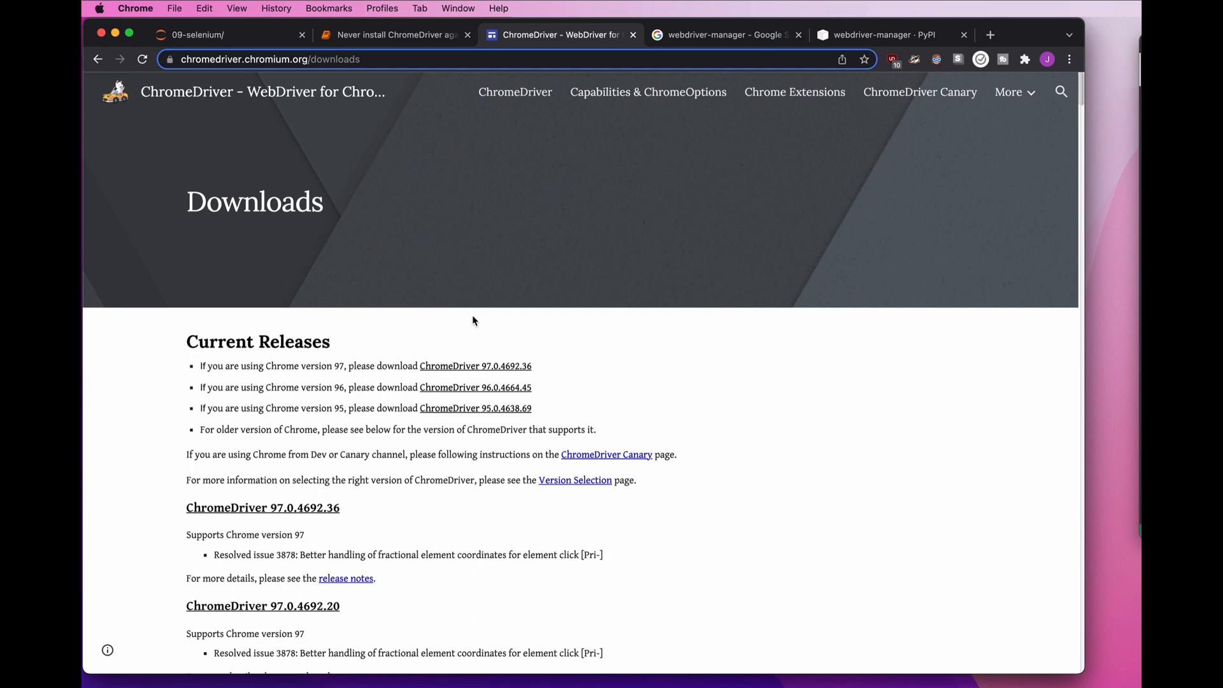
pyautogui.moveTo(502, 375)
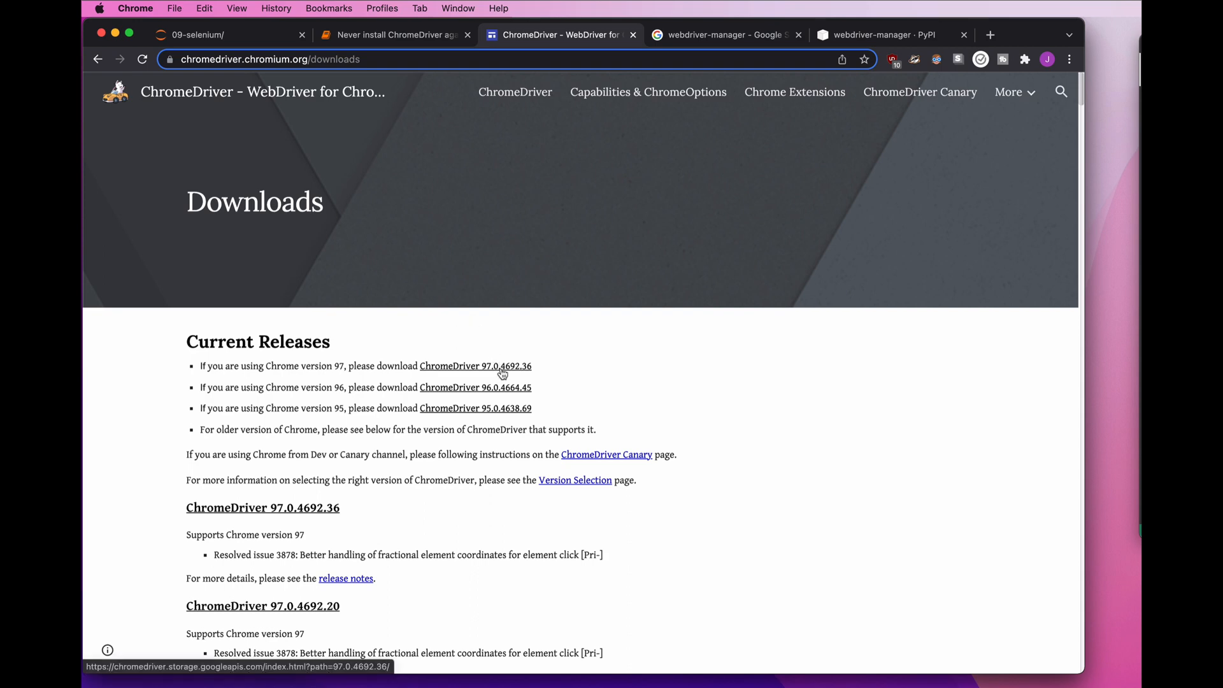
pyautogui.moveTo(555, 410)
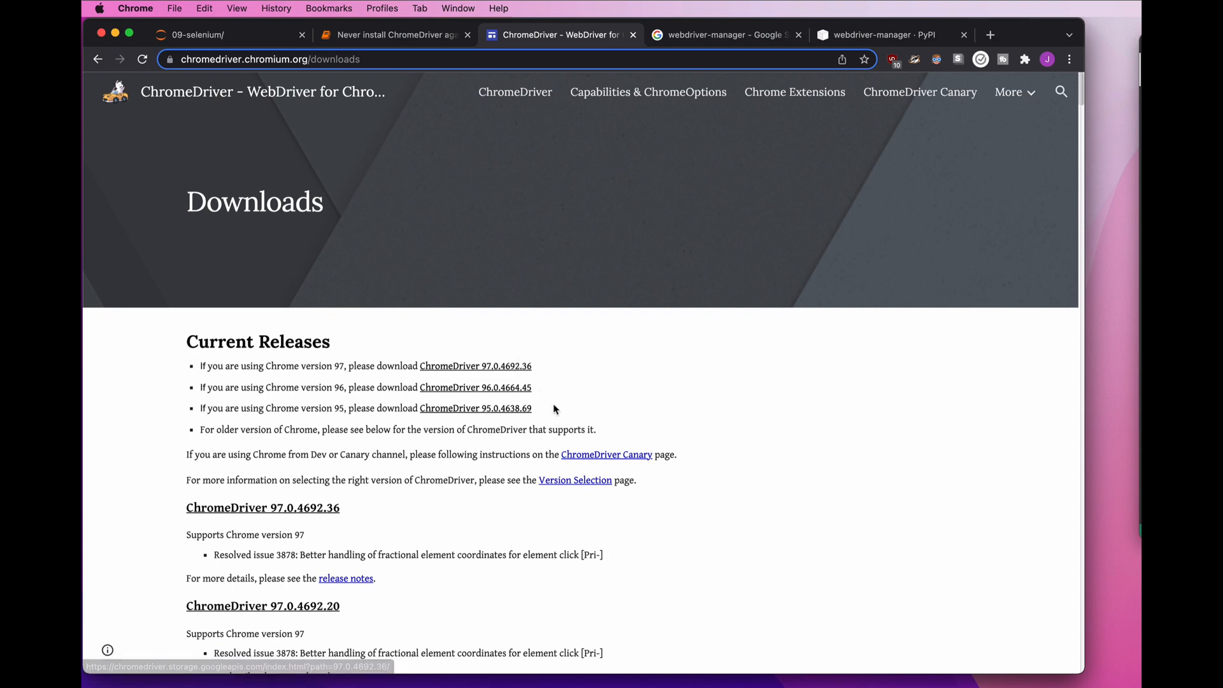
pyautogui.moveTo(553, 411)
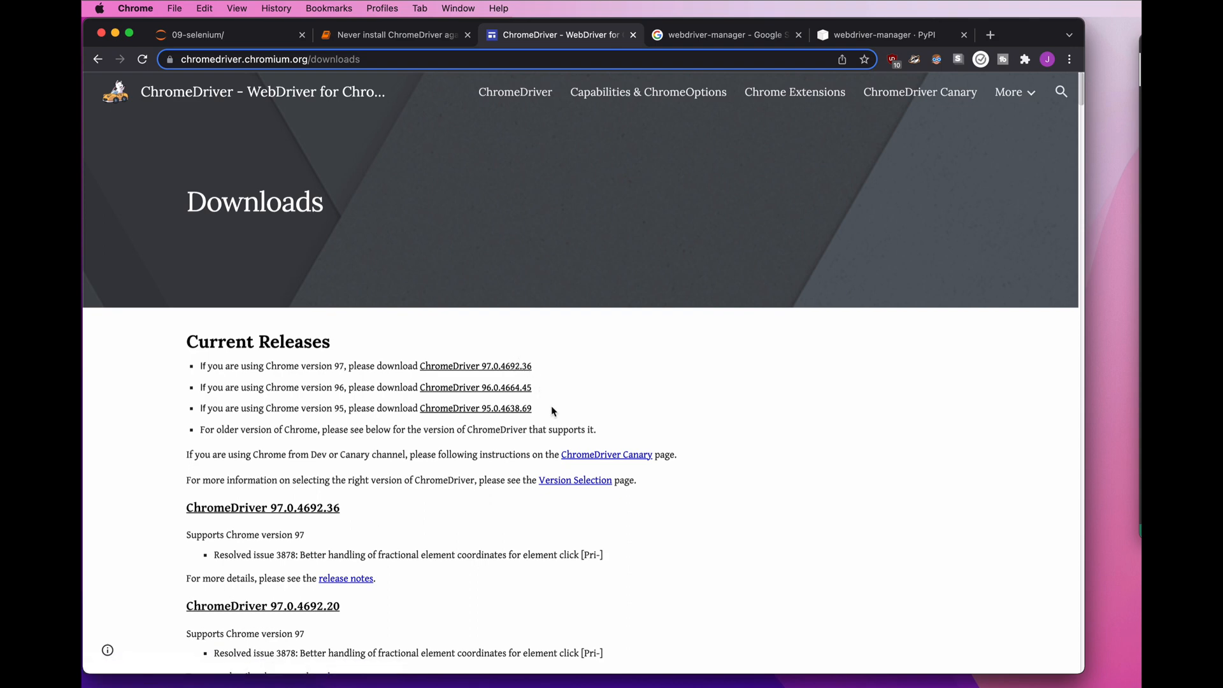
pyautogui.moveTo(351, 50)
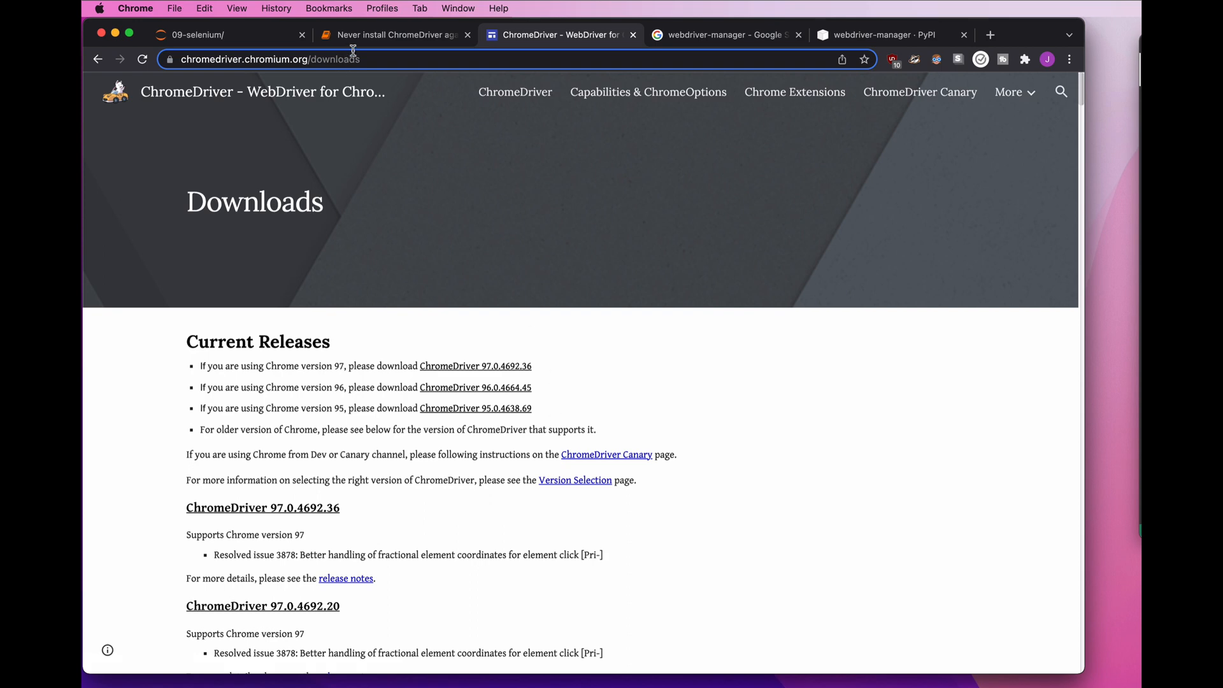
pyautogui.click(390, 34)
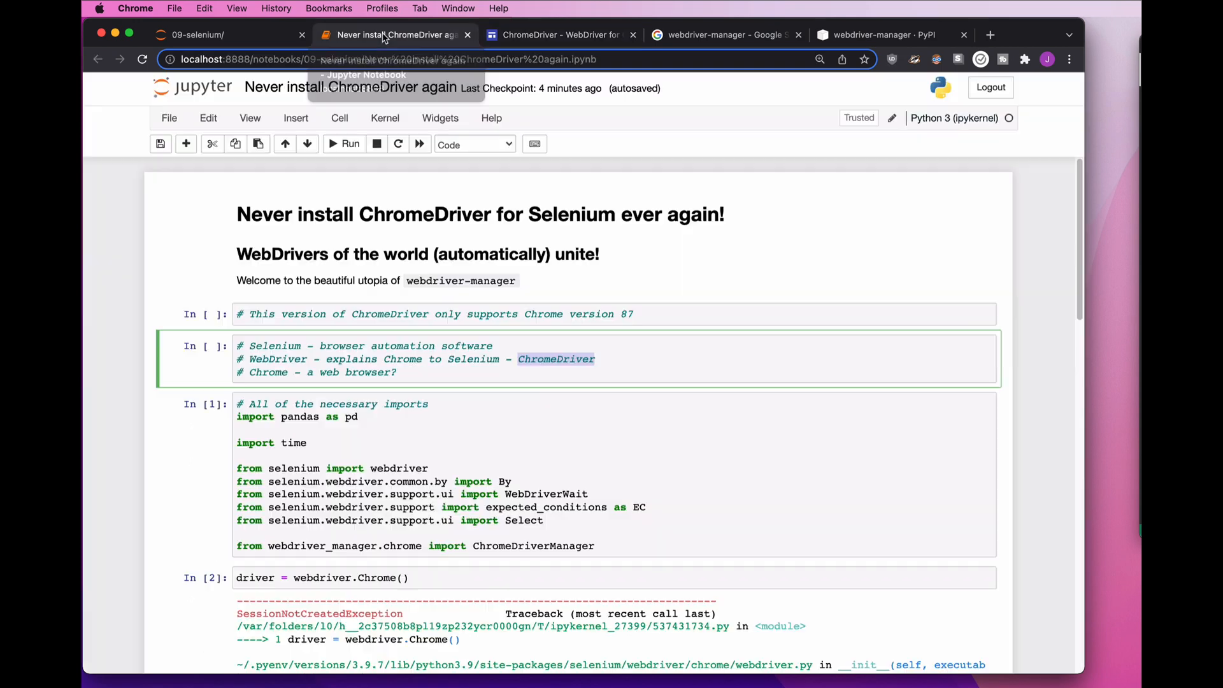
# Highlight 'webdriver-manager' in the intro cell and switch to its Google search results.
pyautogui.click(479, 234)
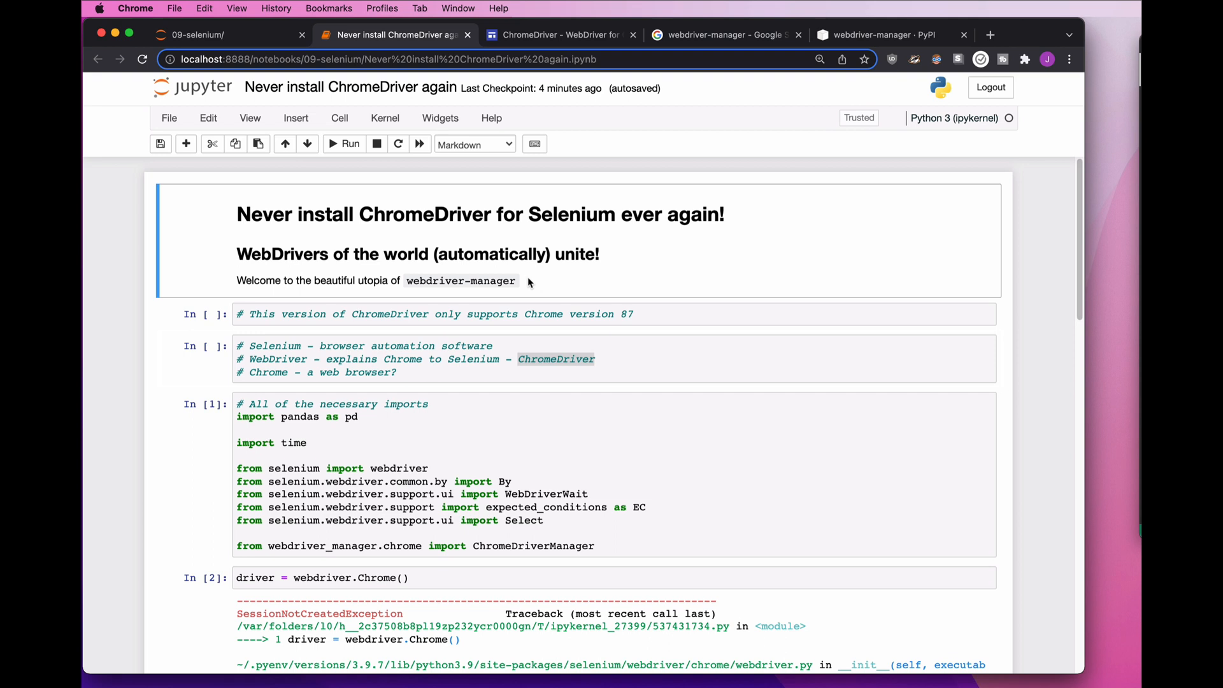
pyautogui.doubleClick(459, 281)
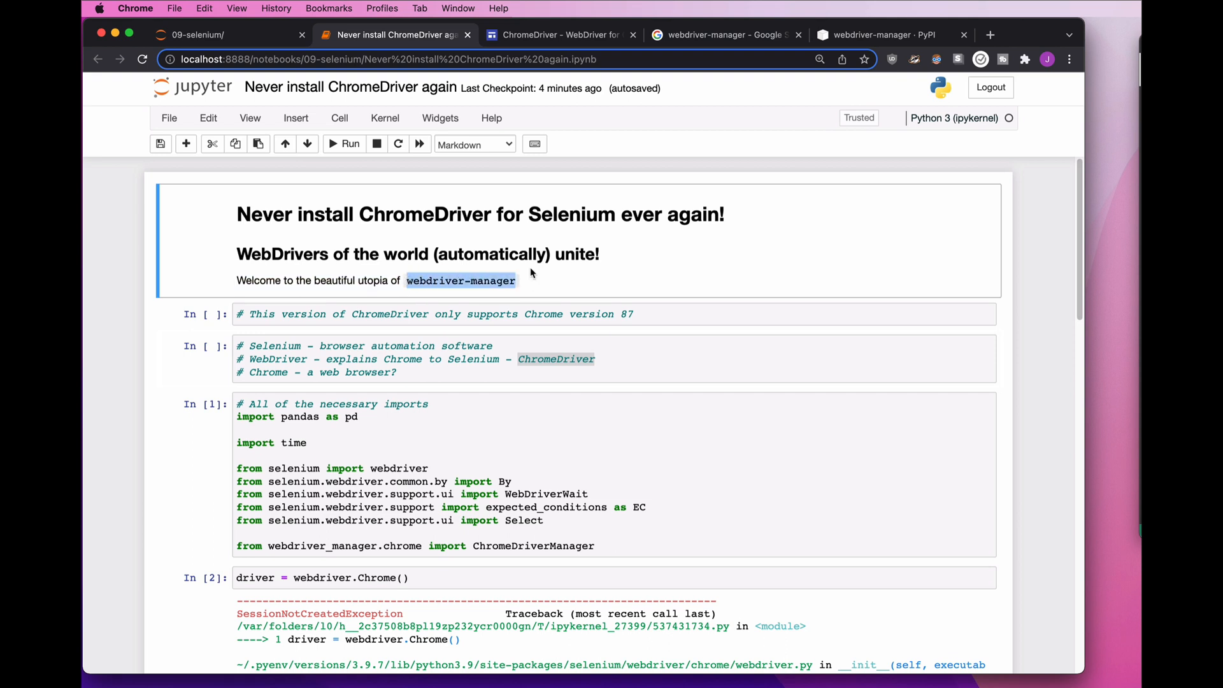
pyautogui.moveTo(552, 346)
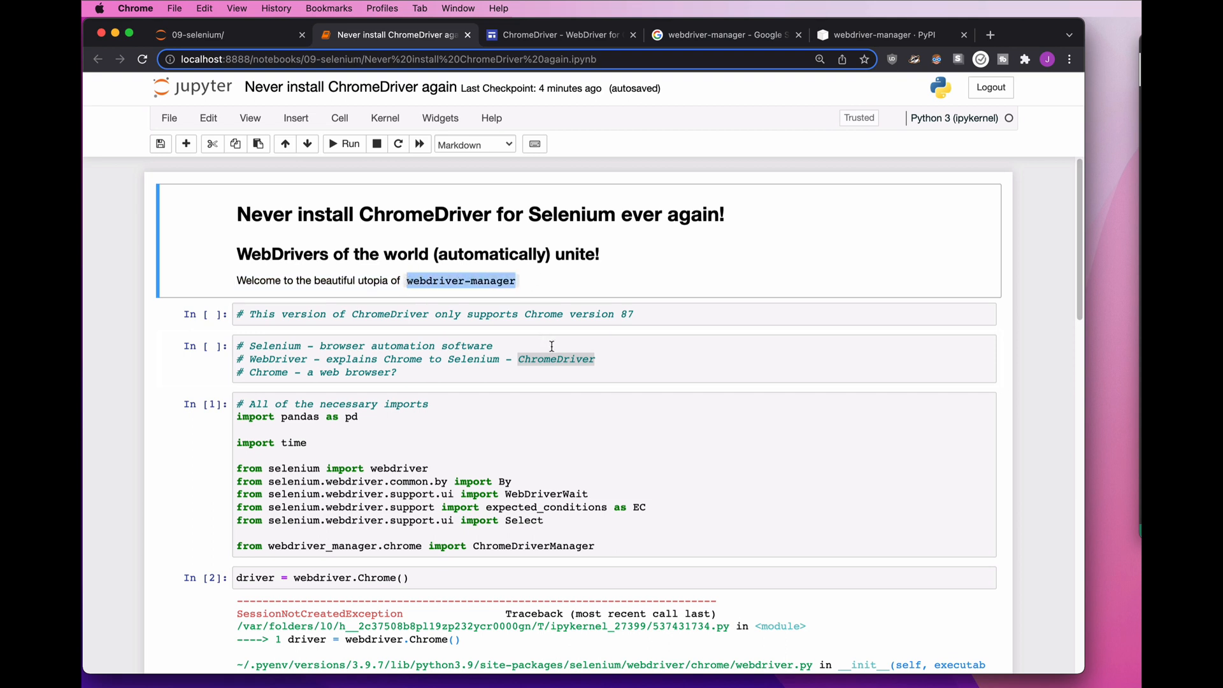
pyautogui.moveTo(560, 358)
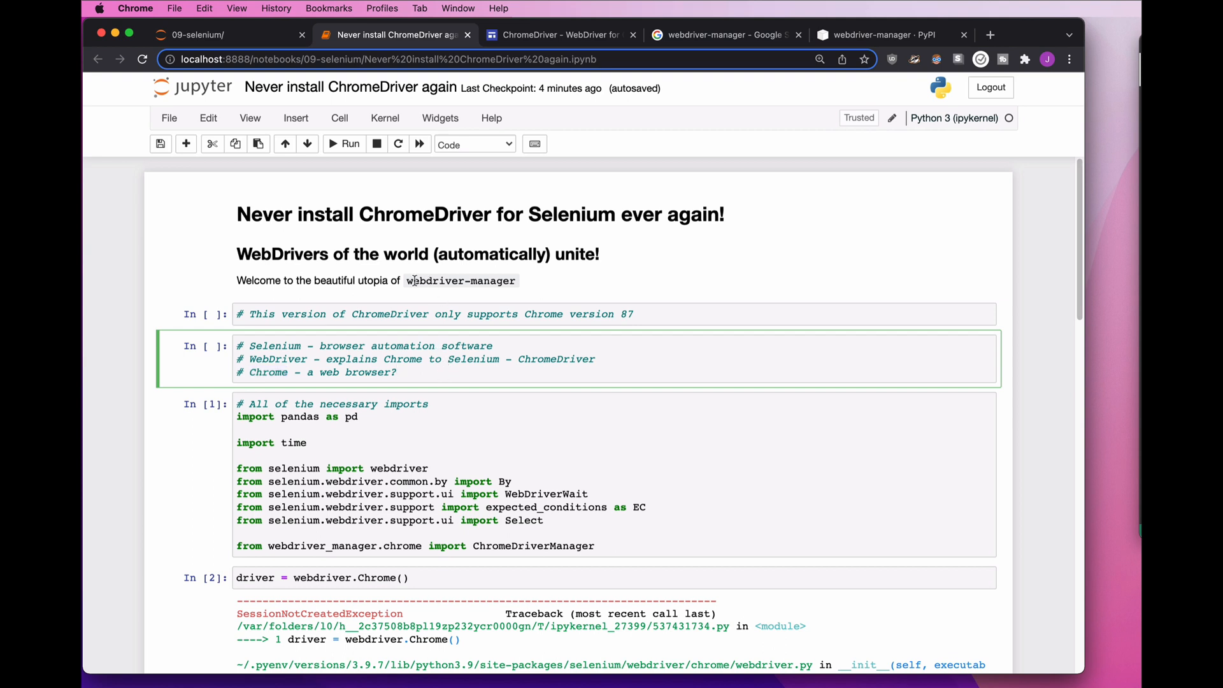
pyautogui.moveTo(724, 34)
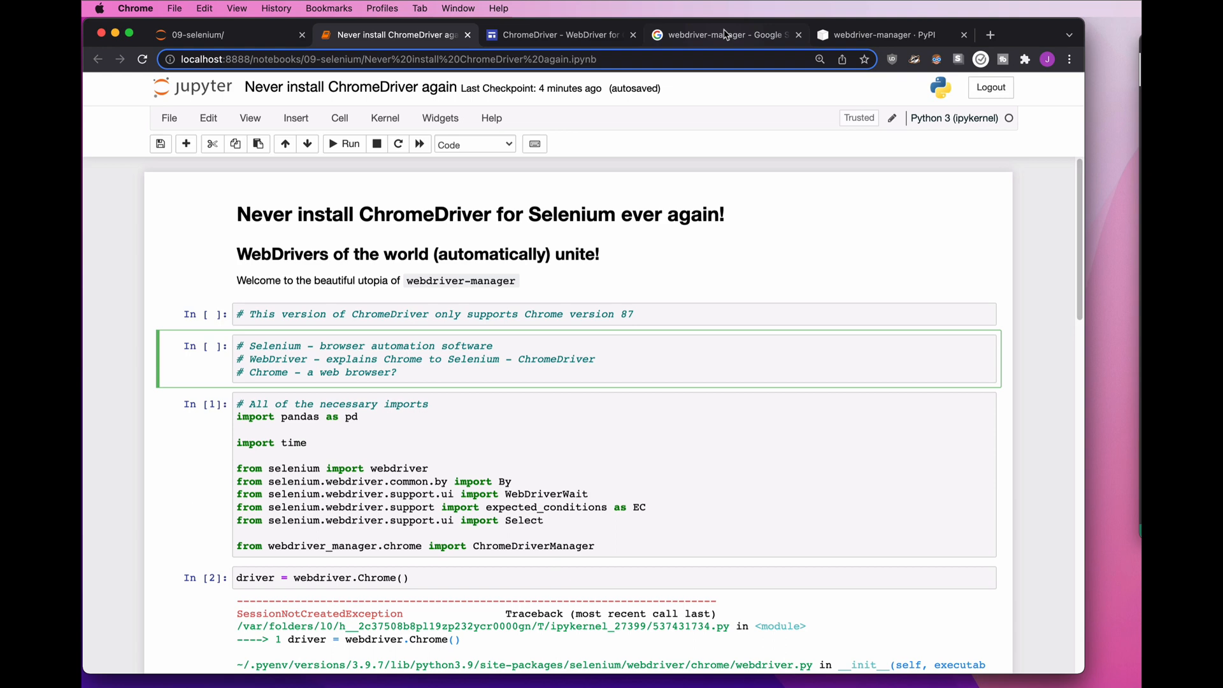
pyautogui.click(721, 34)
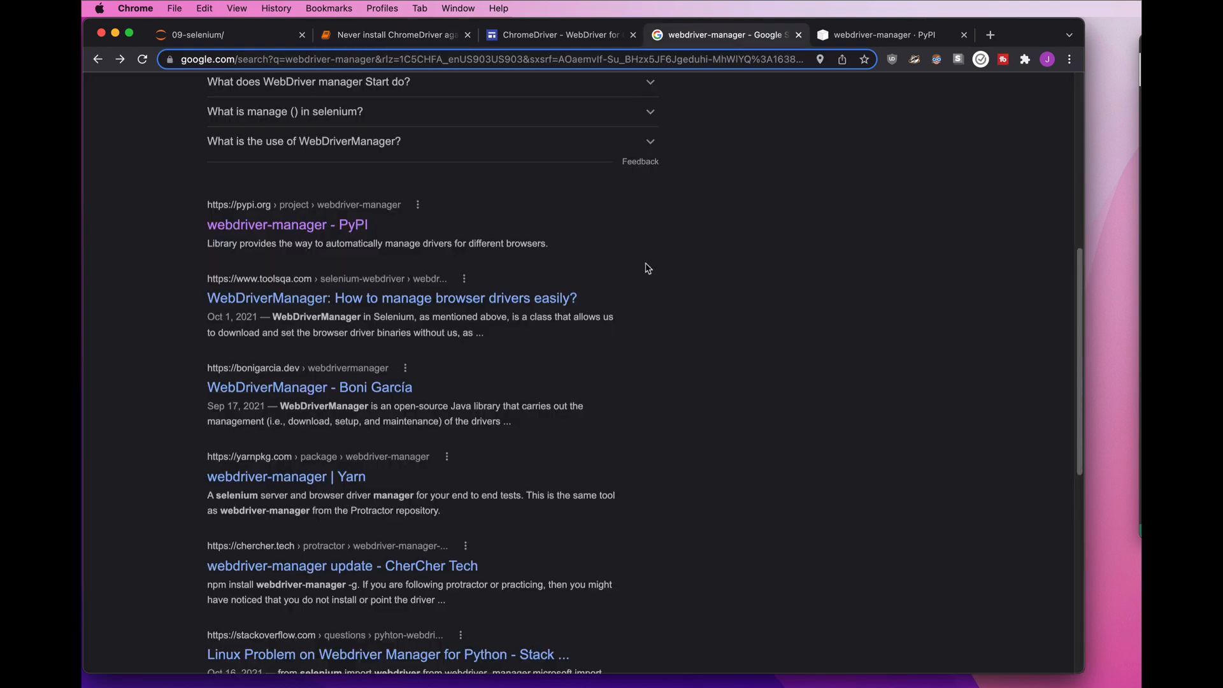
# Open the npm and bonigarcia GitHub webdriver-manager results, then scroll to the PyPI listing.
pyautogui.scroll(3)
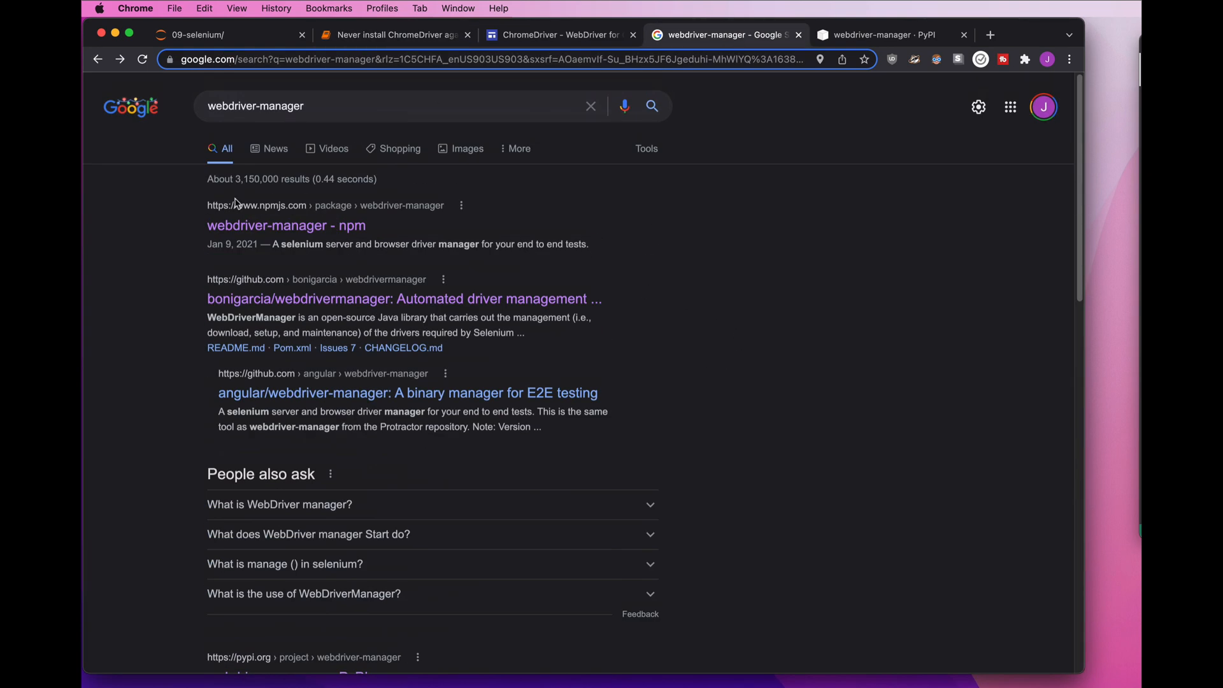
pyautogui.click(990, 34)
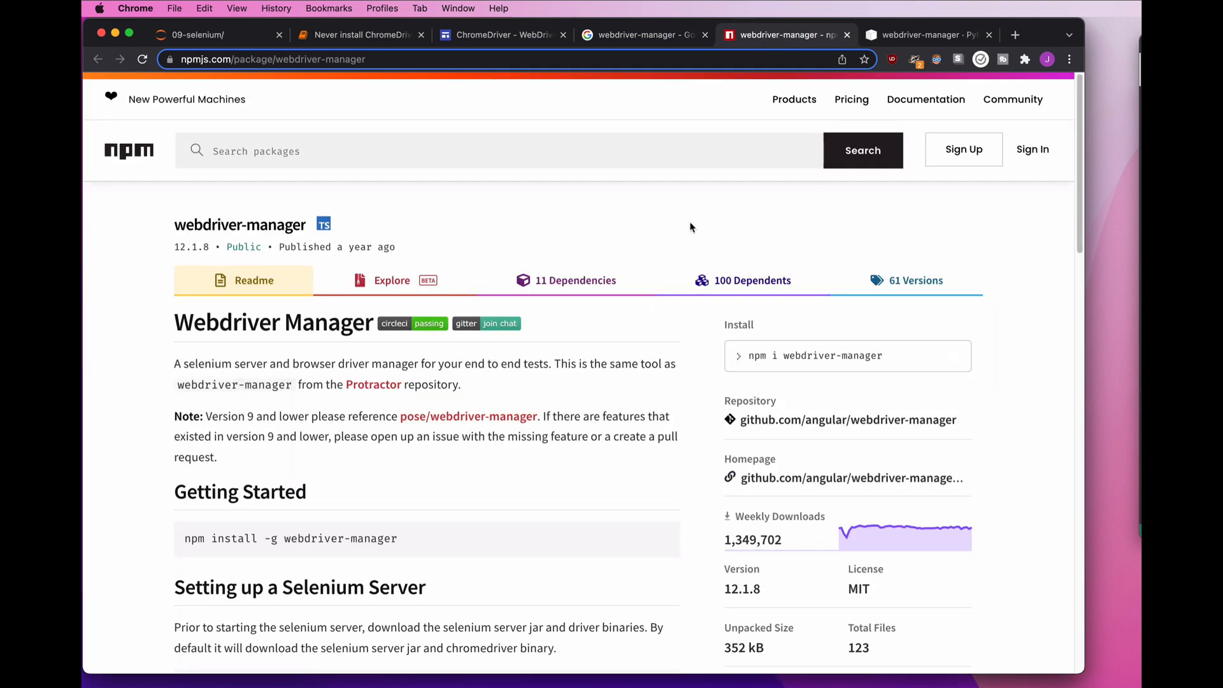
pyautogui.moveTo(676, 218)
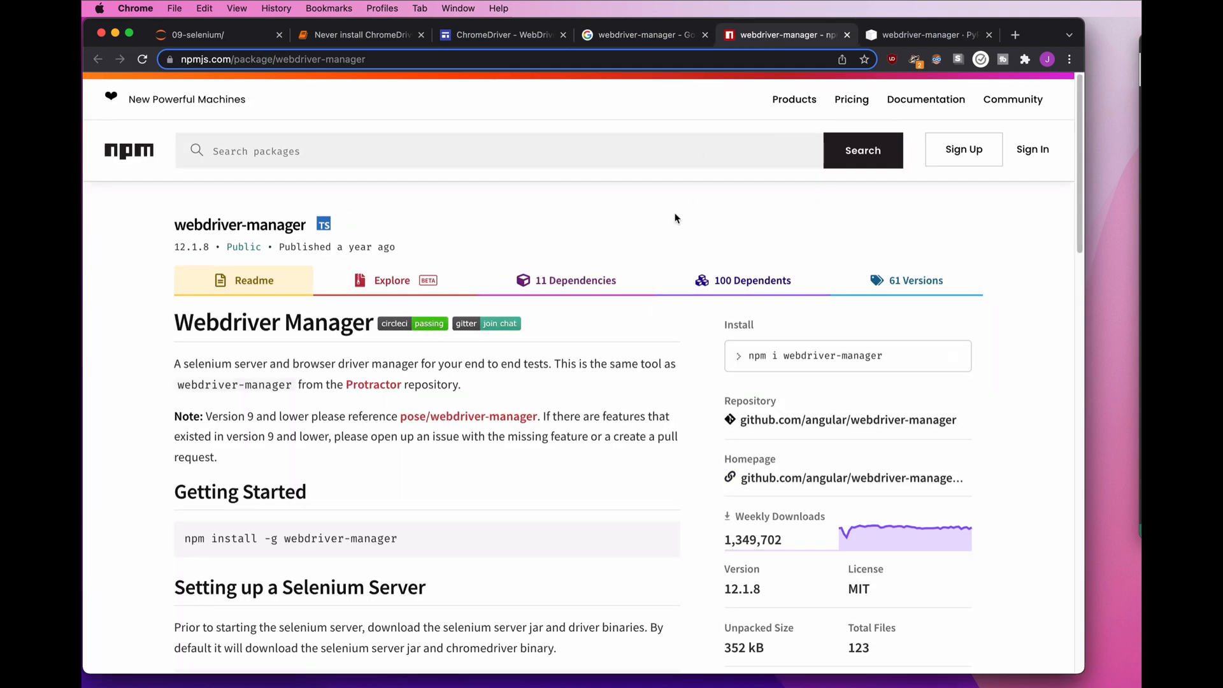
pyautogui.moveTo(665, 242)
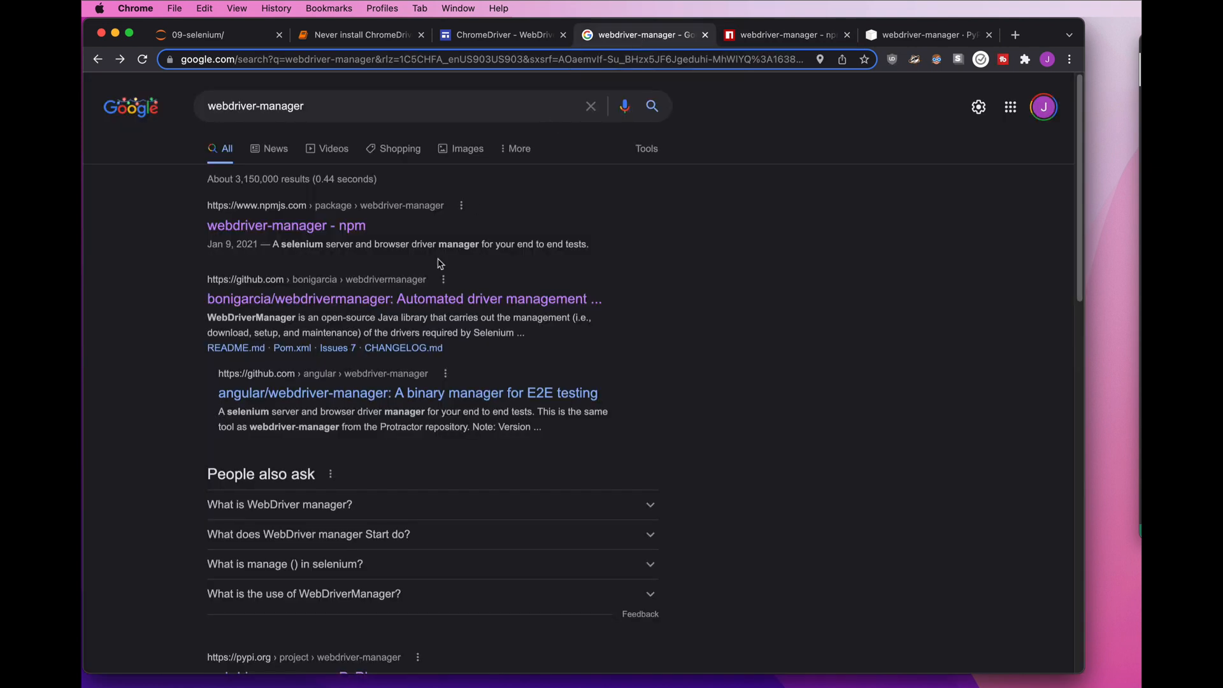
pyautogui.moveTo(341, 299)
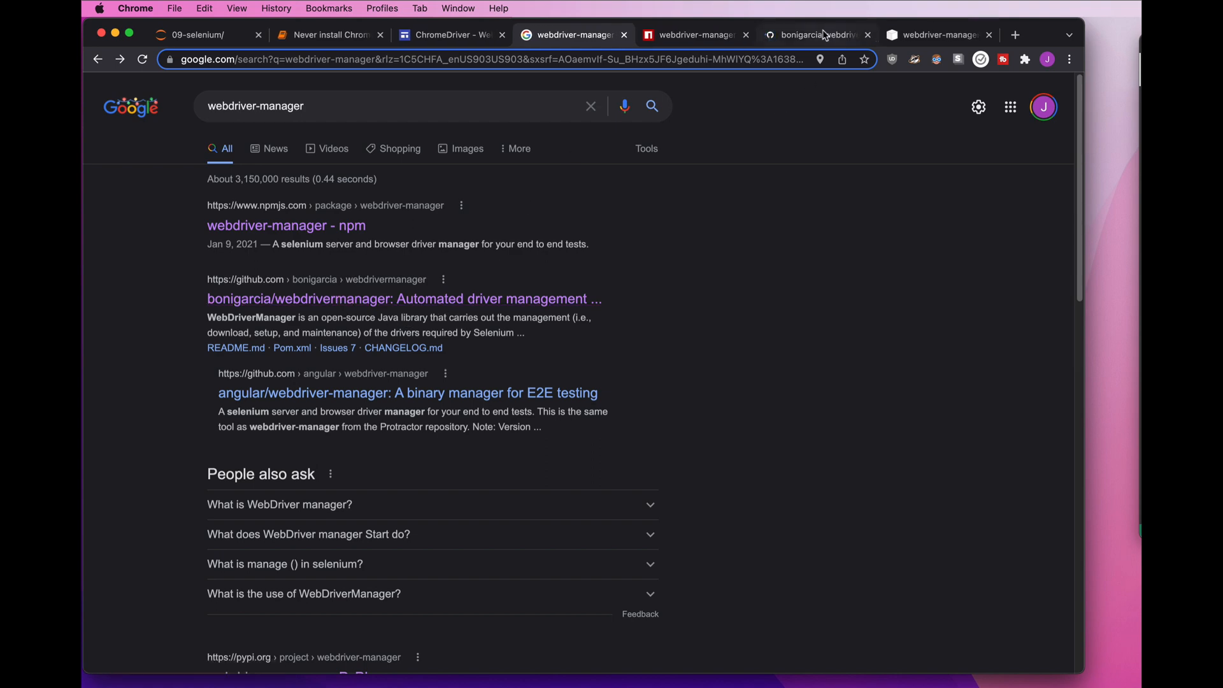
pyautogui.click(817, 34)
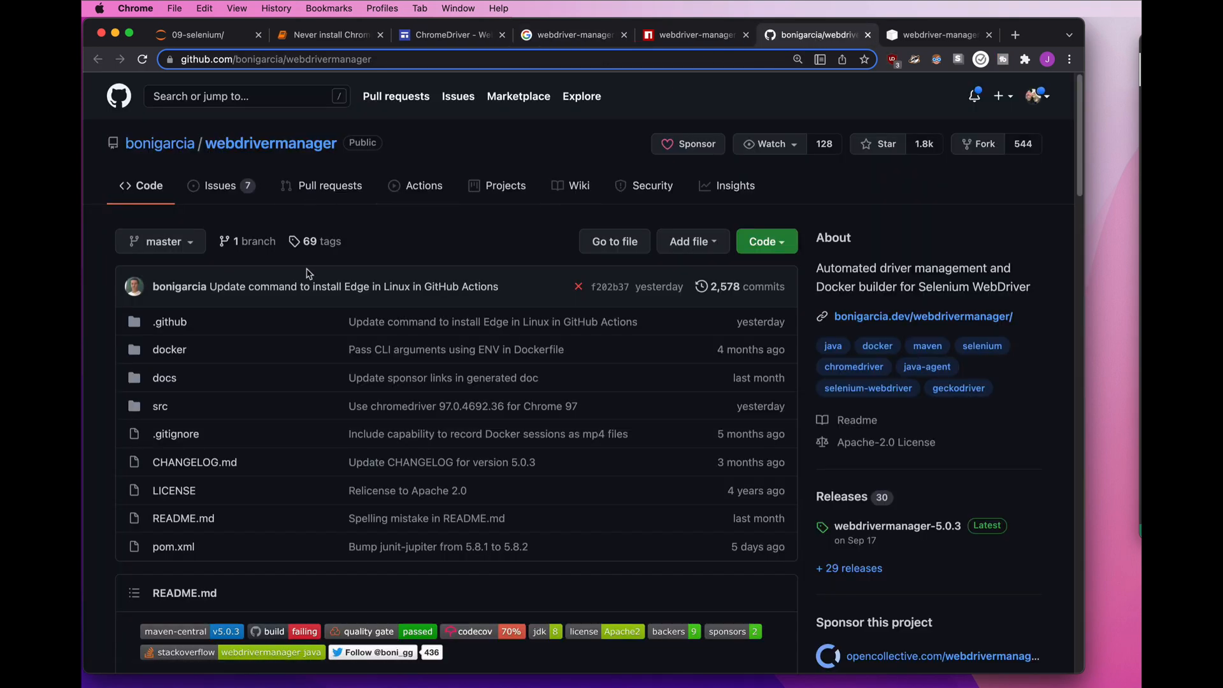
pyautogui.scroll(-3)
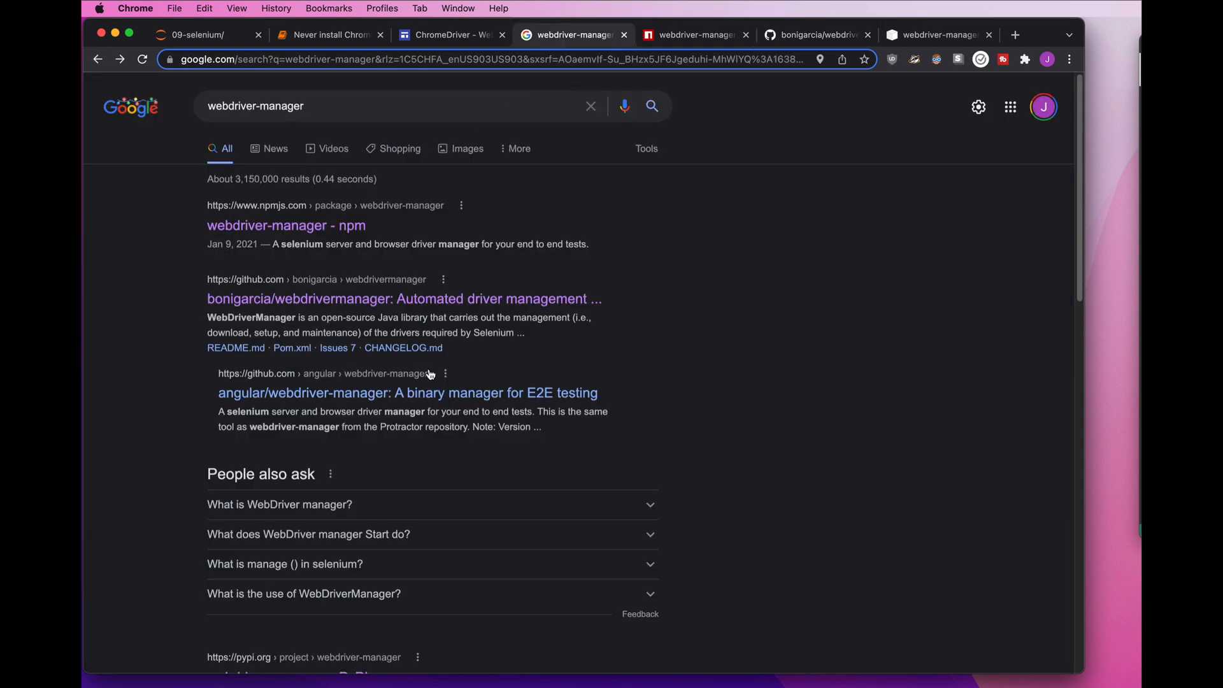
pyautogui.scroll(-3)
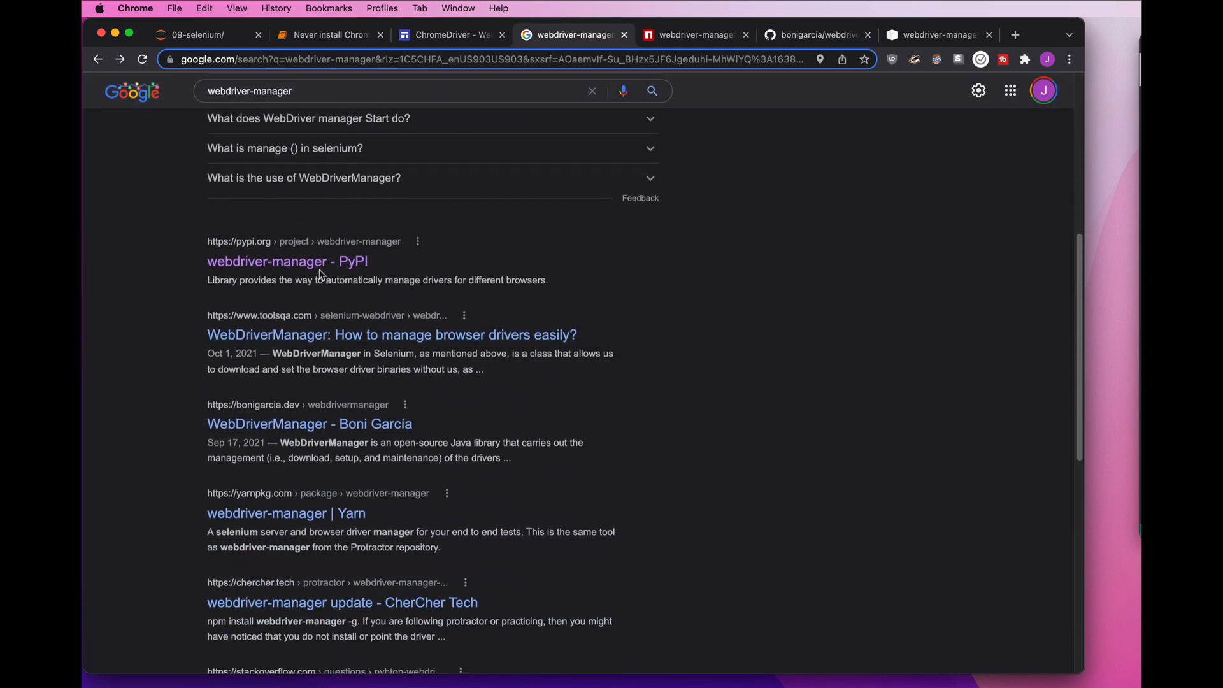
pyautogui.moveTo(287, 261)
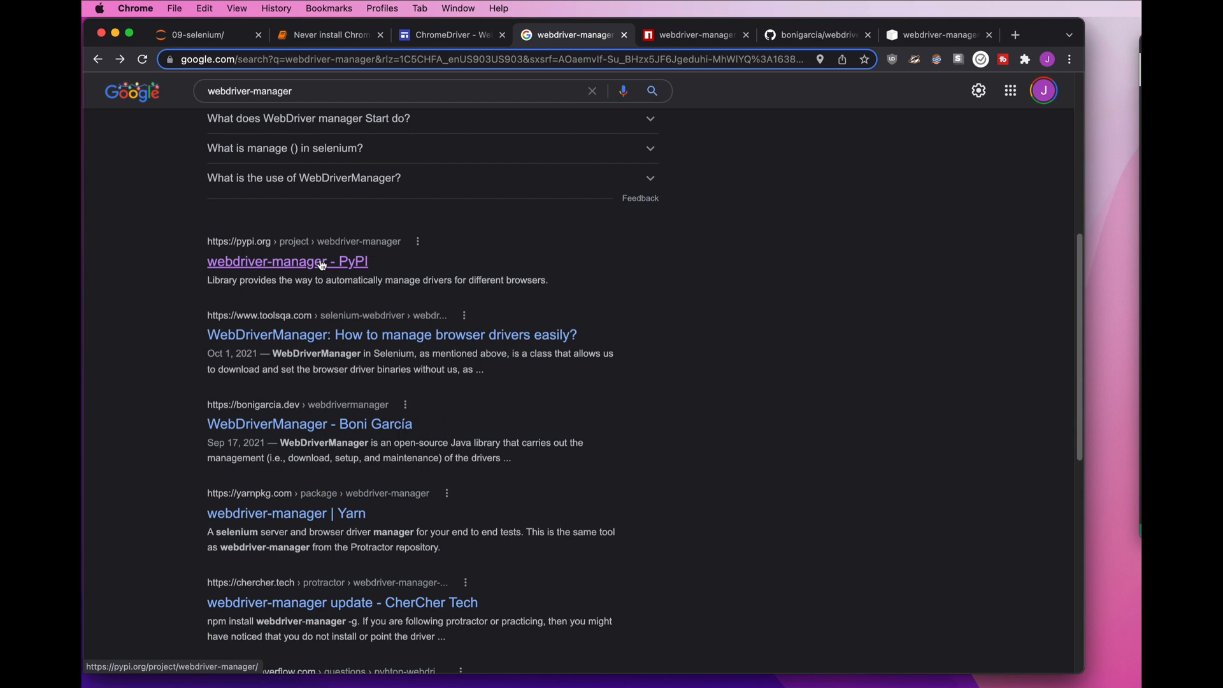
# View the PyPI webdriver-manager 3.5.2 page and its pip install and Chrome usage instructions.
pyautogui.click(287, 261)
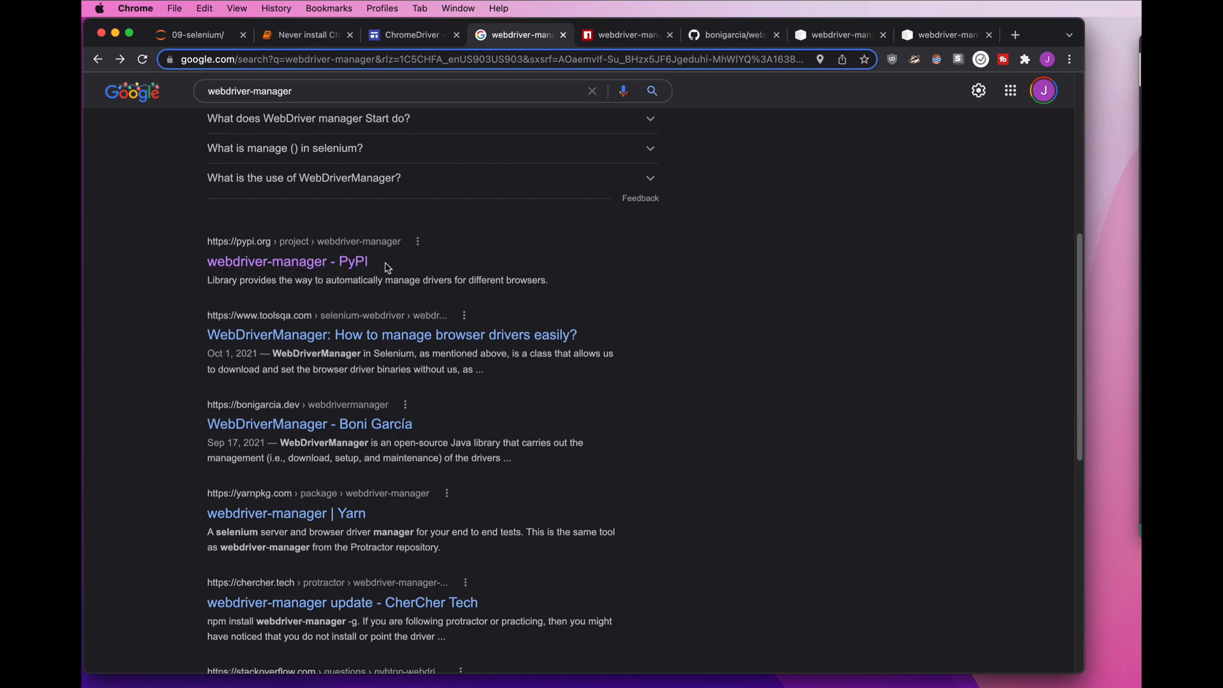
pyautogui.click(288, 260)
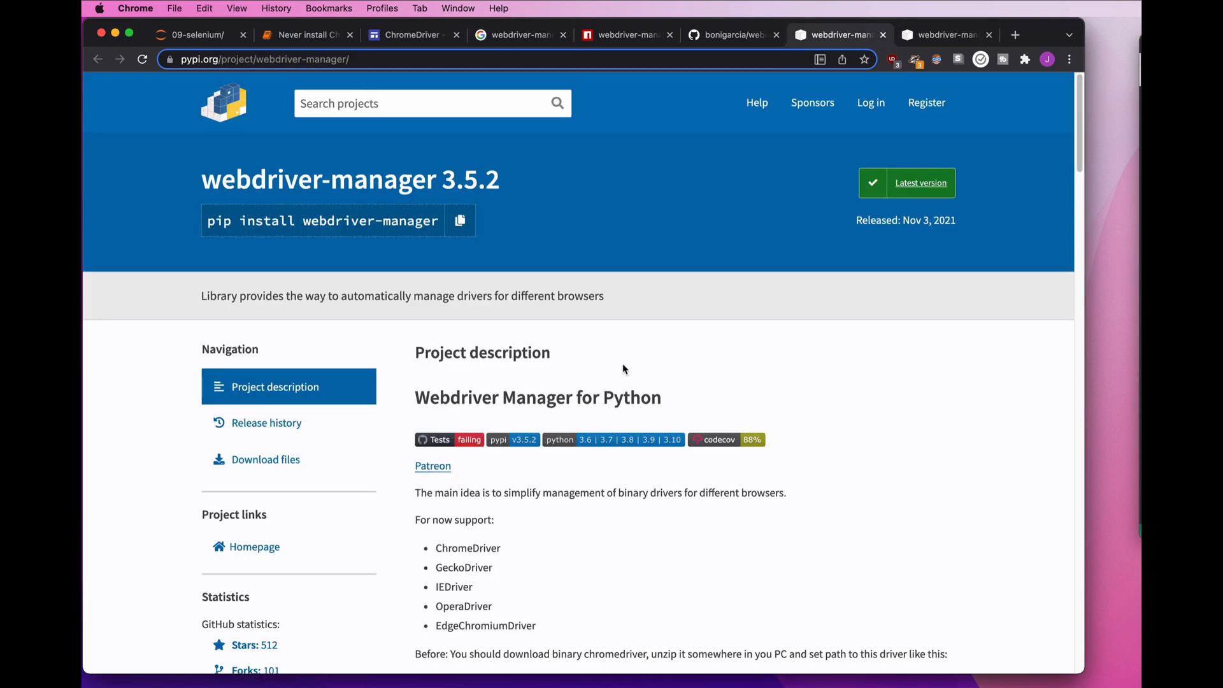
pyautogui.moveTo(620, 398)
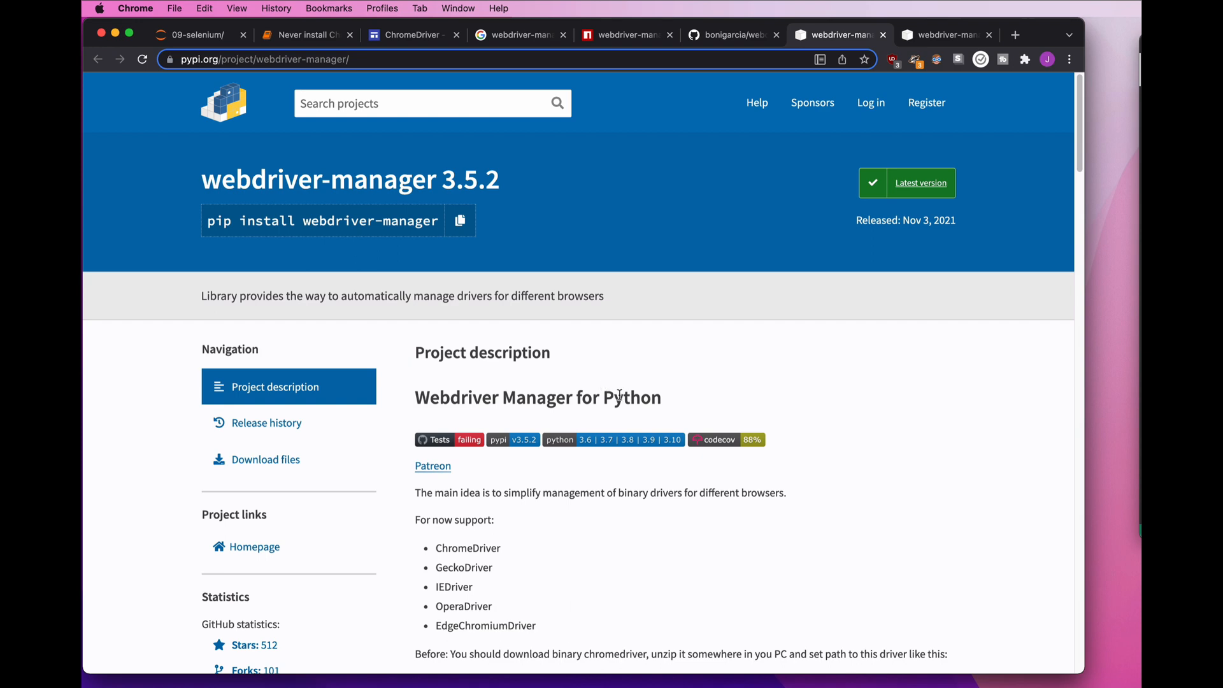
pyautogui.scroll(-3)
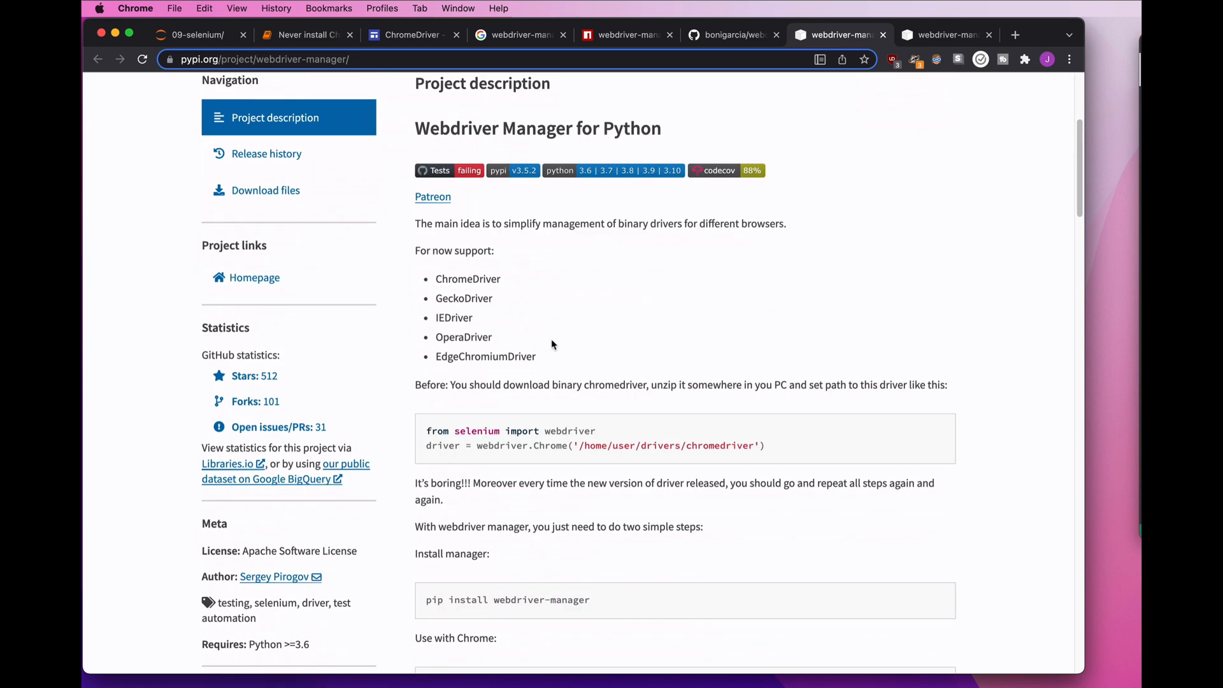
pyautogui.scroll(-3)
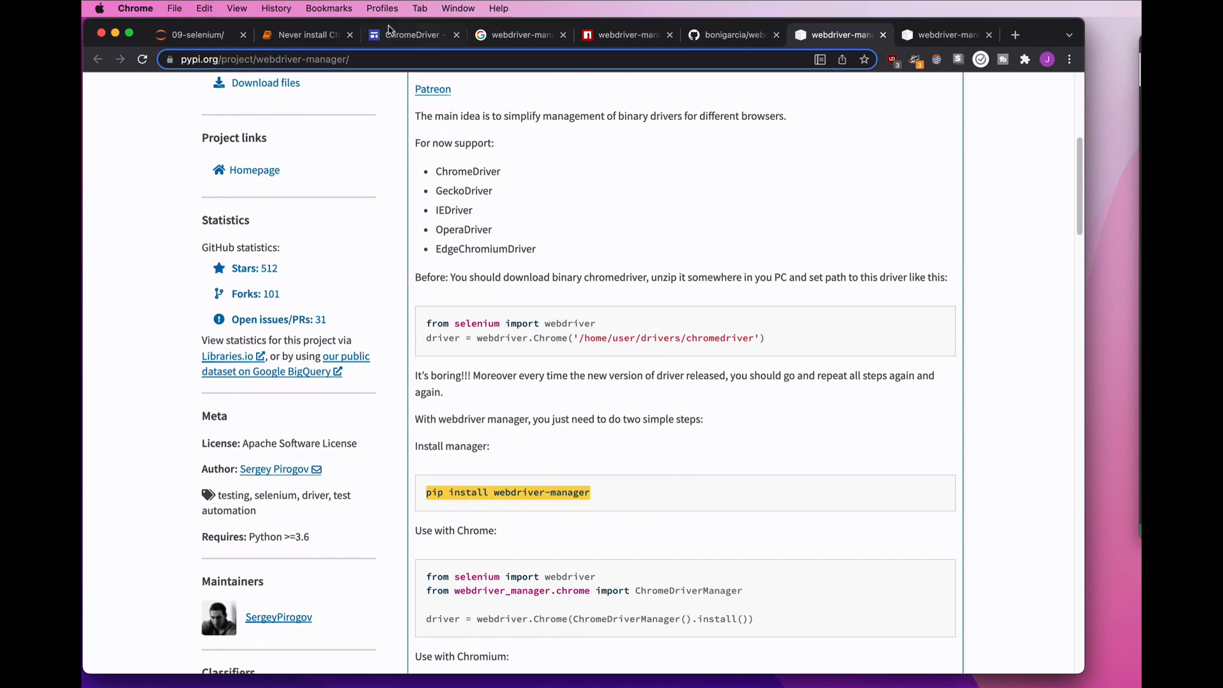
# Run !pip install webdriver-manager in a new cell; all requirements report already satisfied (3.5.2).
pyautogui.click(306, 34)
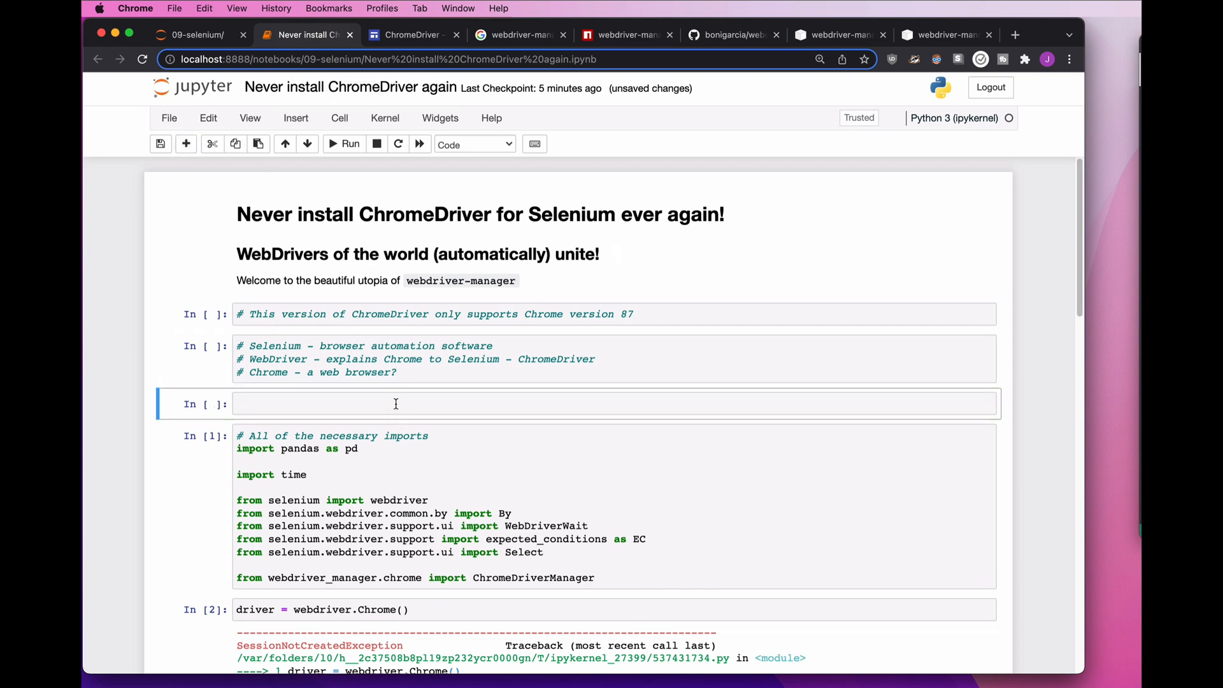
pyautogui.write('!pip install webdriver-manager')
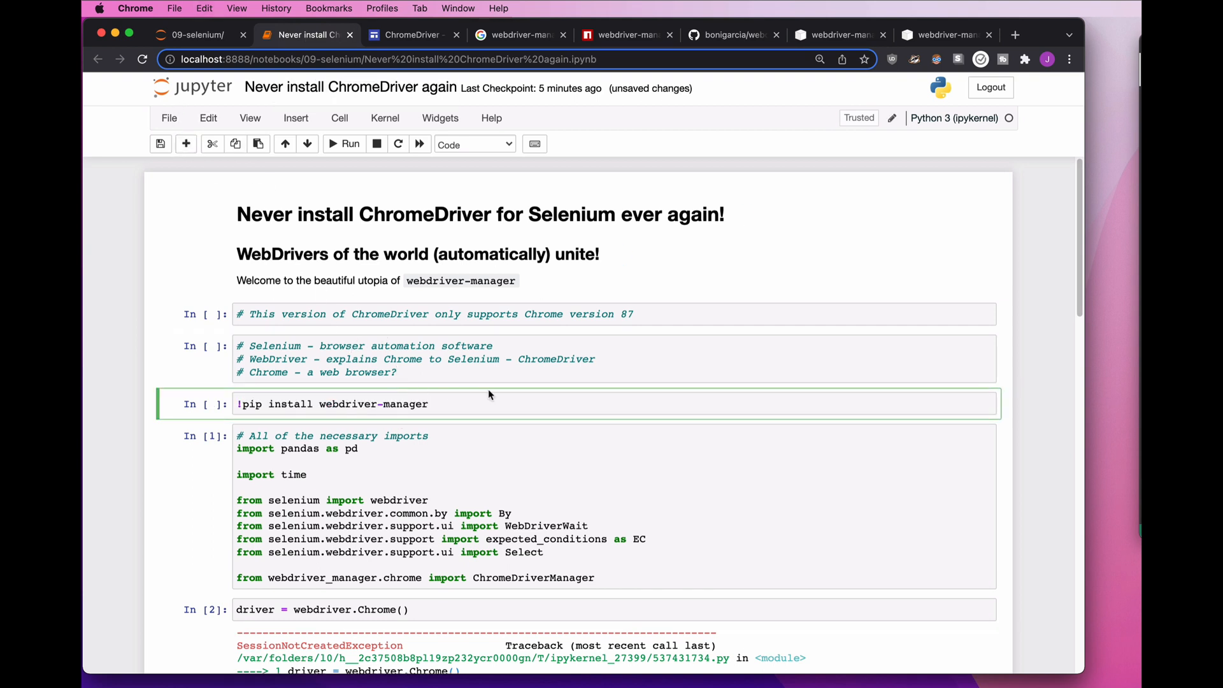
pyautogui.click(240, 404)
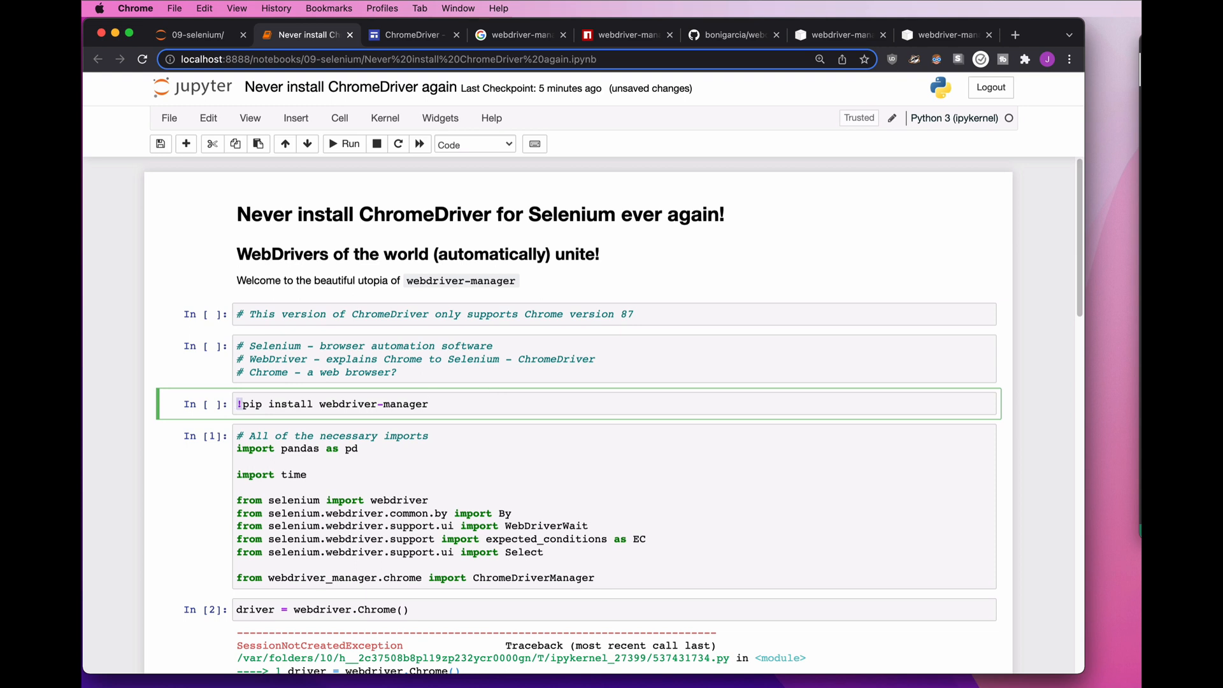
pyautogui.click(344, 143)
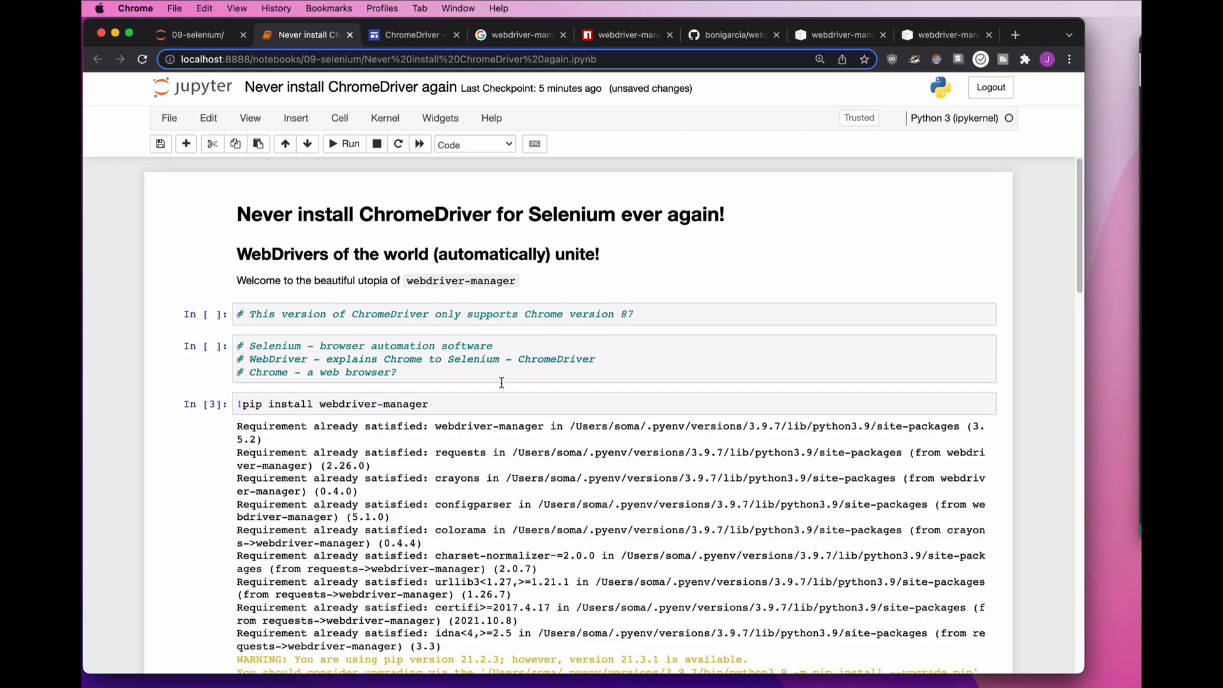
pyautogui.scroll(-3)
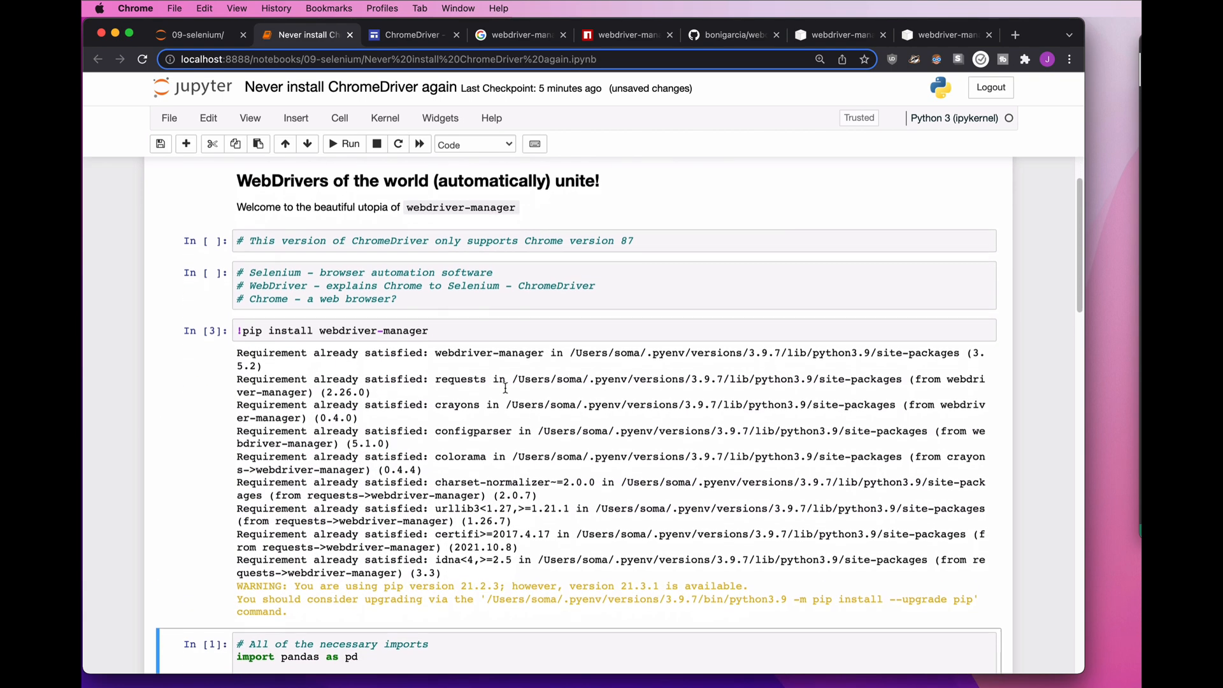
pyautogui.scroll(-3)
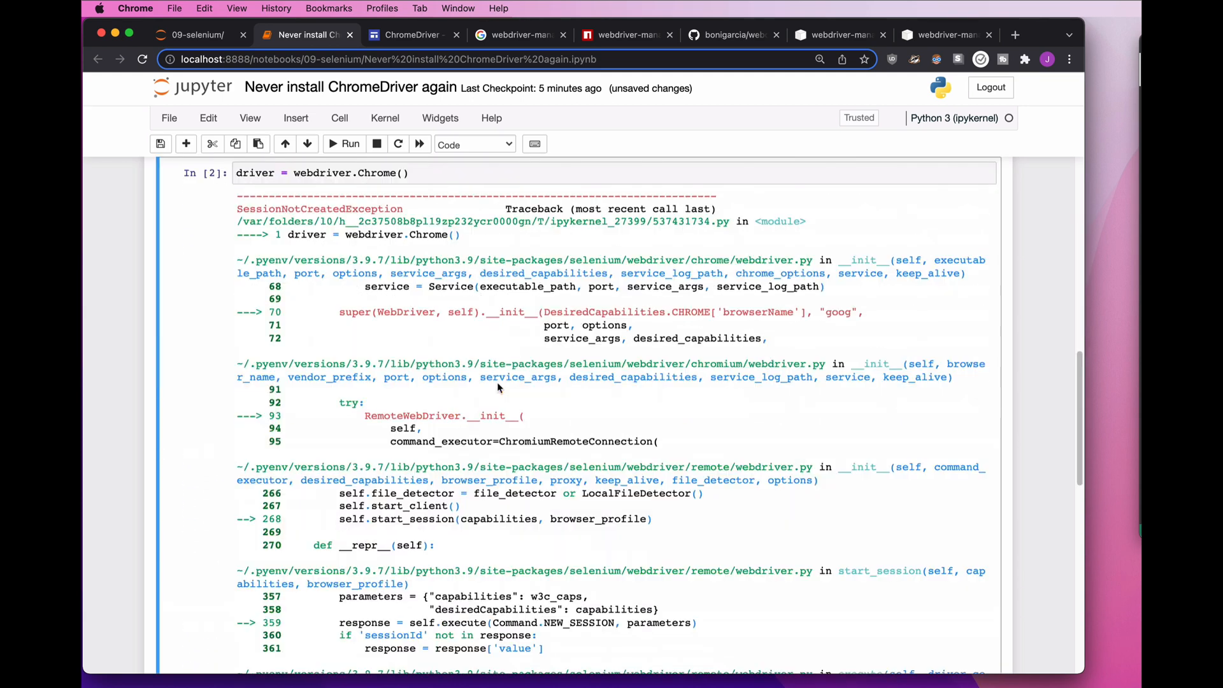
# Re-run the imports cell containing the ChromeDriverManager import so it executes as cell 4.
pyautogui.scroll(3)
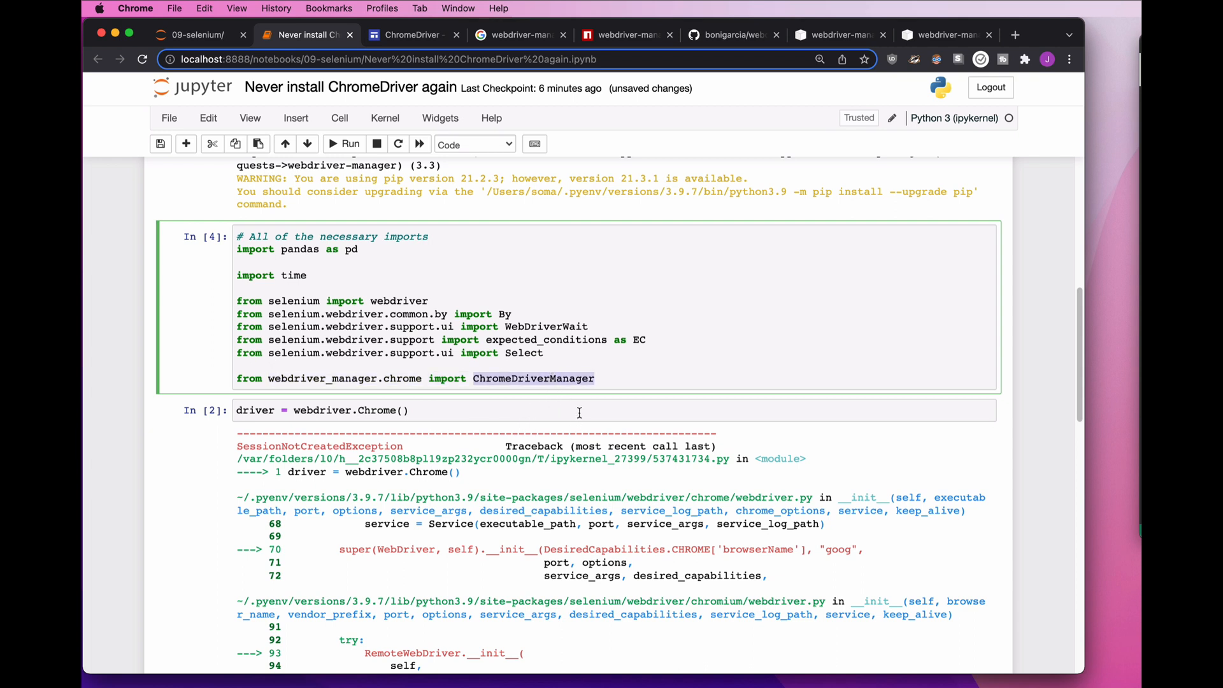
pyautogui.moveTo(506, 218)
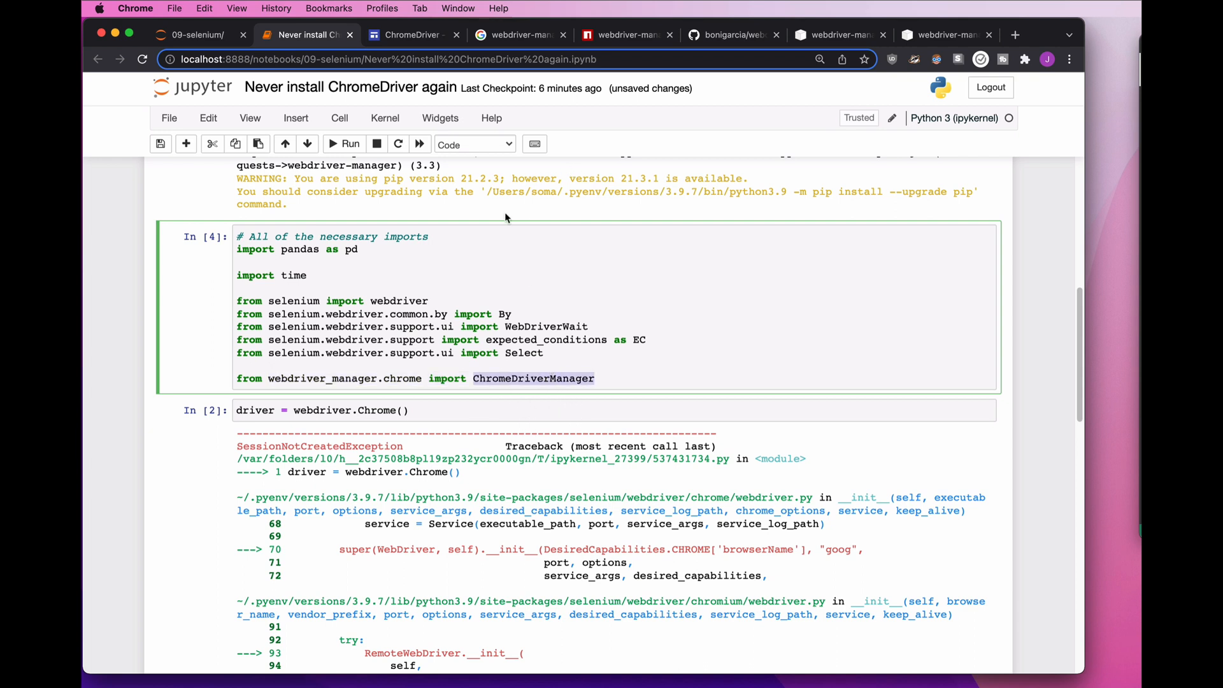
# Review the install and 'Use with Chrome' snippets on PyPI, then return to the notebook.
pyautogui.click(839, 34)
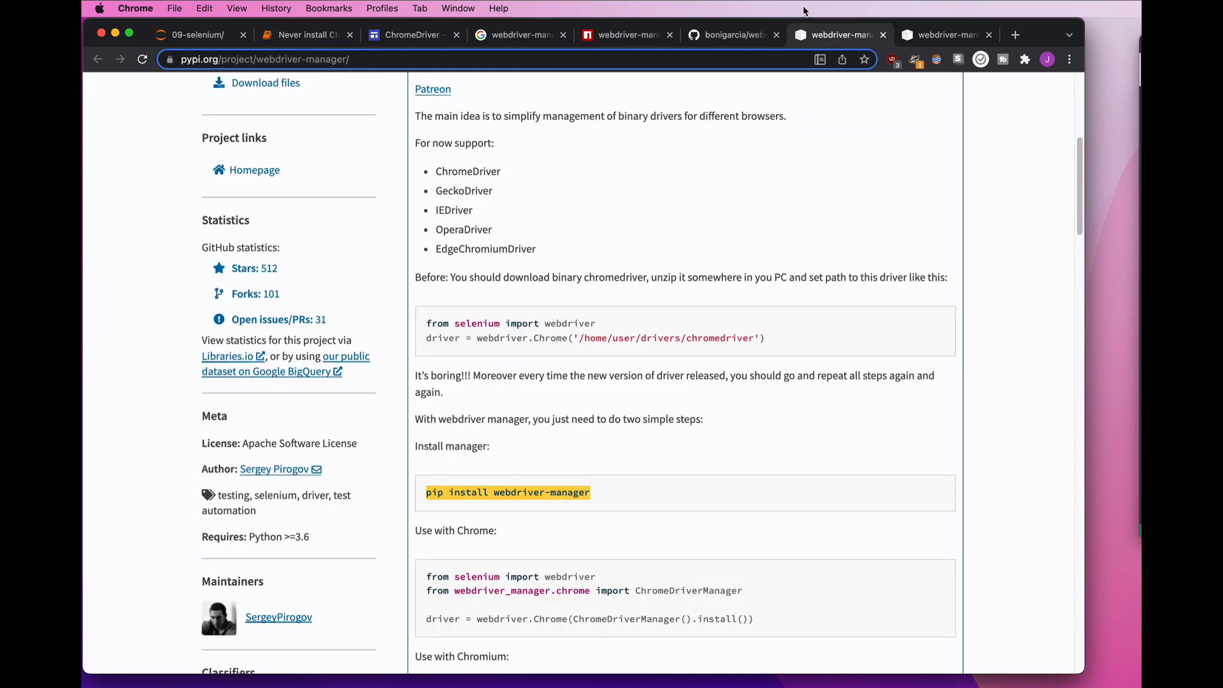
pyautogui.scroll(-3)
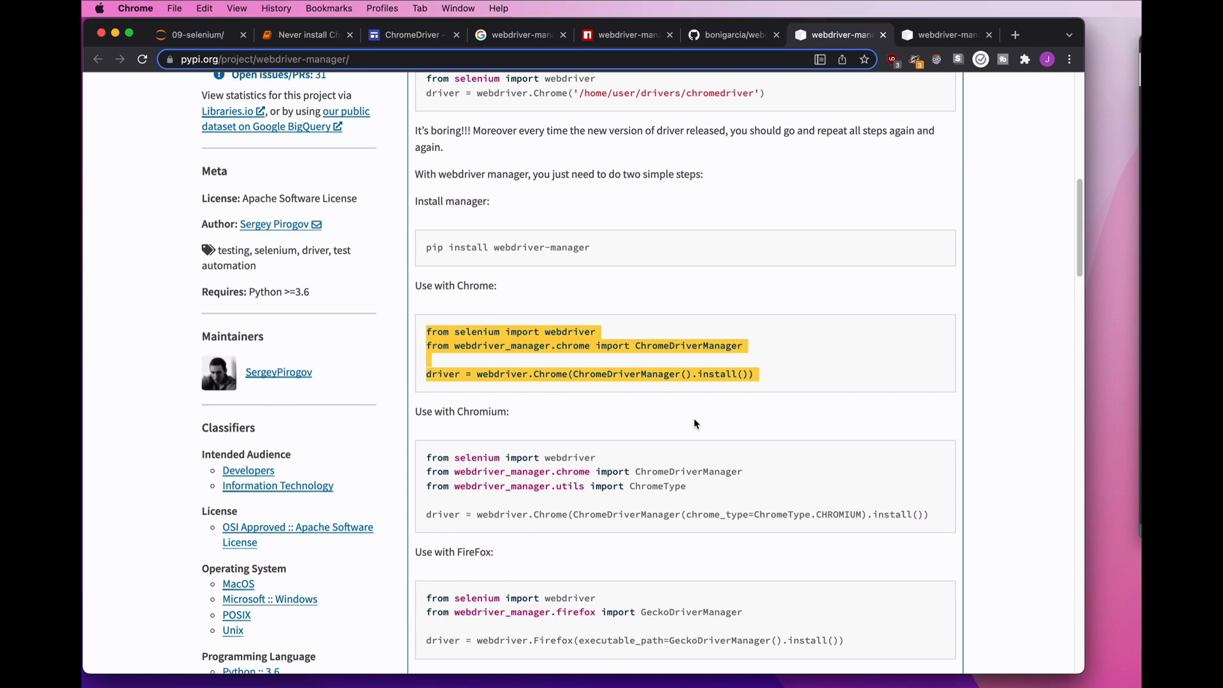
pyautogui.moveTo(520, 410)
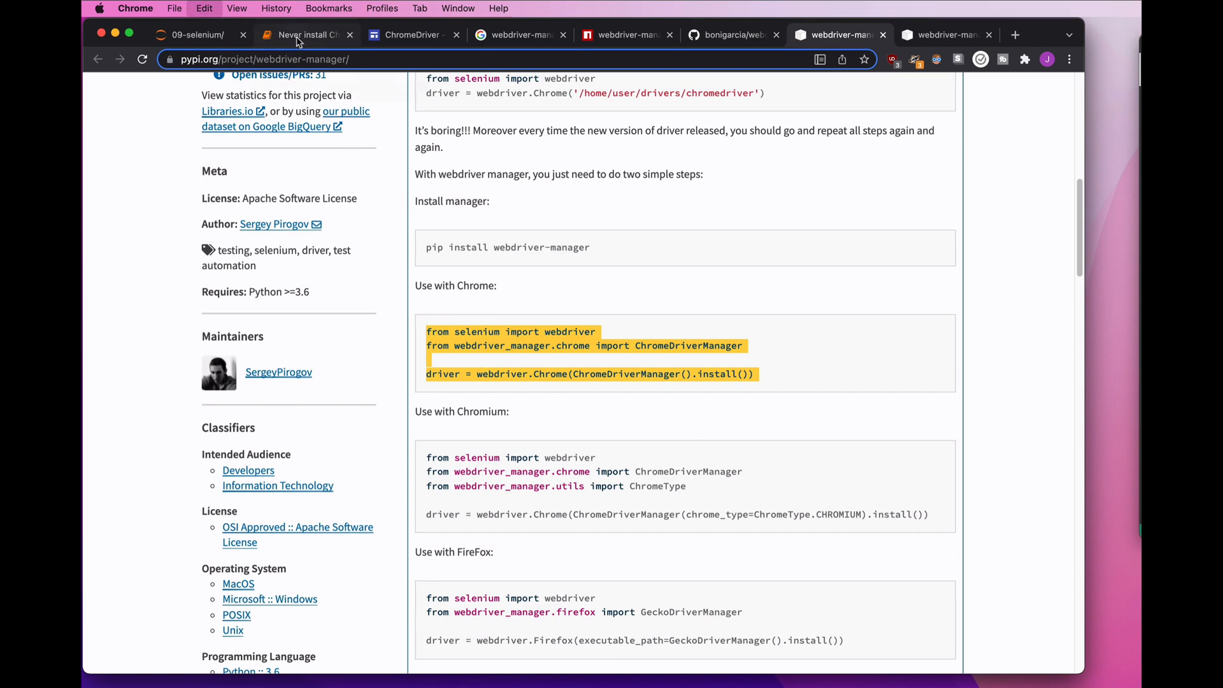
pyautogui.click(306, 35)
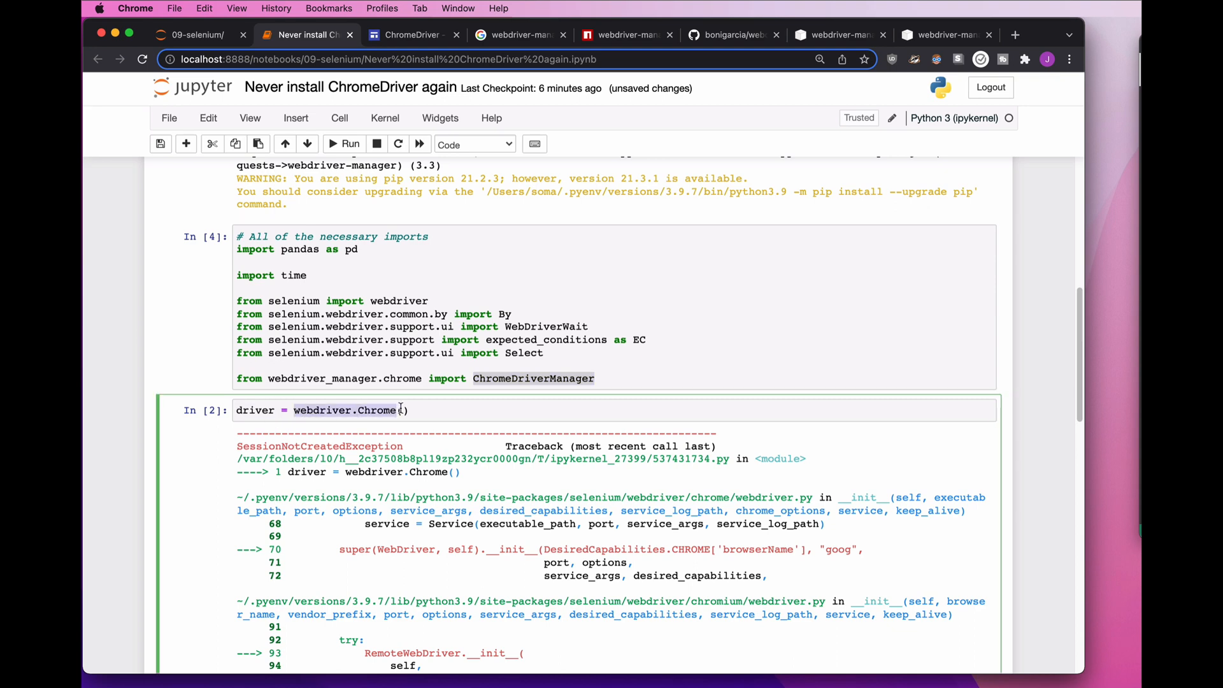
# Change the driver cell to webdriver.Chrome(ChromeDriverManager().install()) and run it, launching automated Chrome.
pyautogui.click(390, 410)
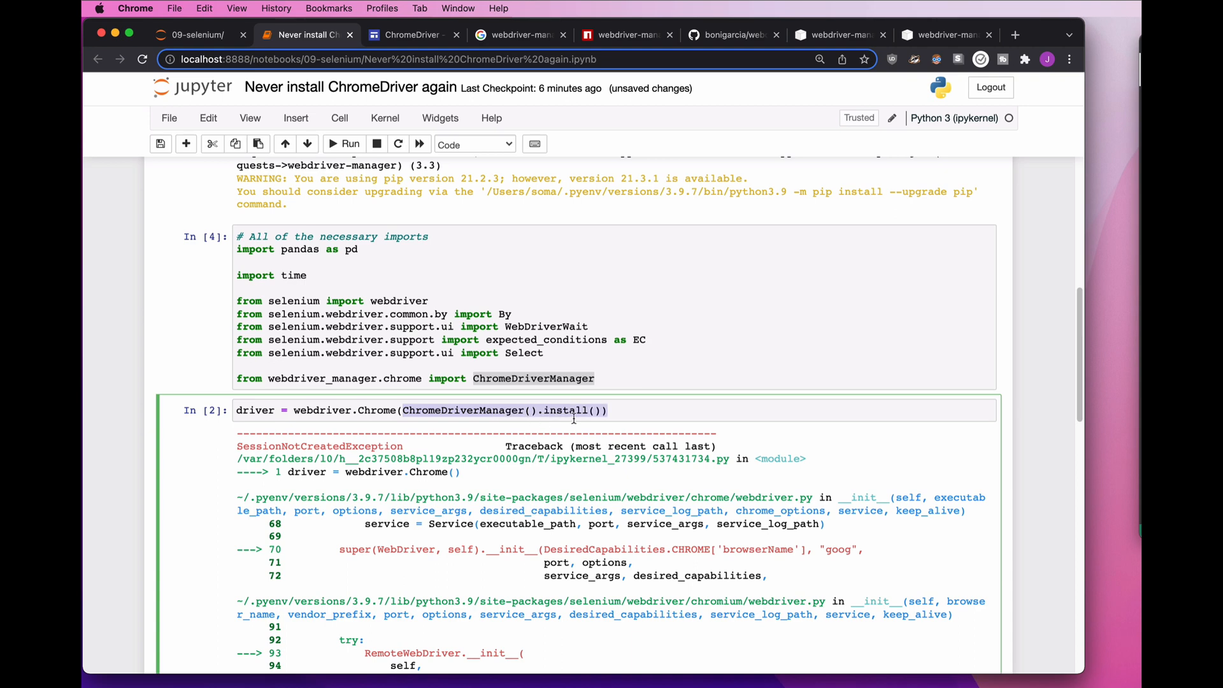
pyautogui.moveTo(622, 407)
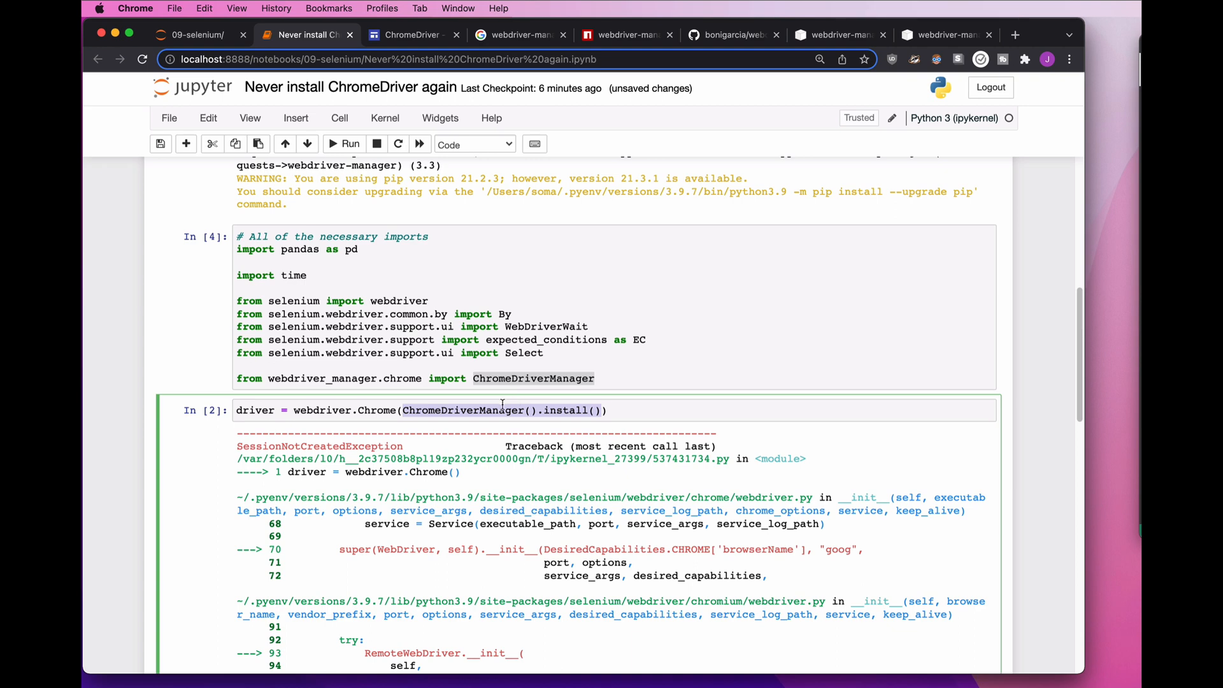
pyautogui.click(344, 143)
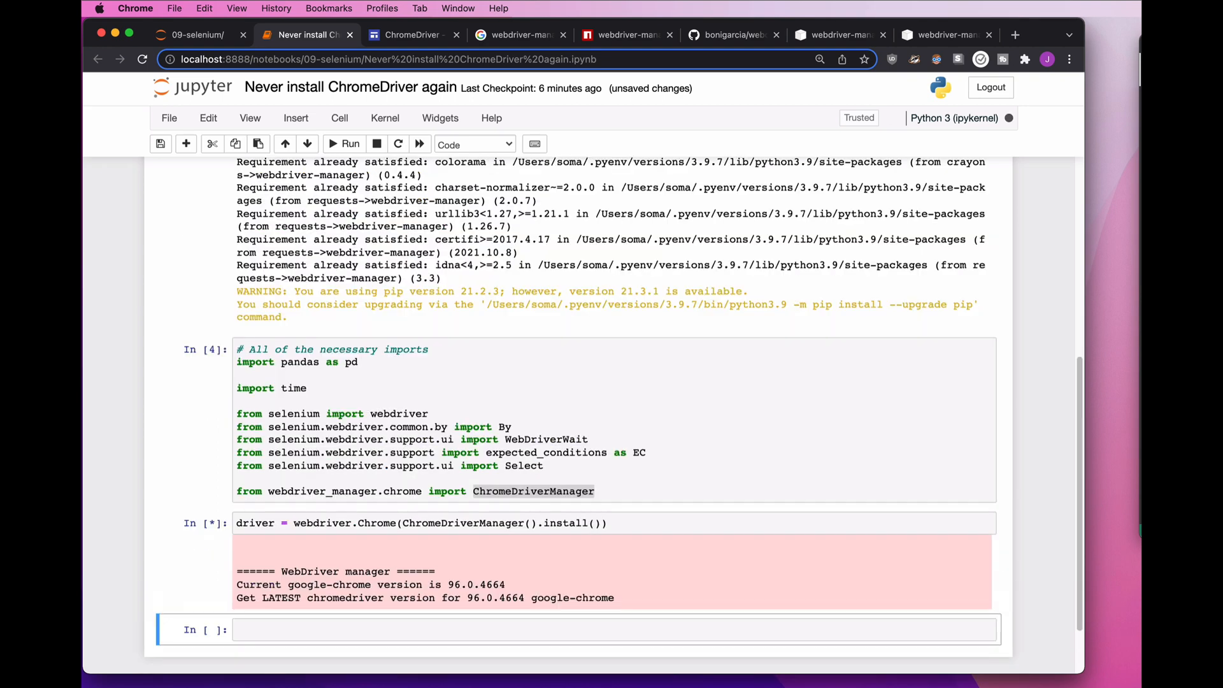
pyautogui.scroll(-3)
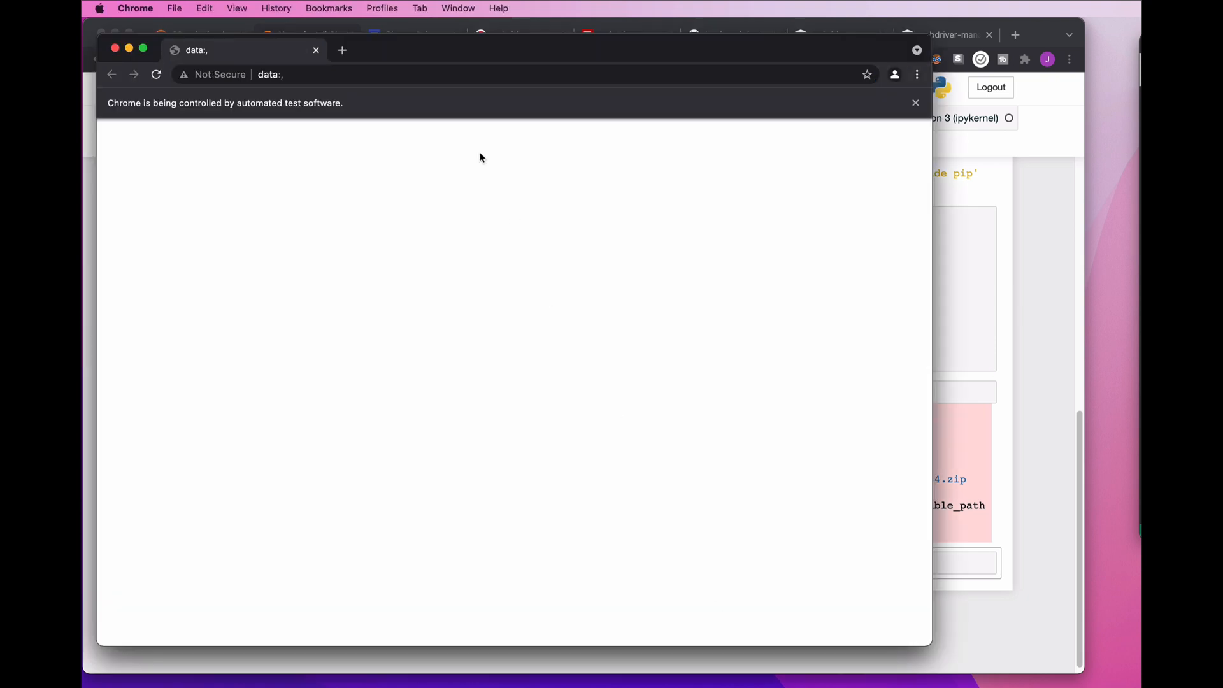
pyautogui.moveTo(512, 240)
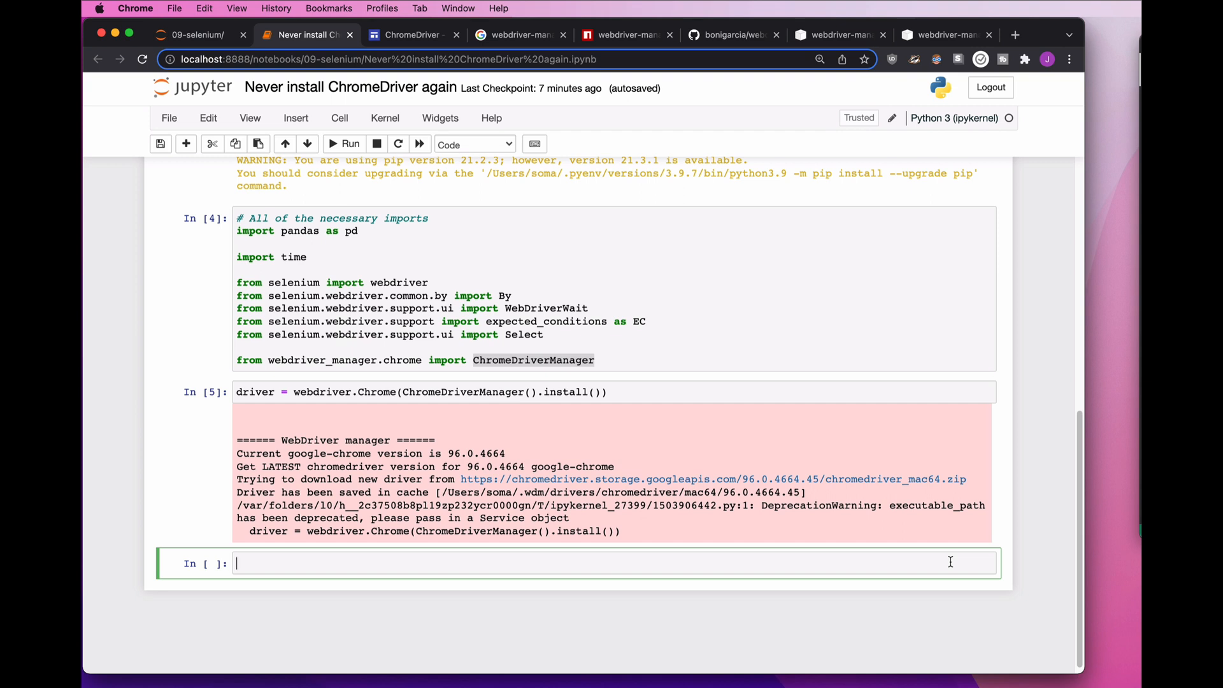
pyautogui.write('driver.get("htt')
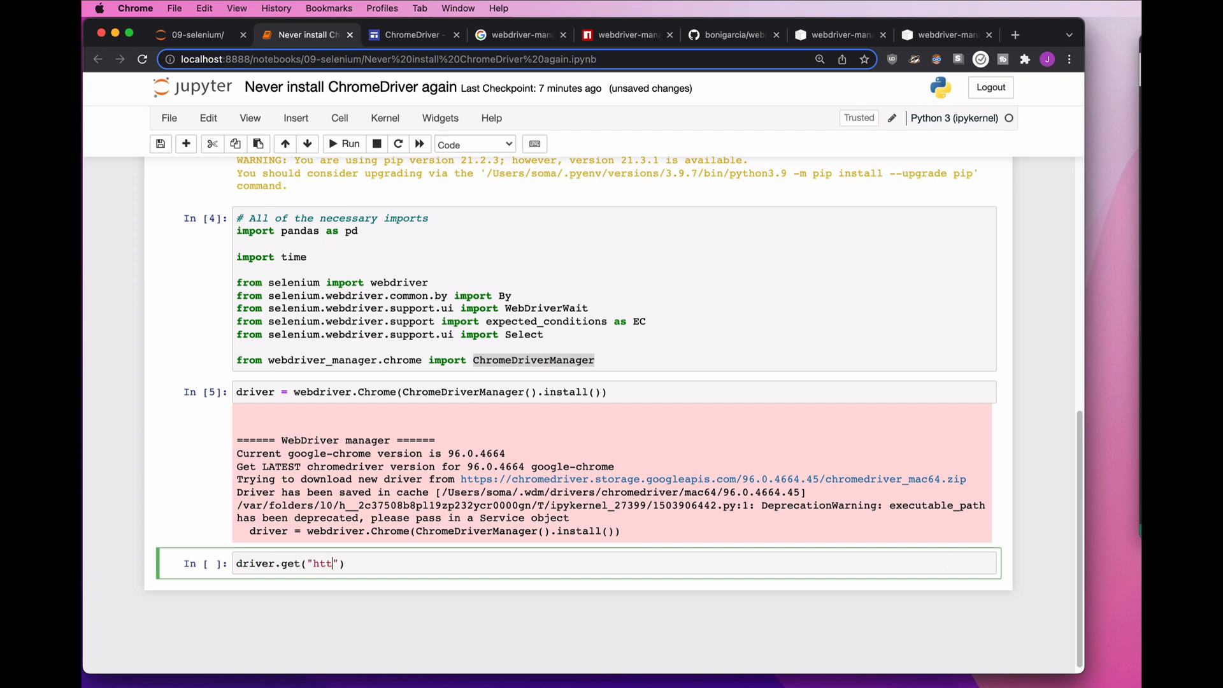
pyautogui.write('ps:')
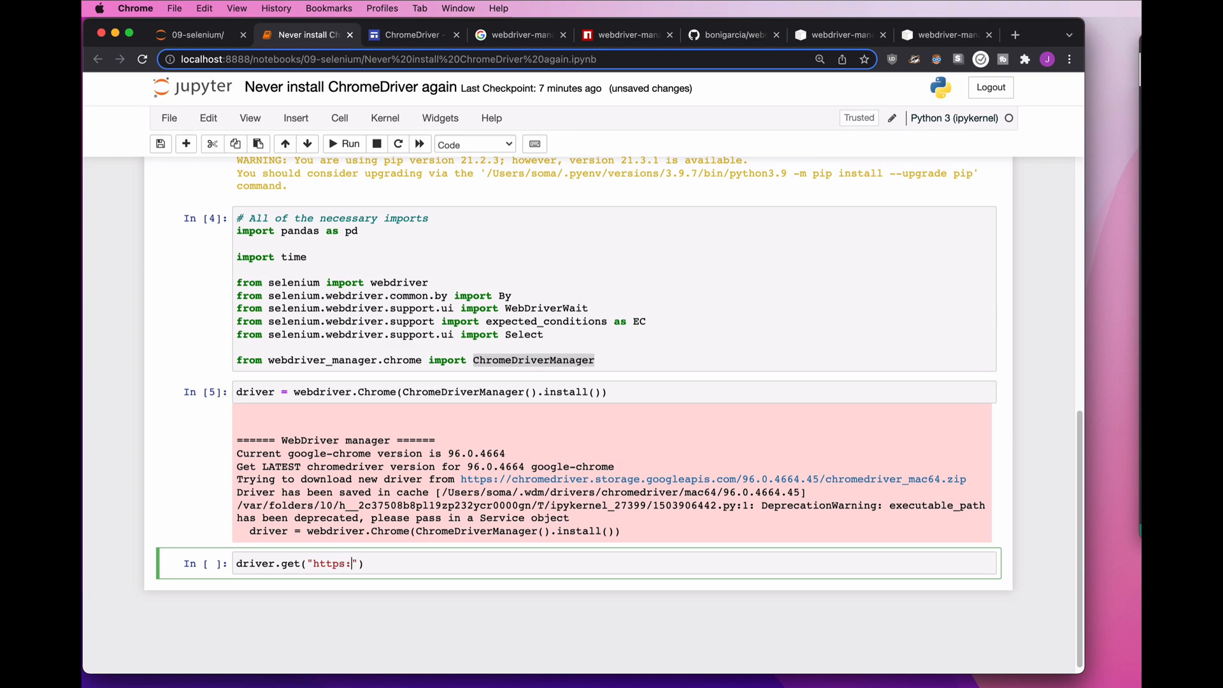
pyautogui.write('//nytimes.com')
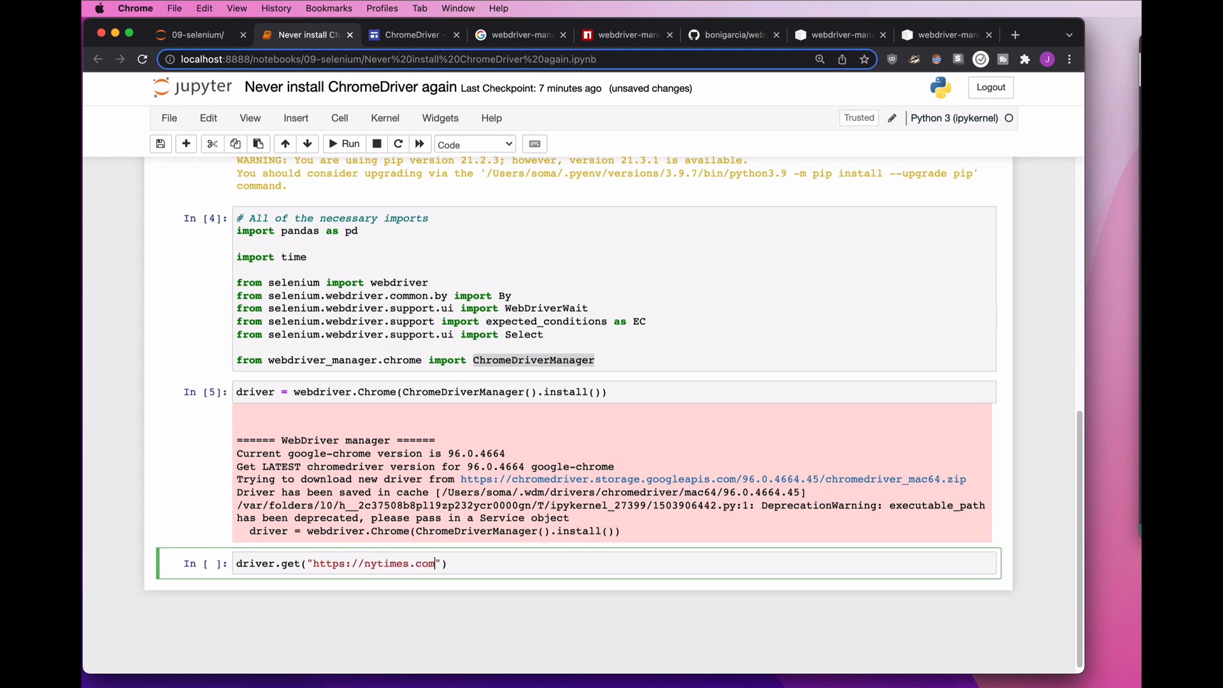
pyautogui.click(343, 144)
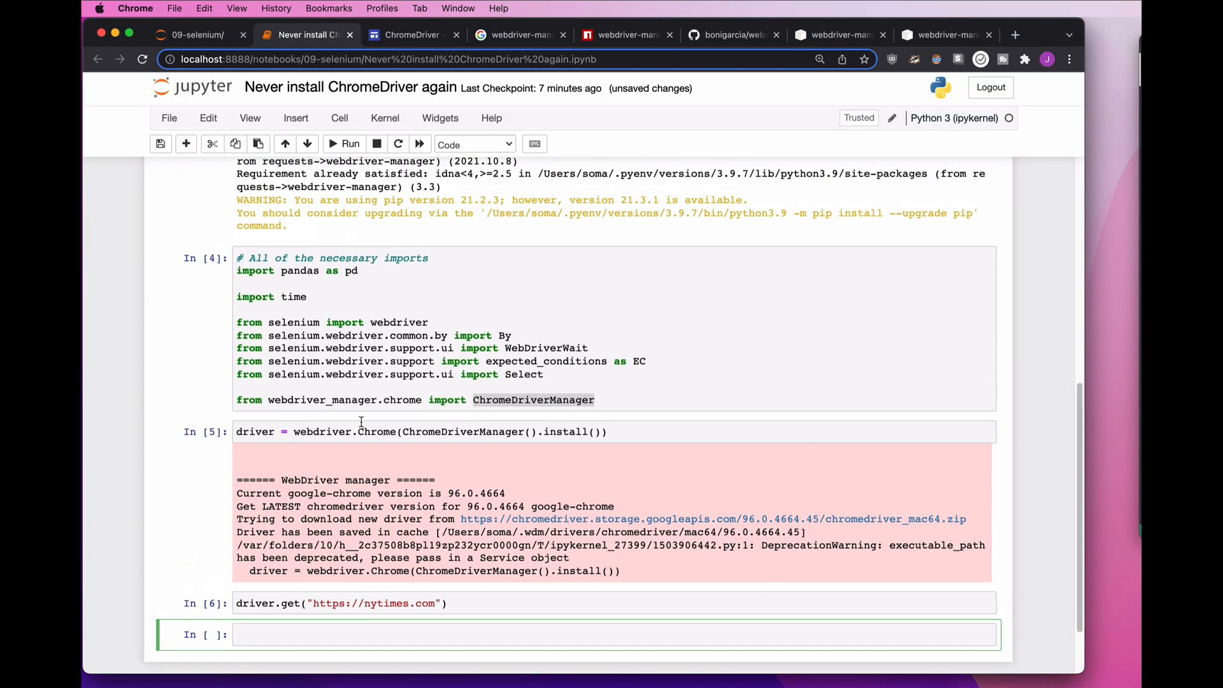
pyautogui.click(484, 399)
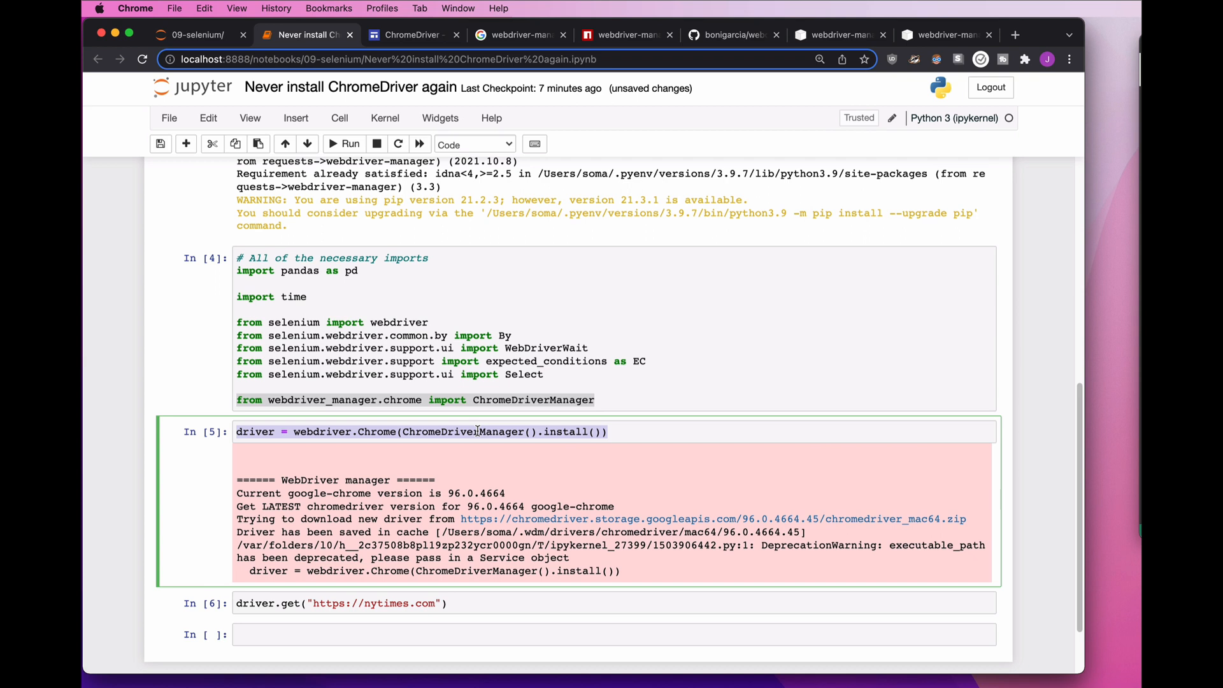
pyautogui.moveTo(490, 488)
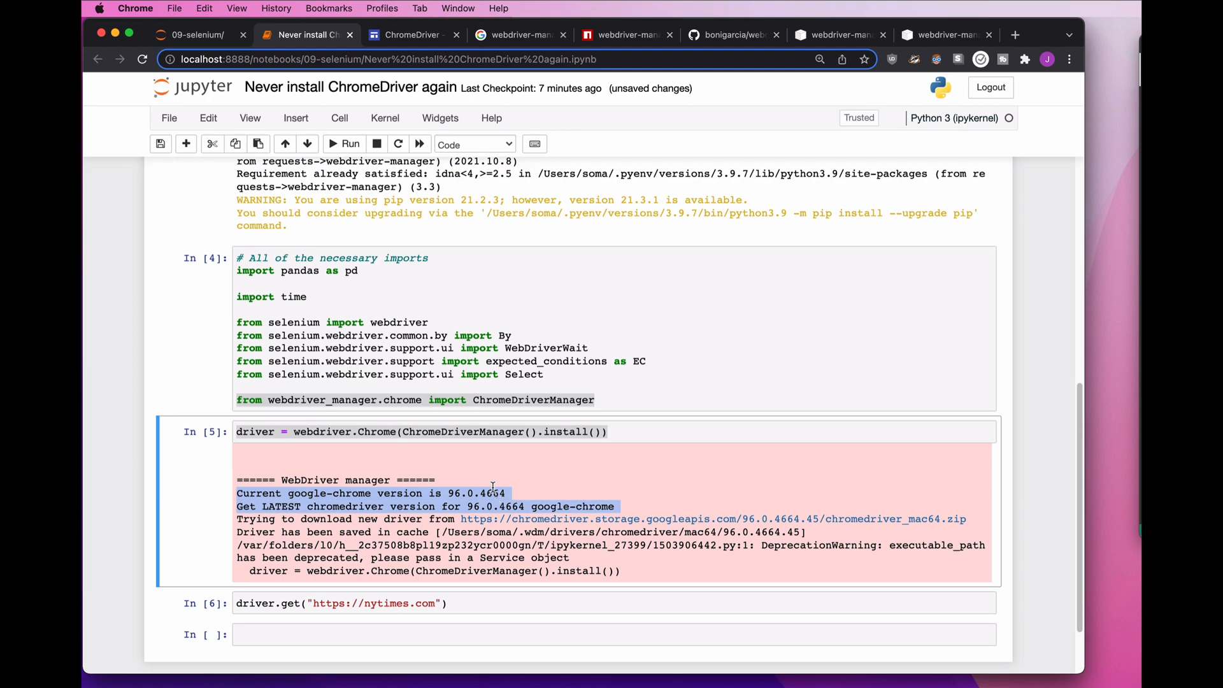
pyautogui.scroll(3)
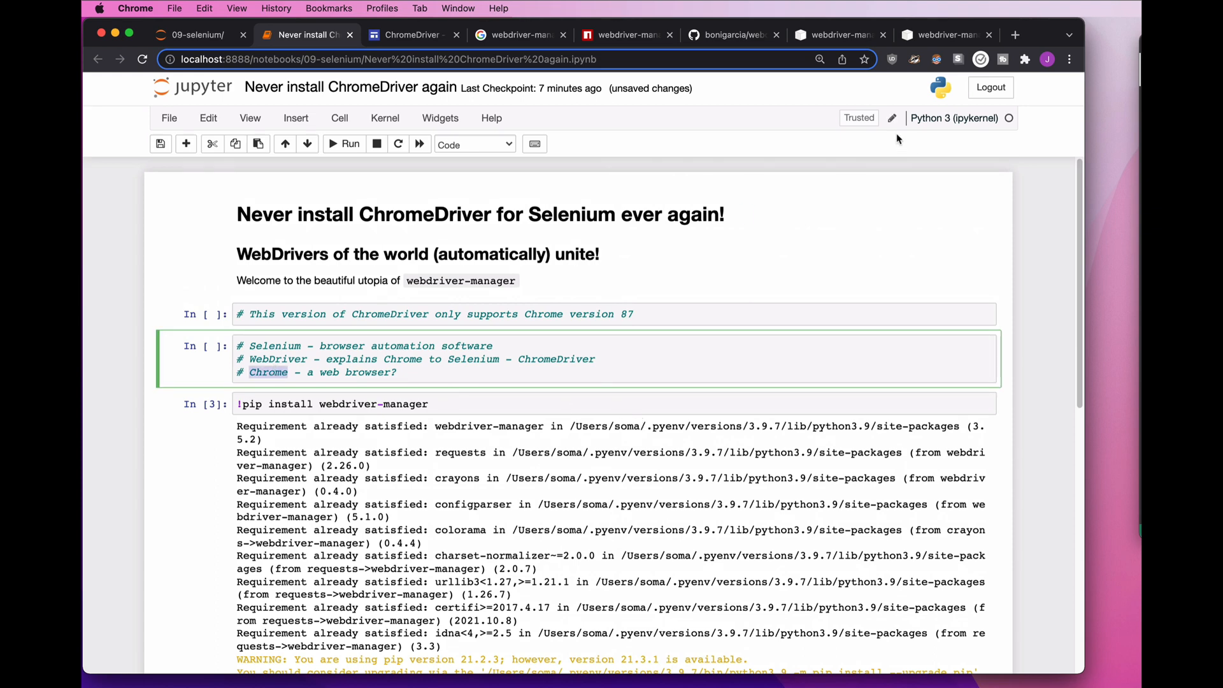
pyautogui.moveTo(839, 34)
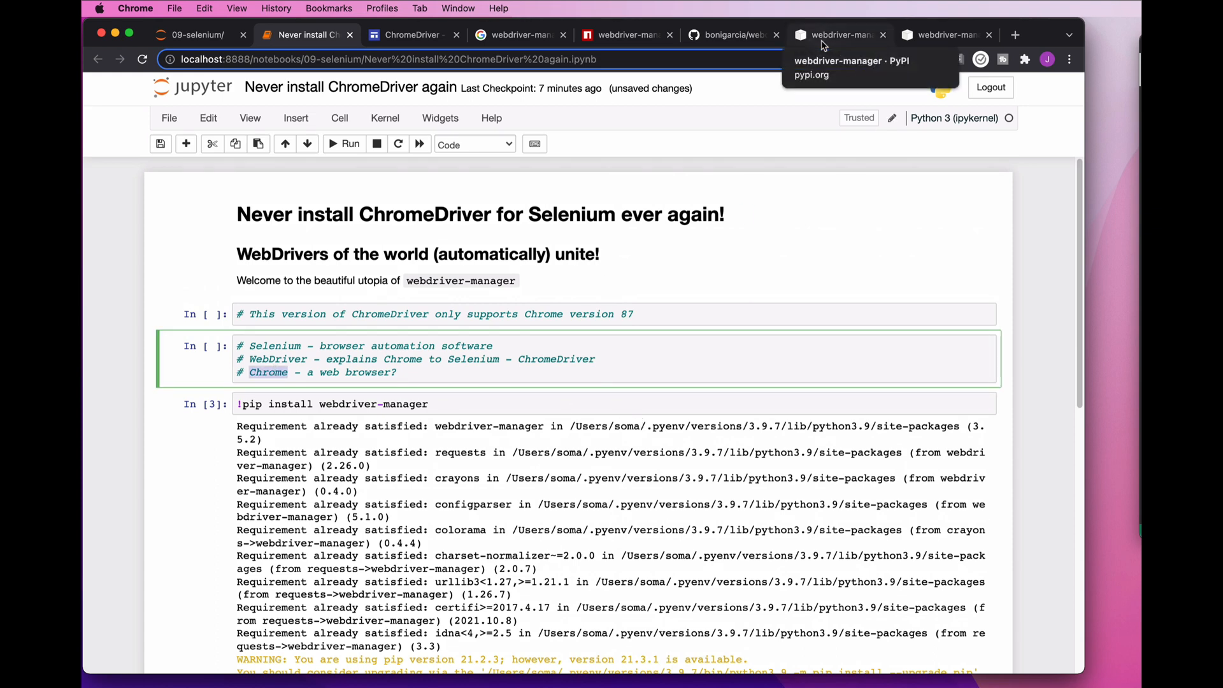
pyautogui.click(836, 35)
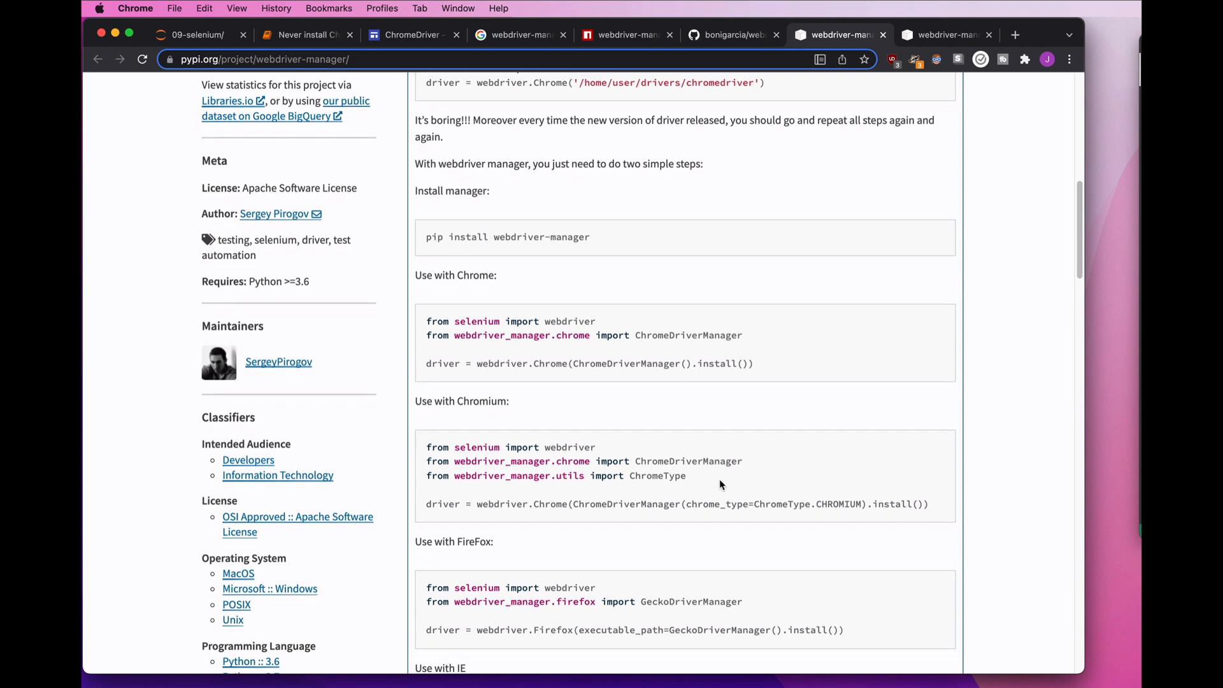
pyautogui.scroll(-3)
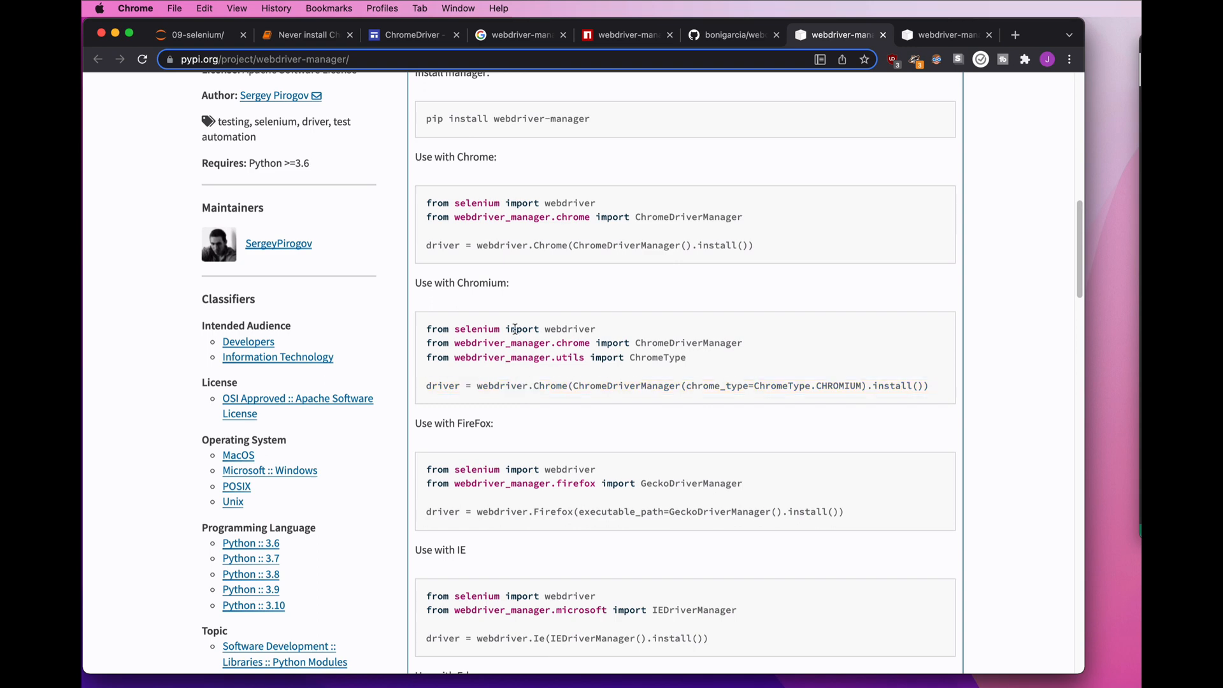
pyautogui.doubleClick(453, 423)
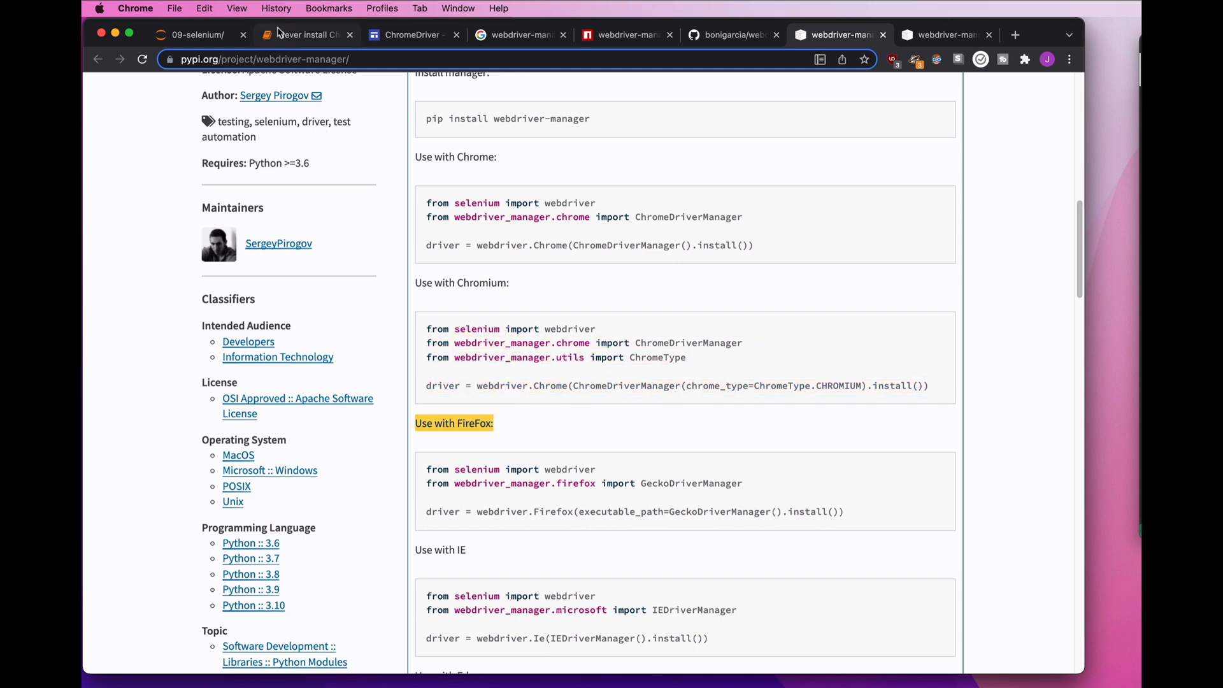
pyautogui.click(306, 34)
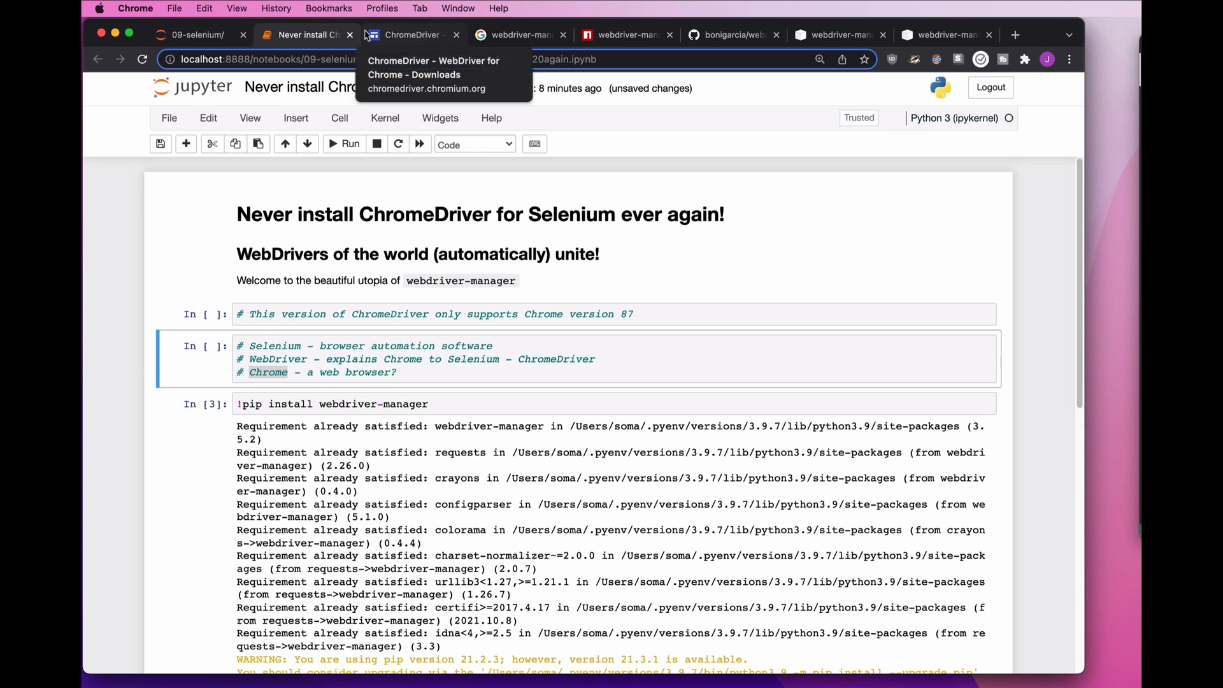
pyautogui.click(520, 346)
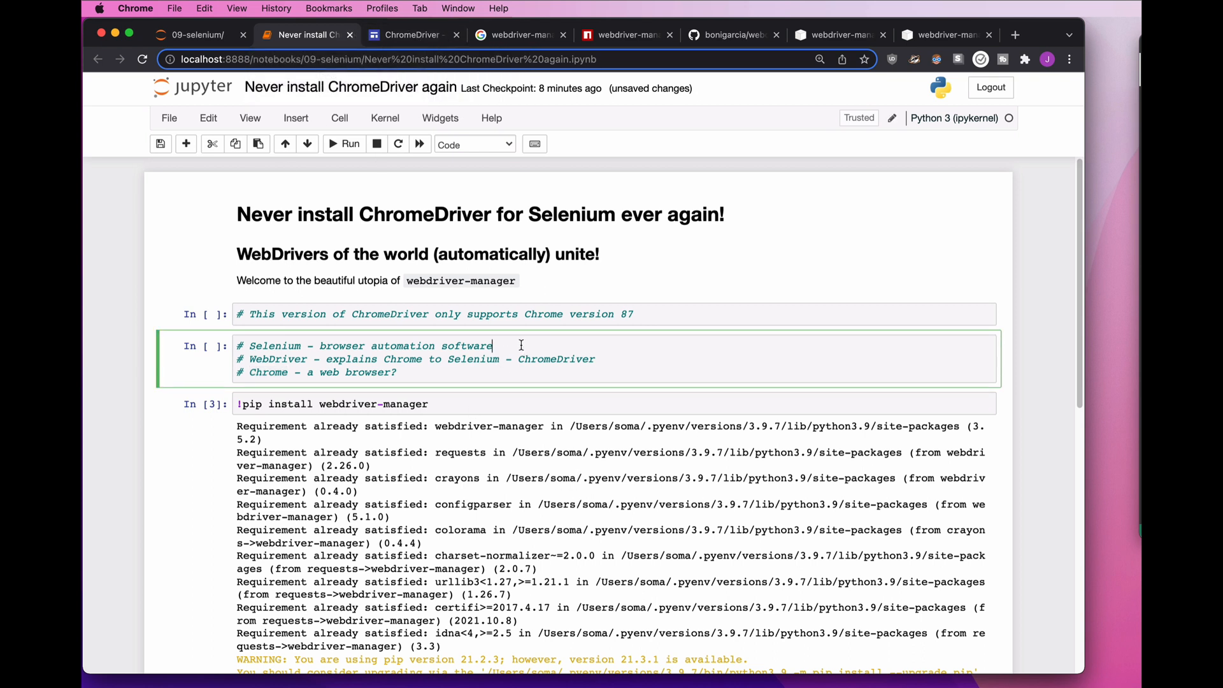
pyautogui.moveTo(577, 365)
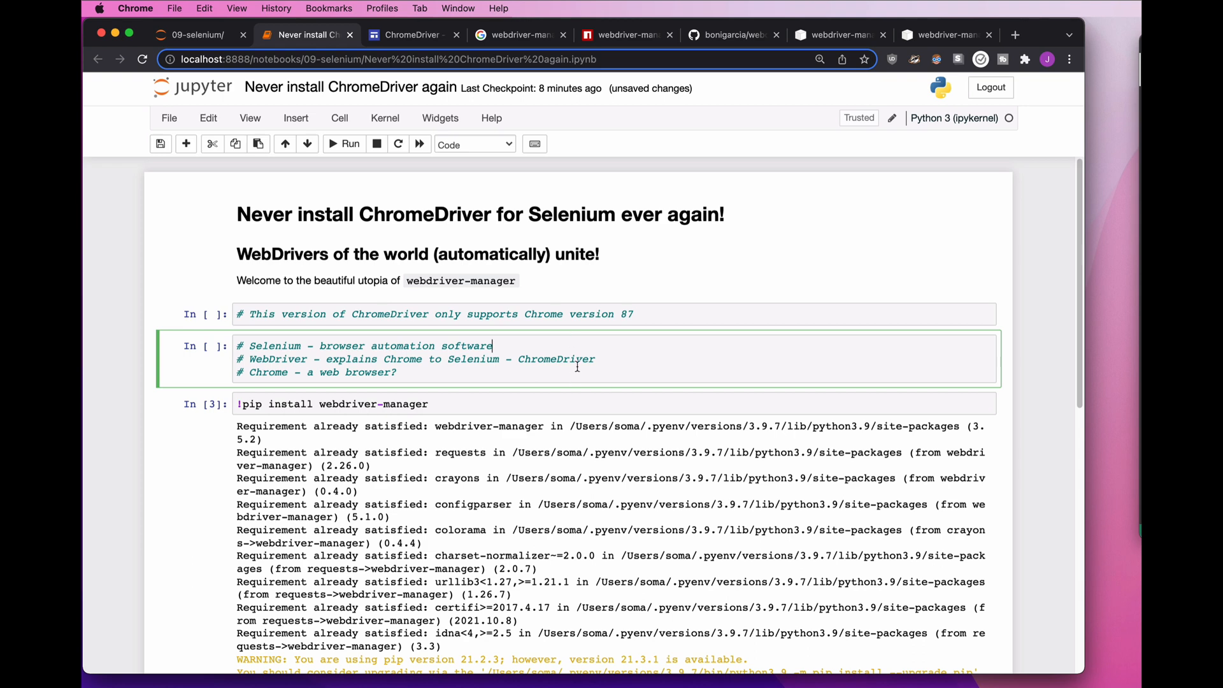
pyautogui.click(412, 35)
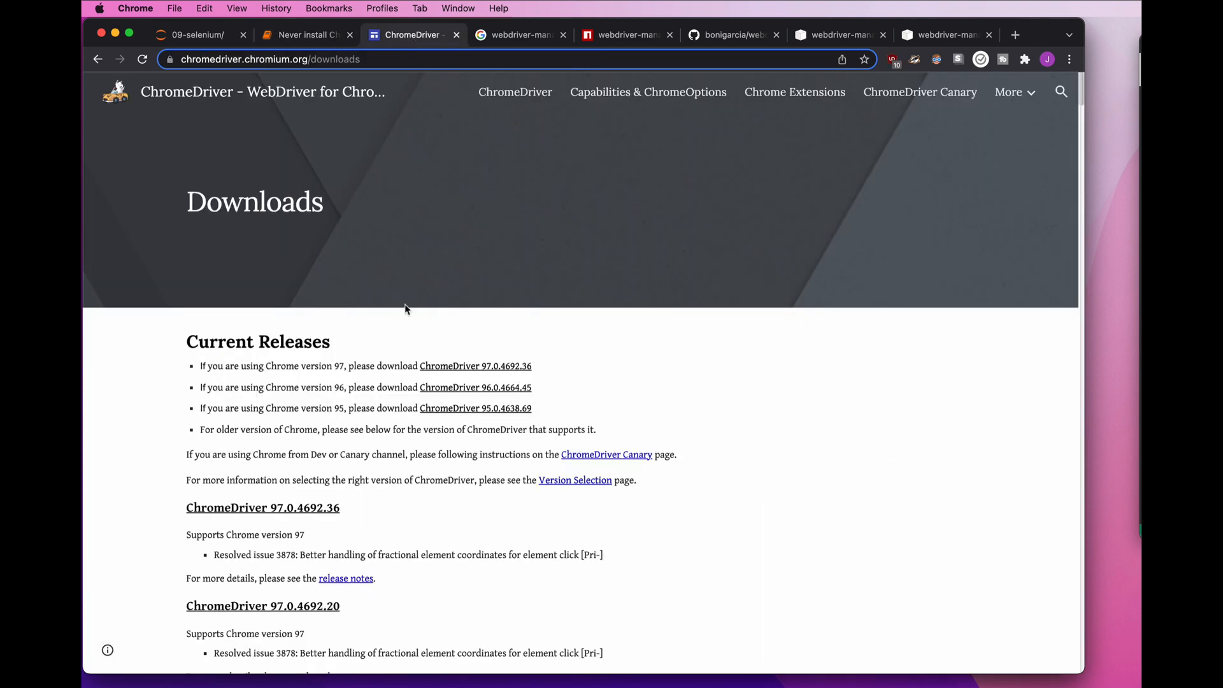
pyautogui.click(305, 35)
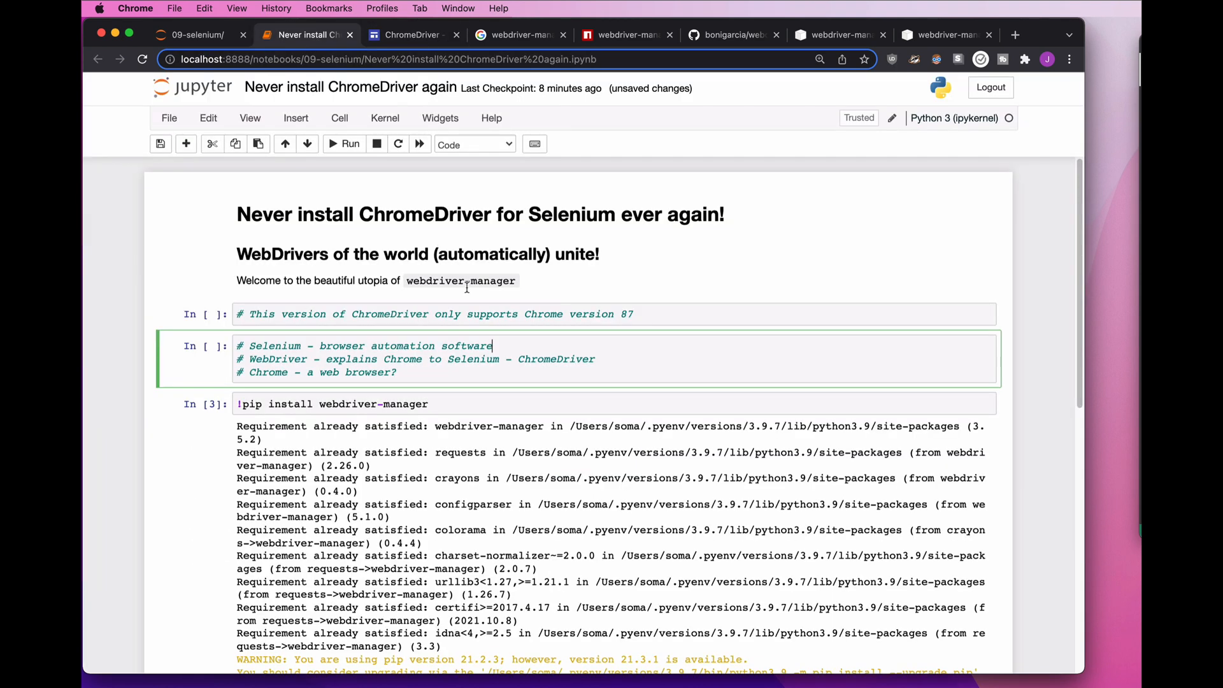